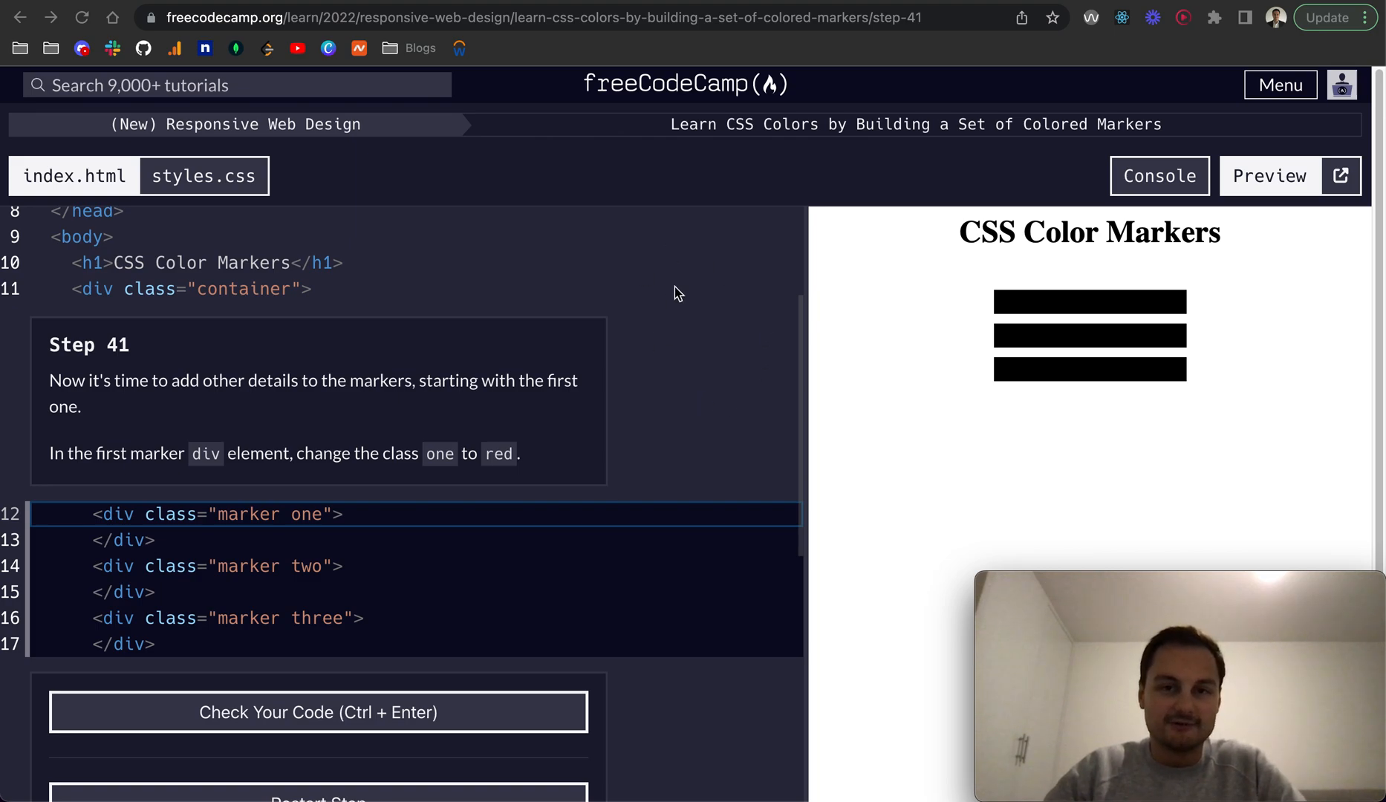
pyautogui.moveTo(762, 137)
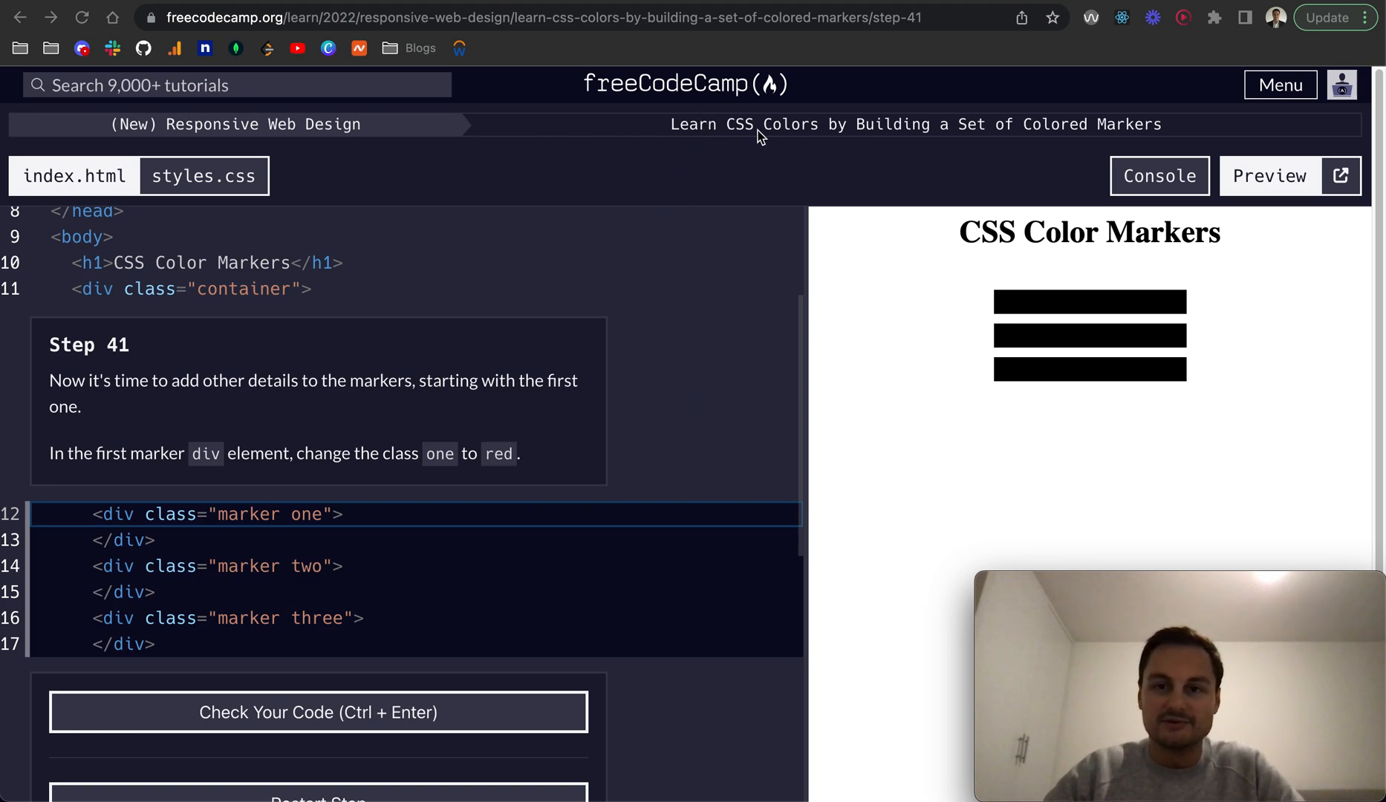
pyautogui.moveTo(46, 387)
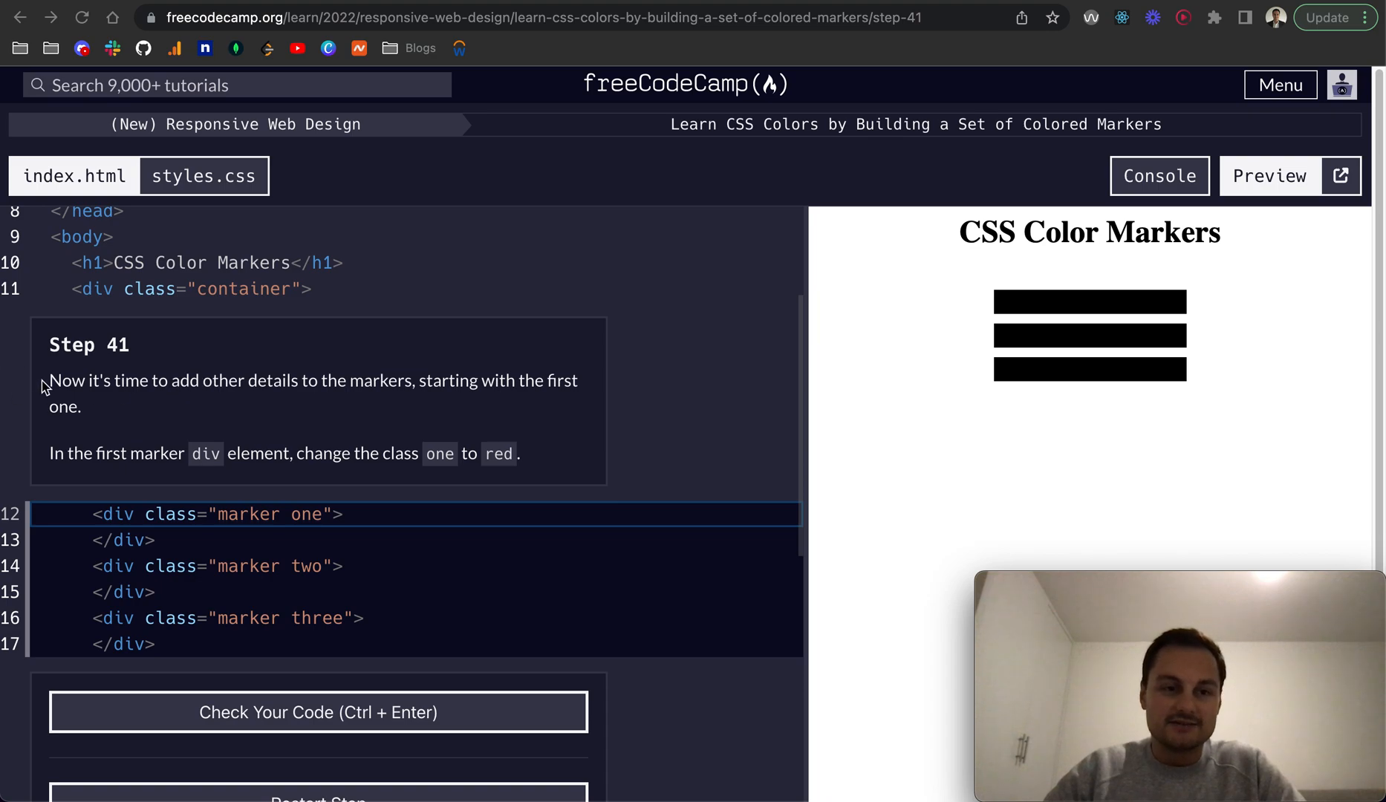
pyautogui.moveTo(149, 391)
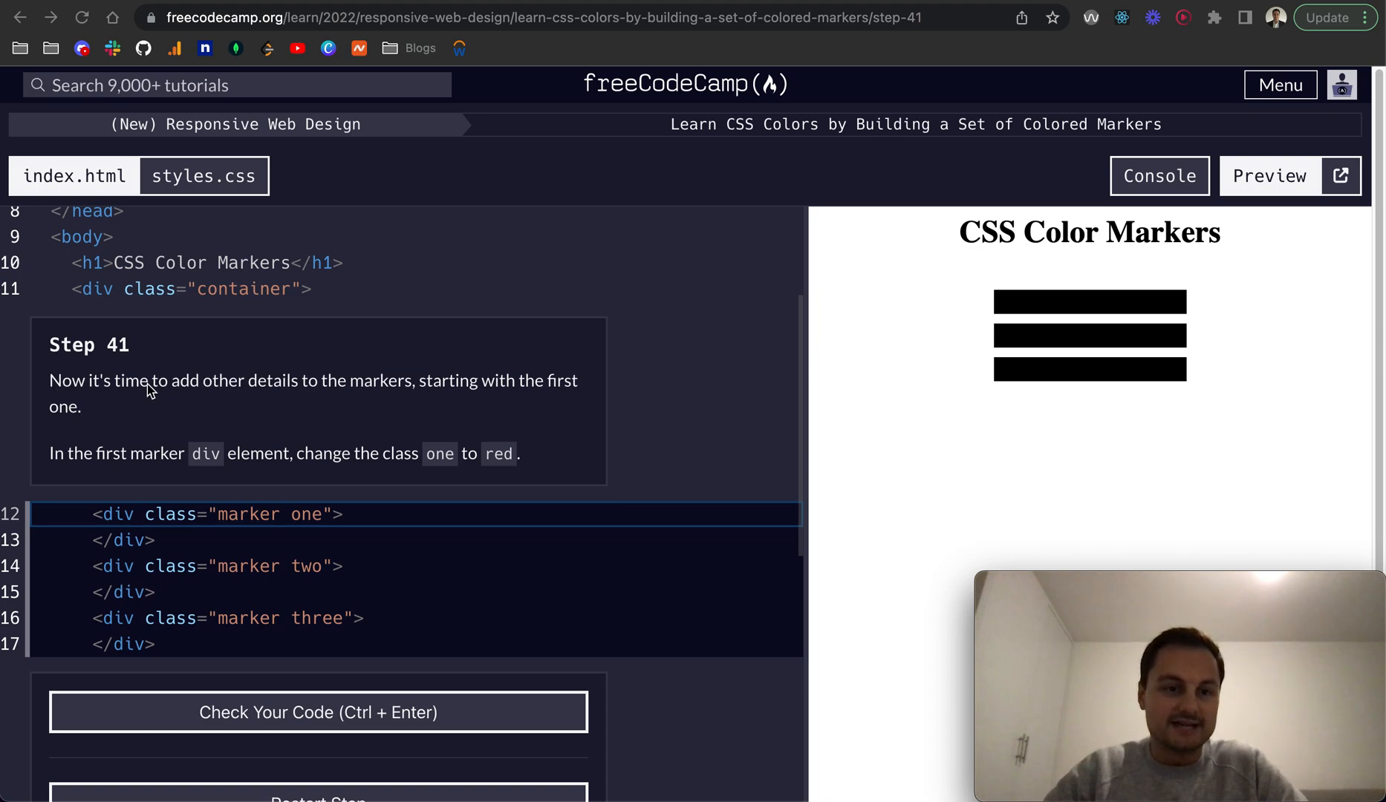
pyautogui.moveTo(195, 364)
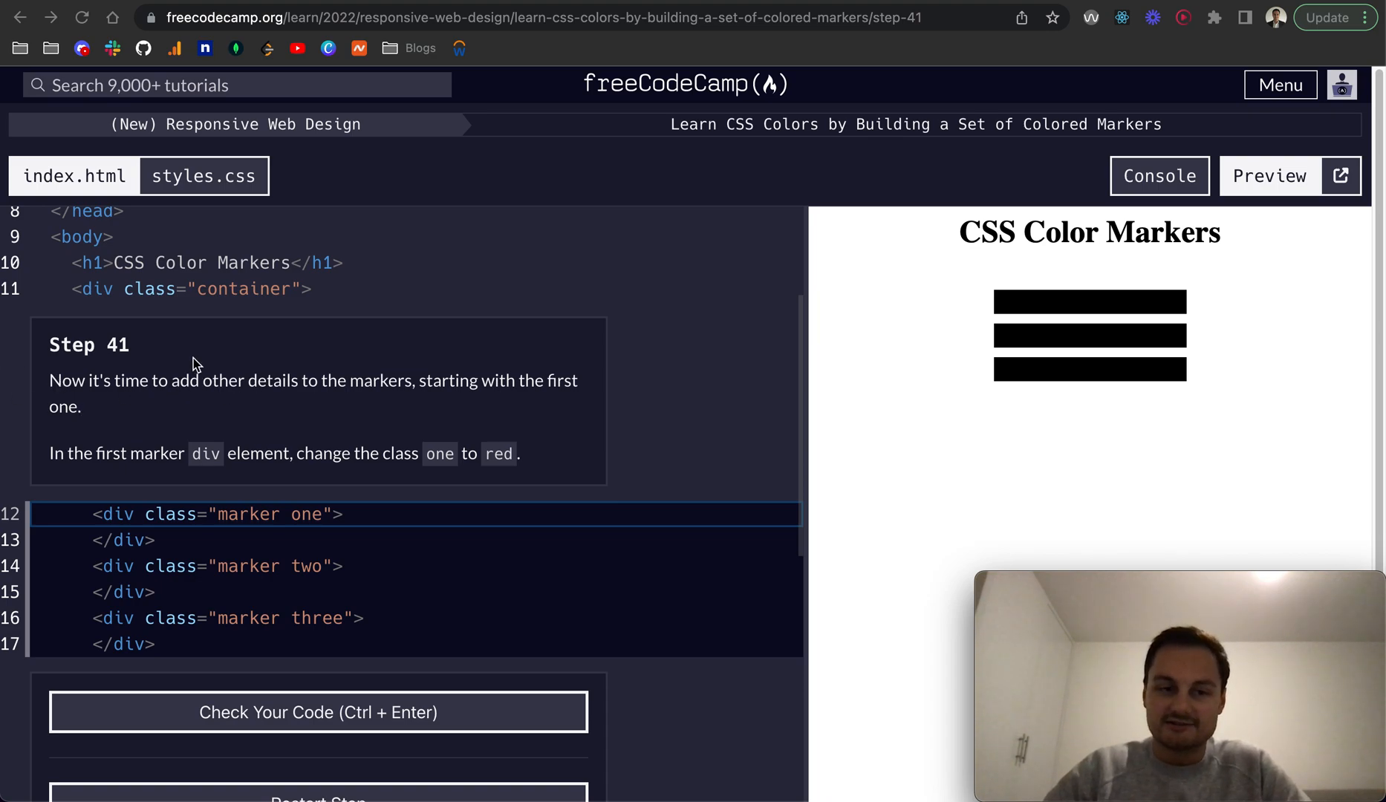
# Rename the first marker's class from one to red in index.html and submit Step 41.
pyautogui.scroll(-3)
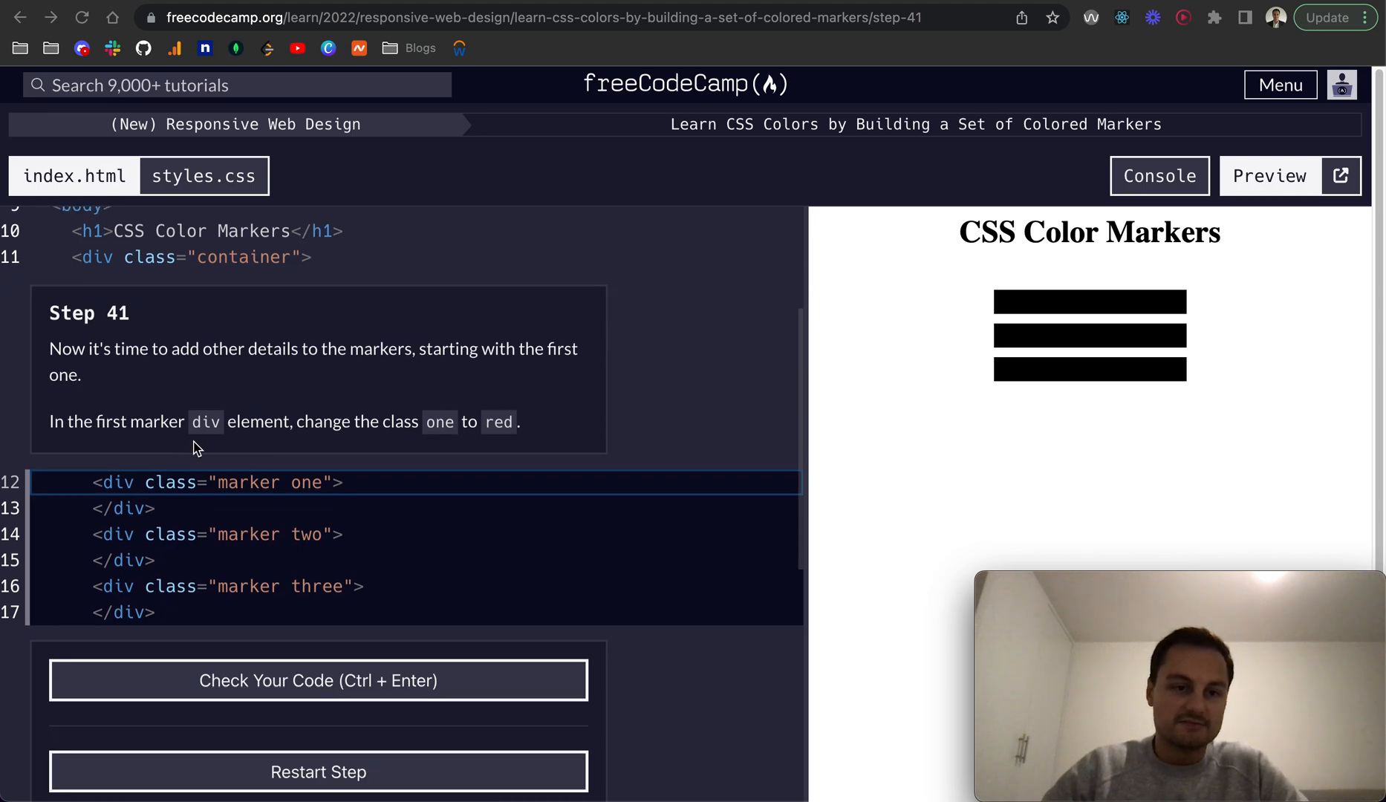
pyautogui.moveTo(444, 444)
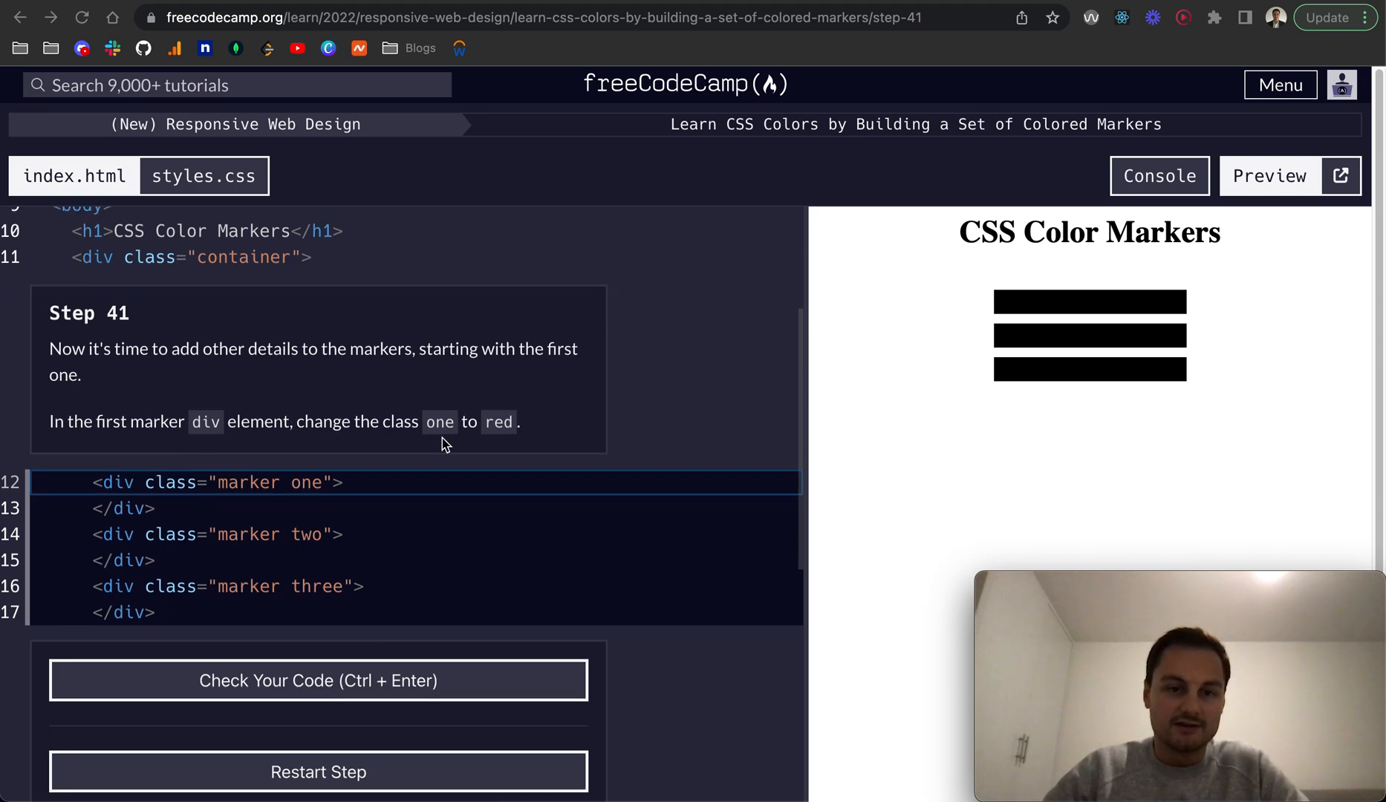
pyautogui.write('red')
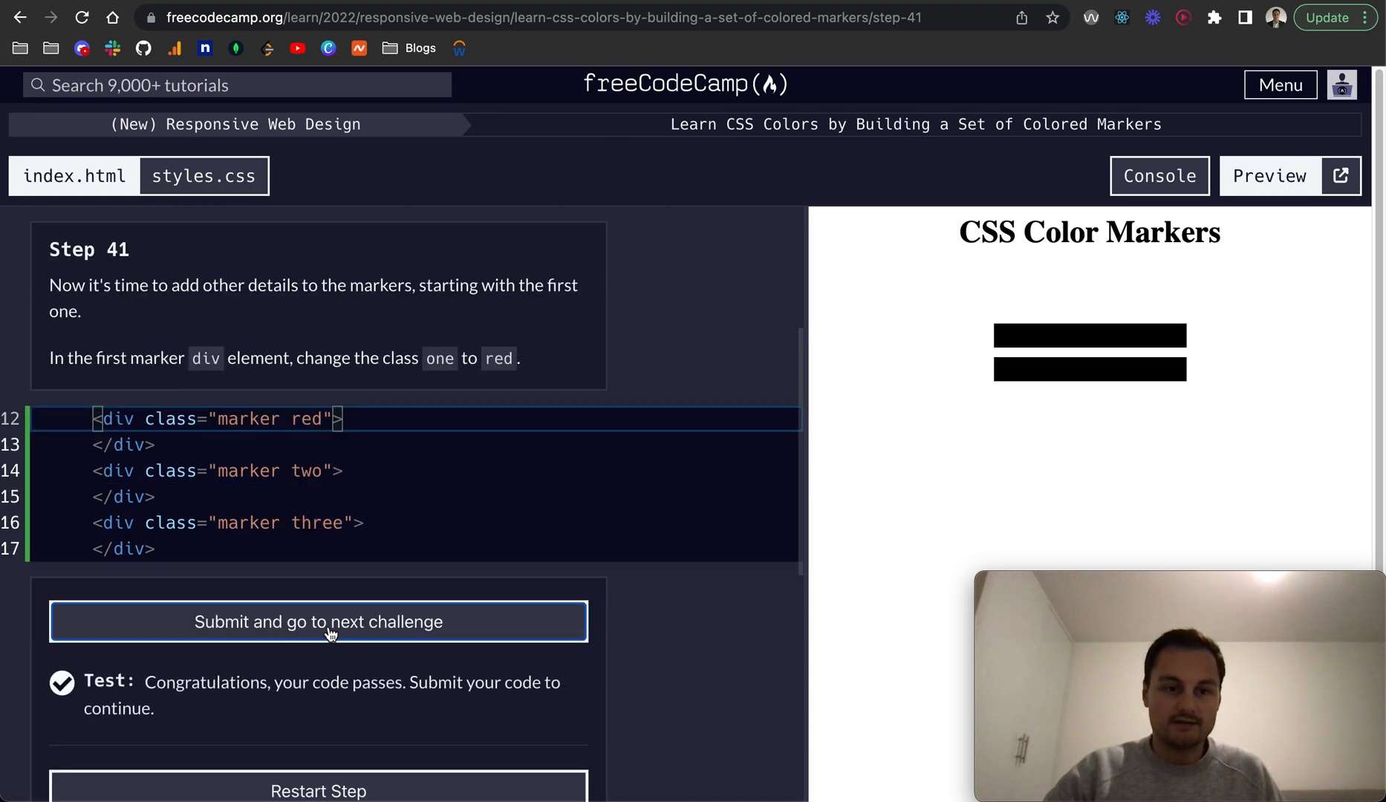
pyautogui.click(317, 621)
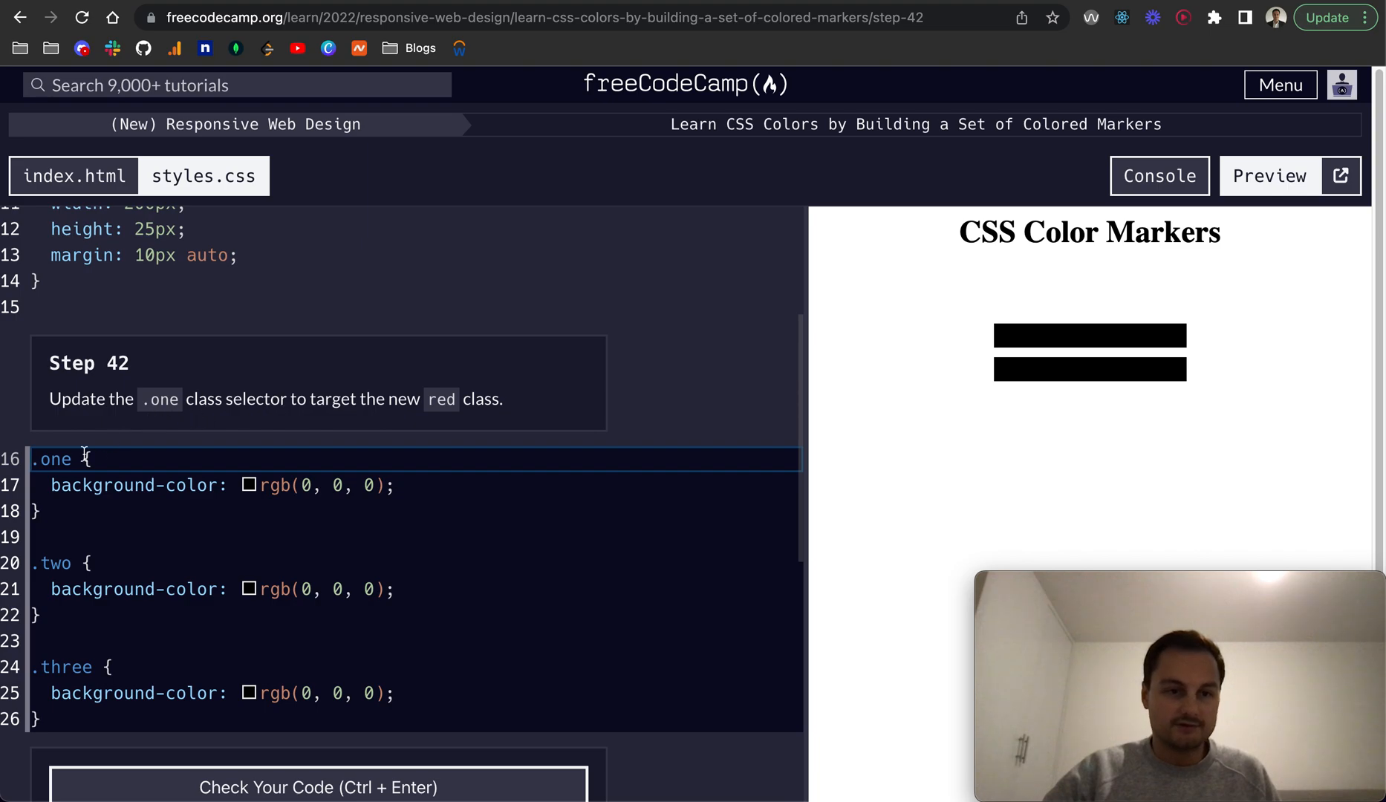
# Rename the stylesheet's .one selector to .red and check the code.
pyautogui.doubleClick(52, 459)
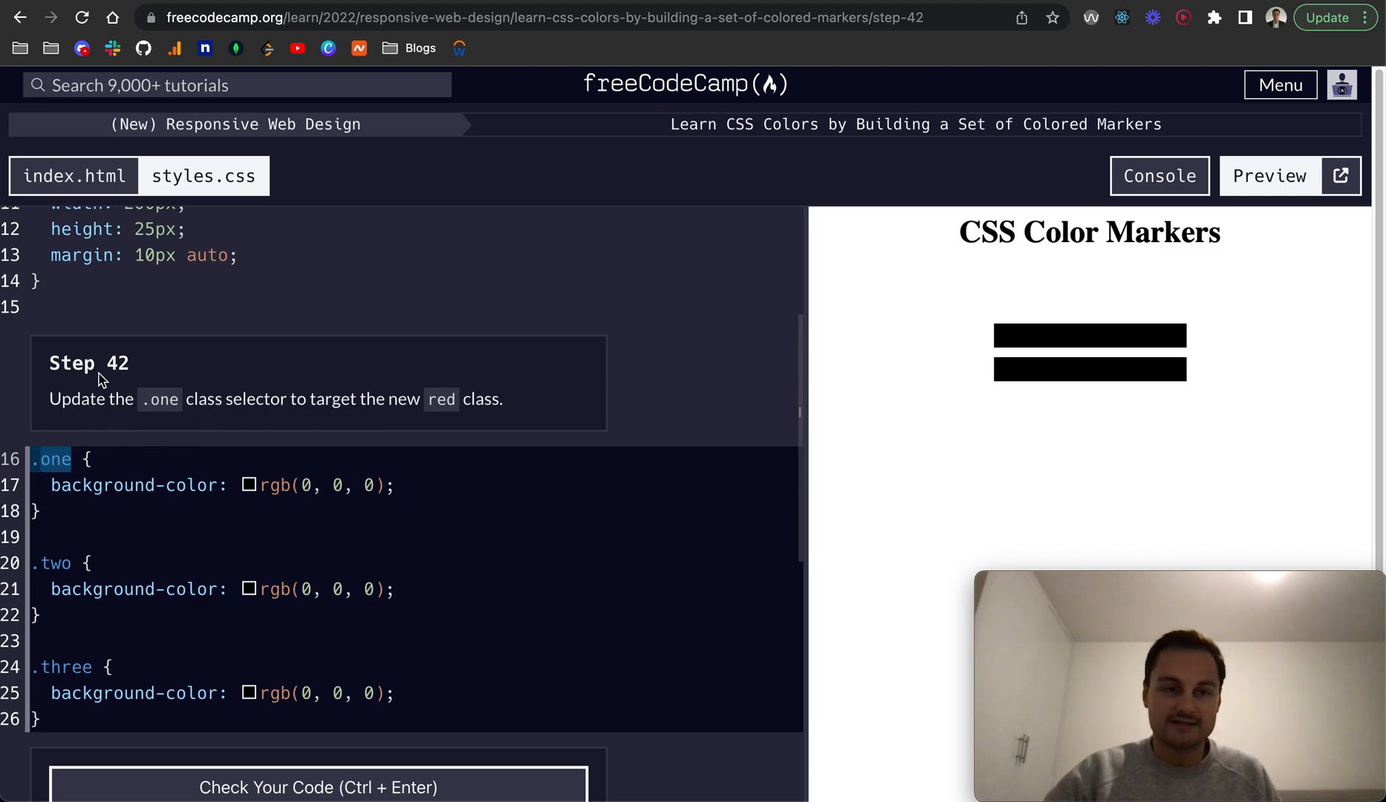
pyautogui.write('red')
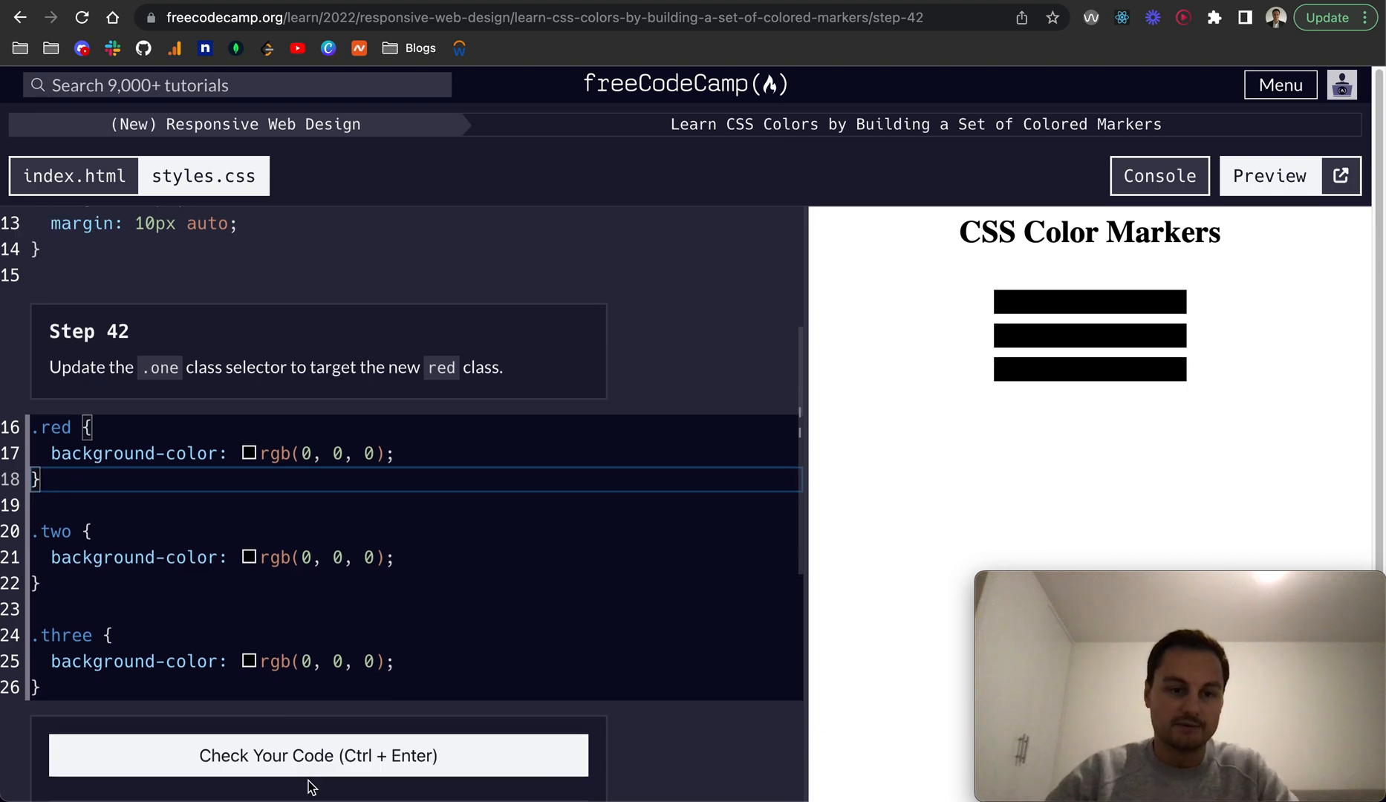
pyautogui.click(318, 755)
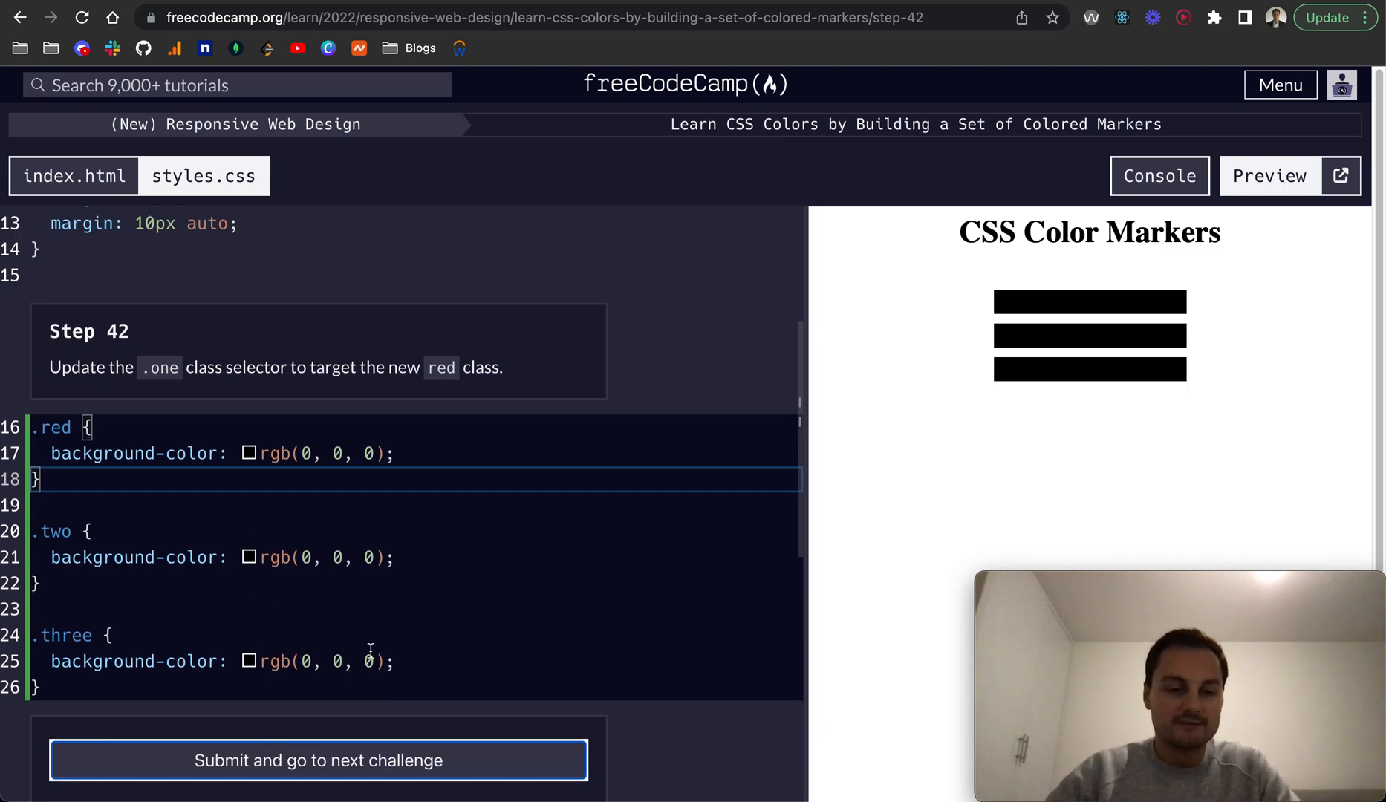
# Set the .red rule's rgb first value to 255 so the marker shows rgb(255, 0, 0).
pyautogui.click(318, 759)
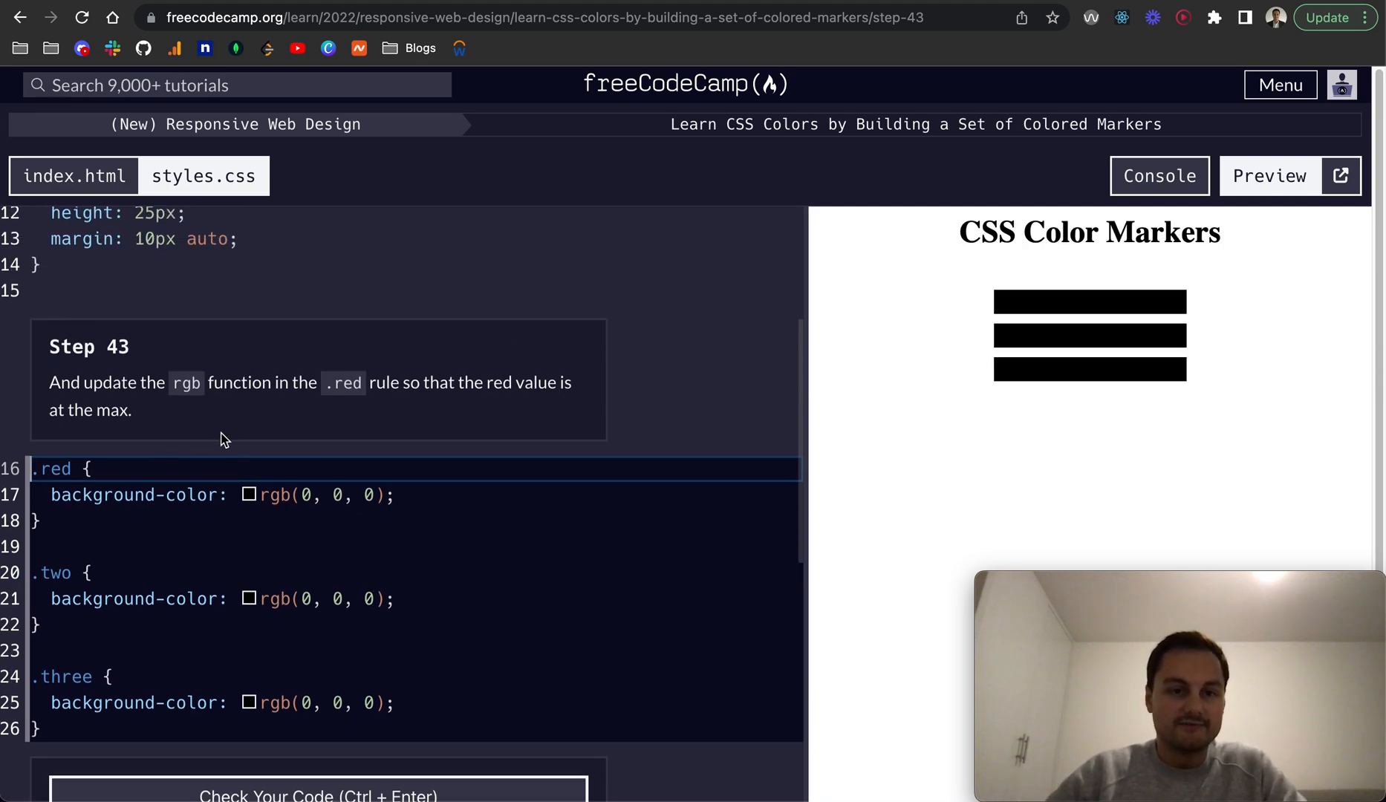
pyautogui.click(306, 495)
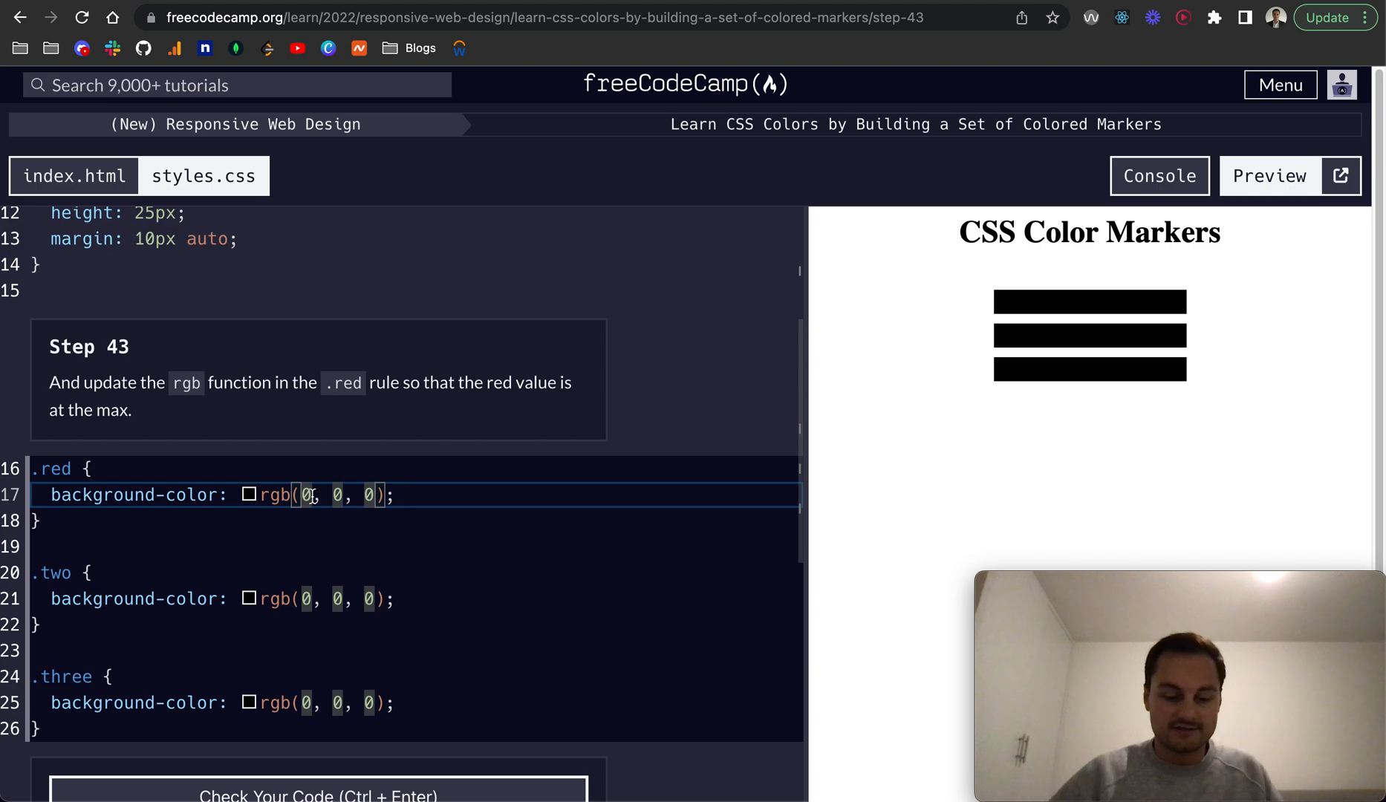
pyautogui.write('255')
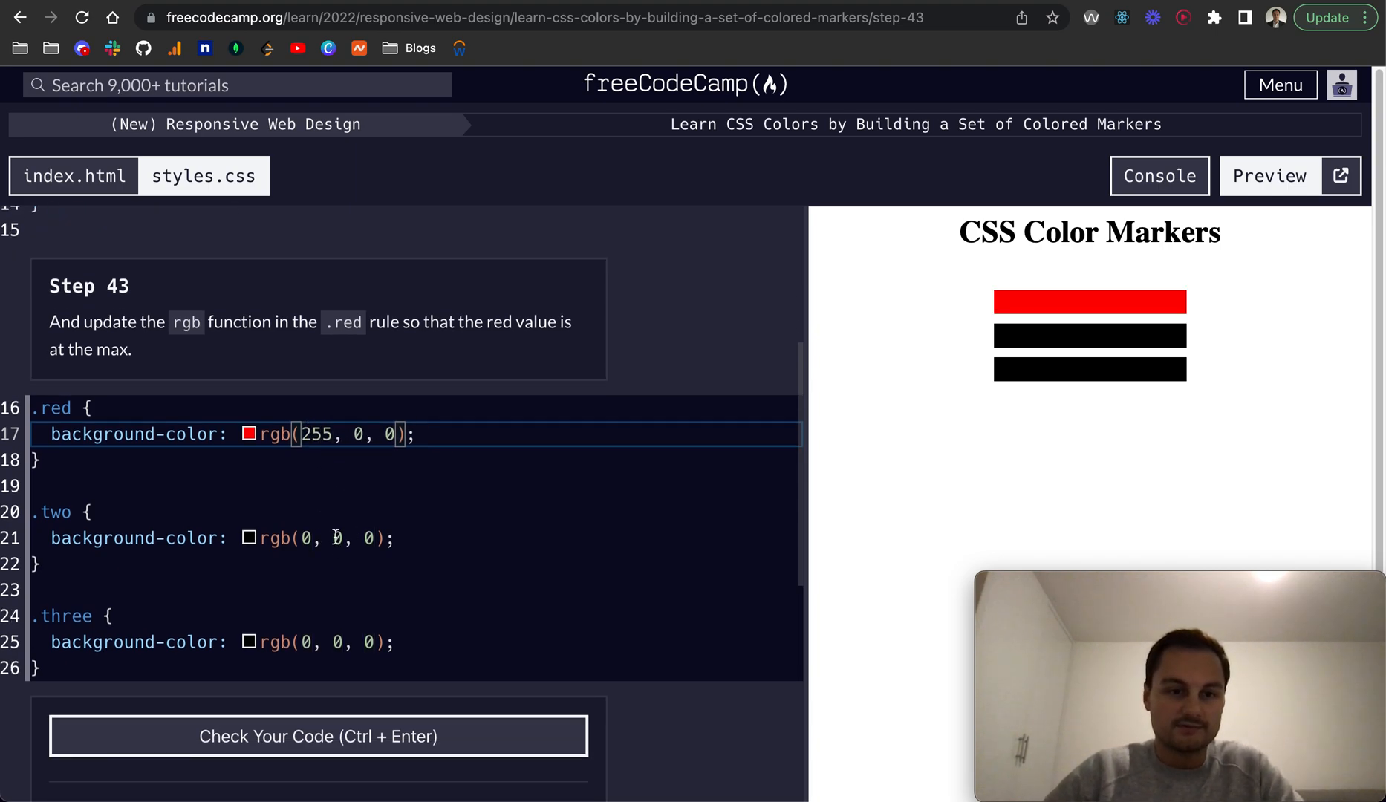
pyautogui.click(317, 736)
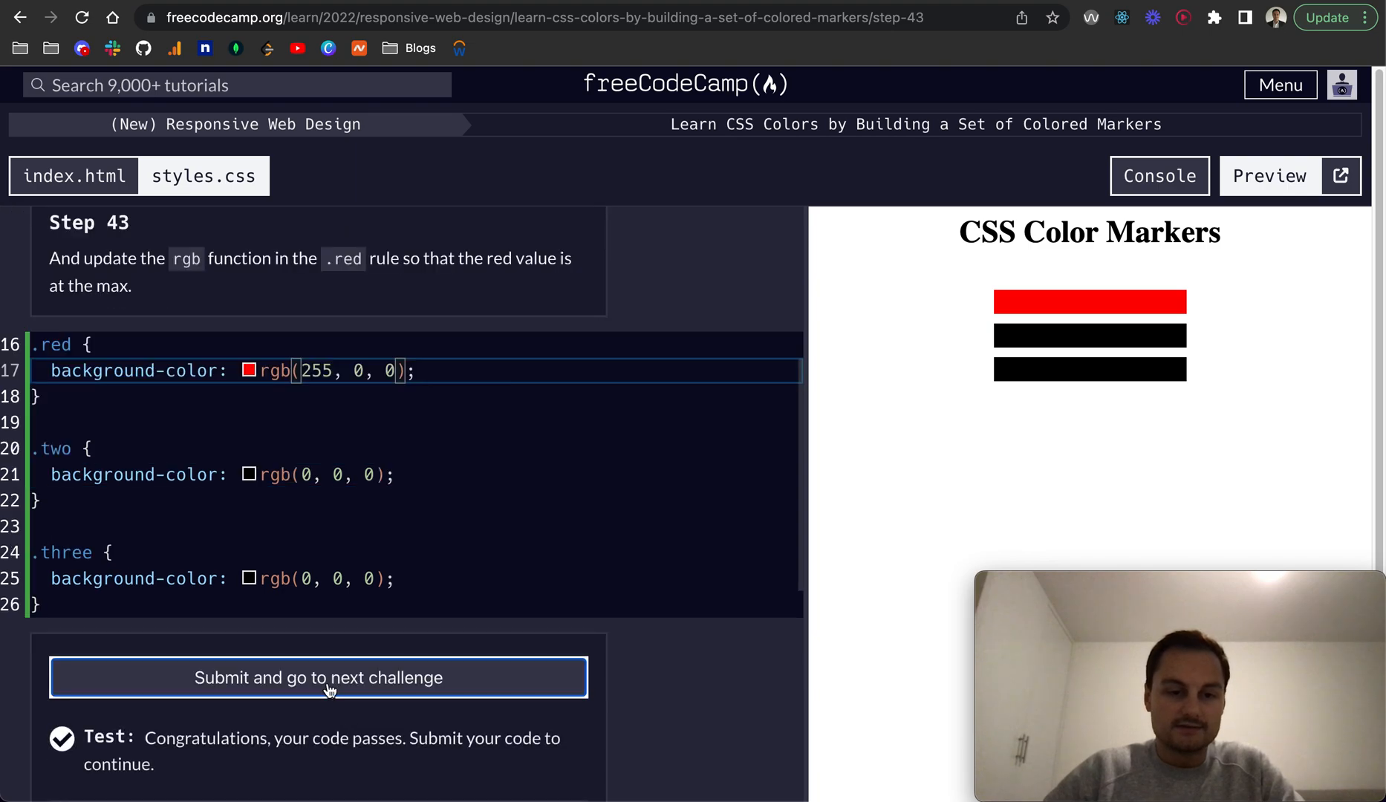
# Rename the second and third marker classes to green and blue in index.html and check.
pyautogui.click(318, 677)
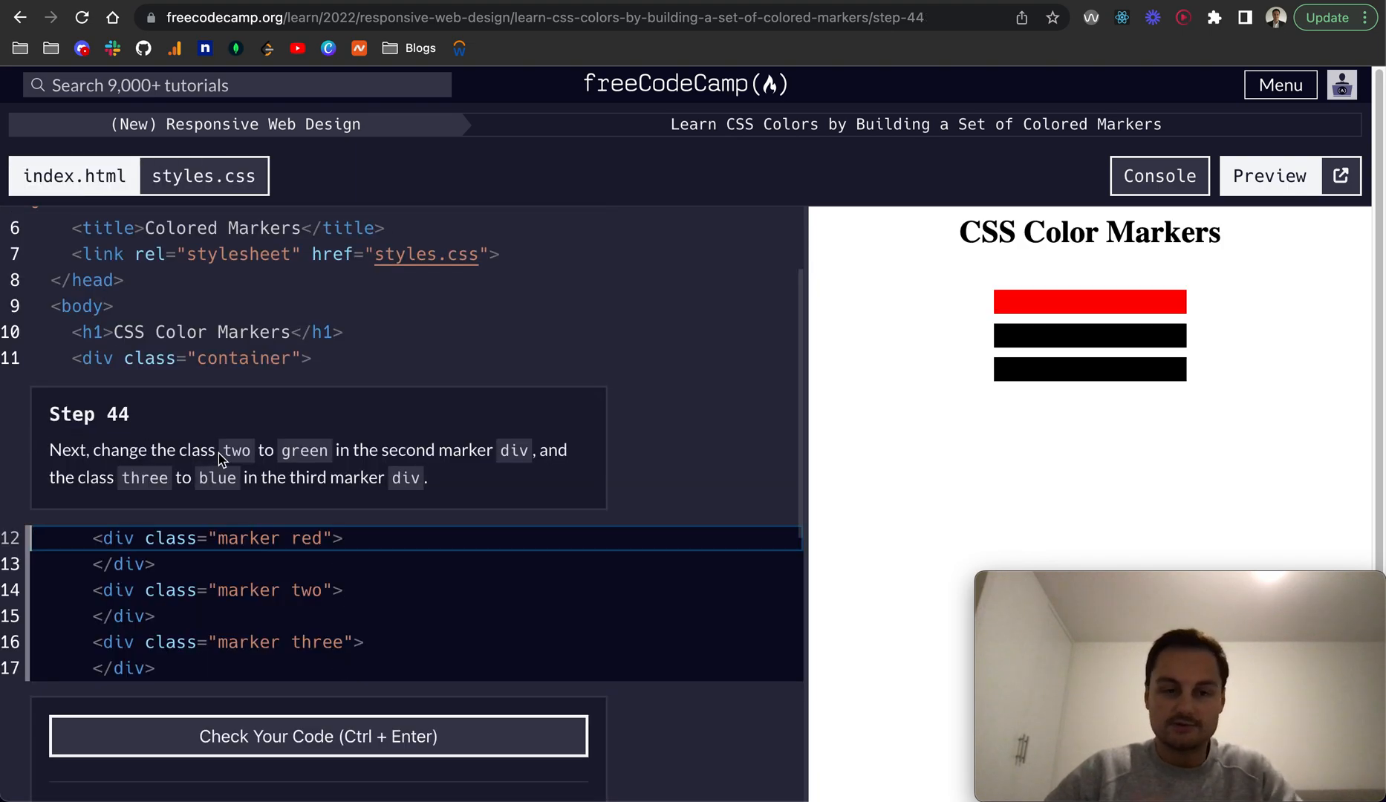
pyautogui.moveTo(220, 471)
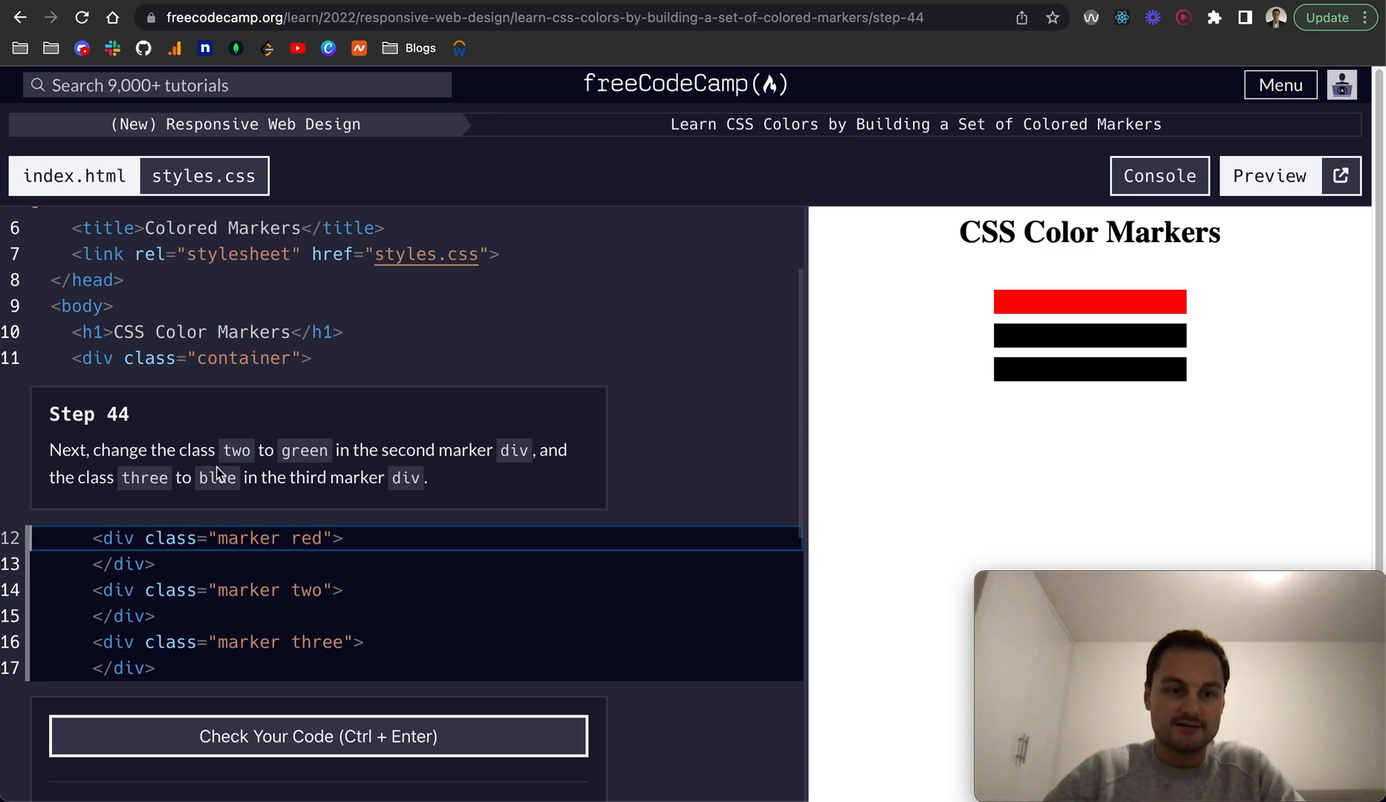
pyautogui.write('gr')
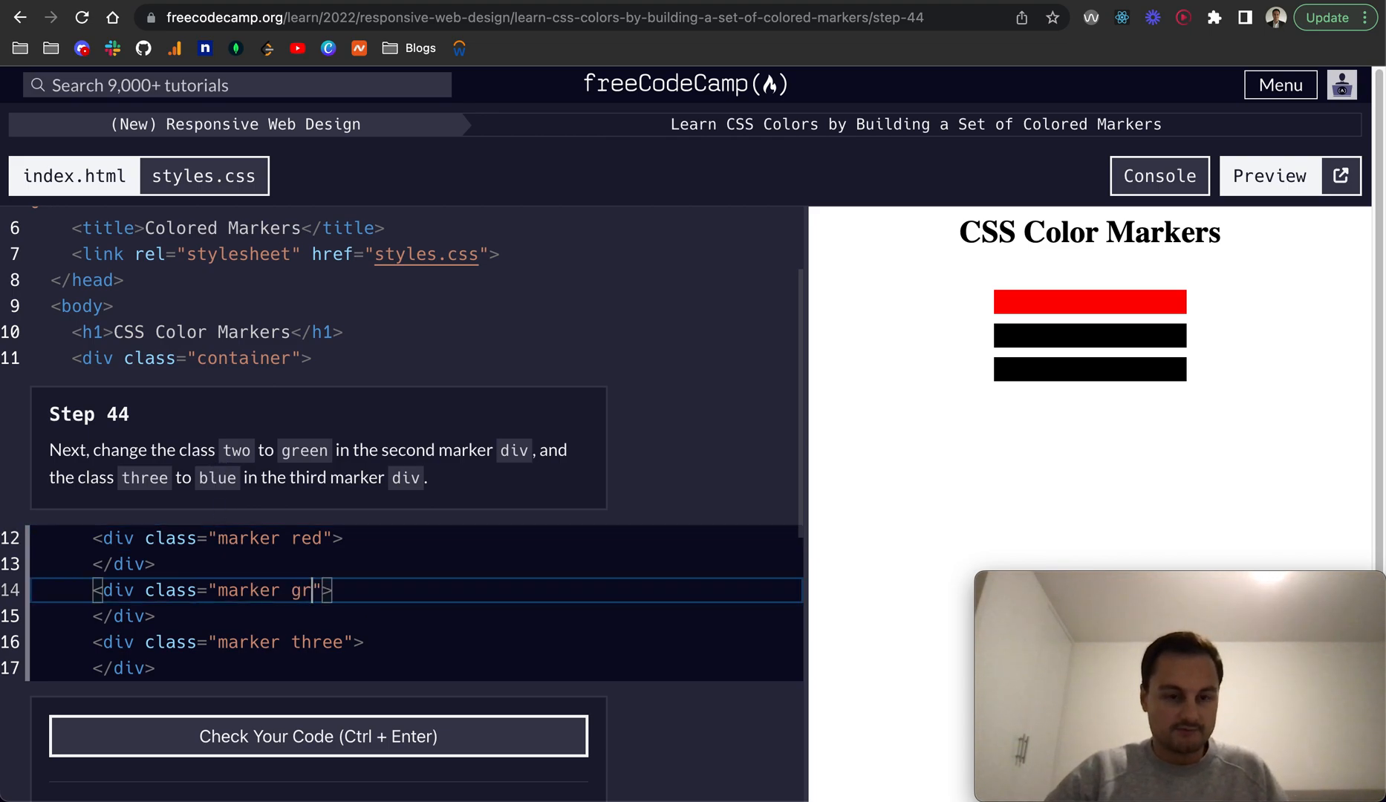
pyautogui.doubleClick(316, 642)
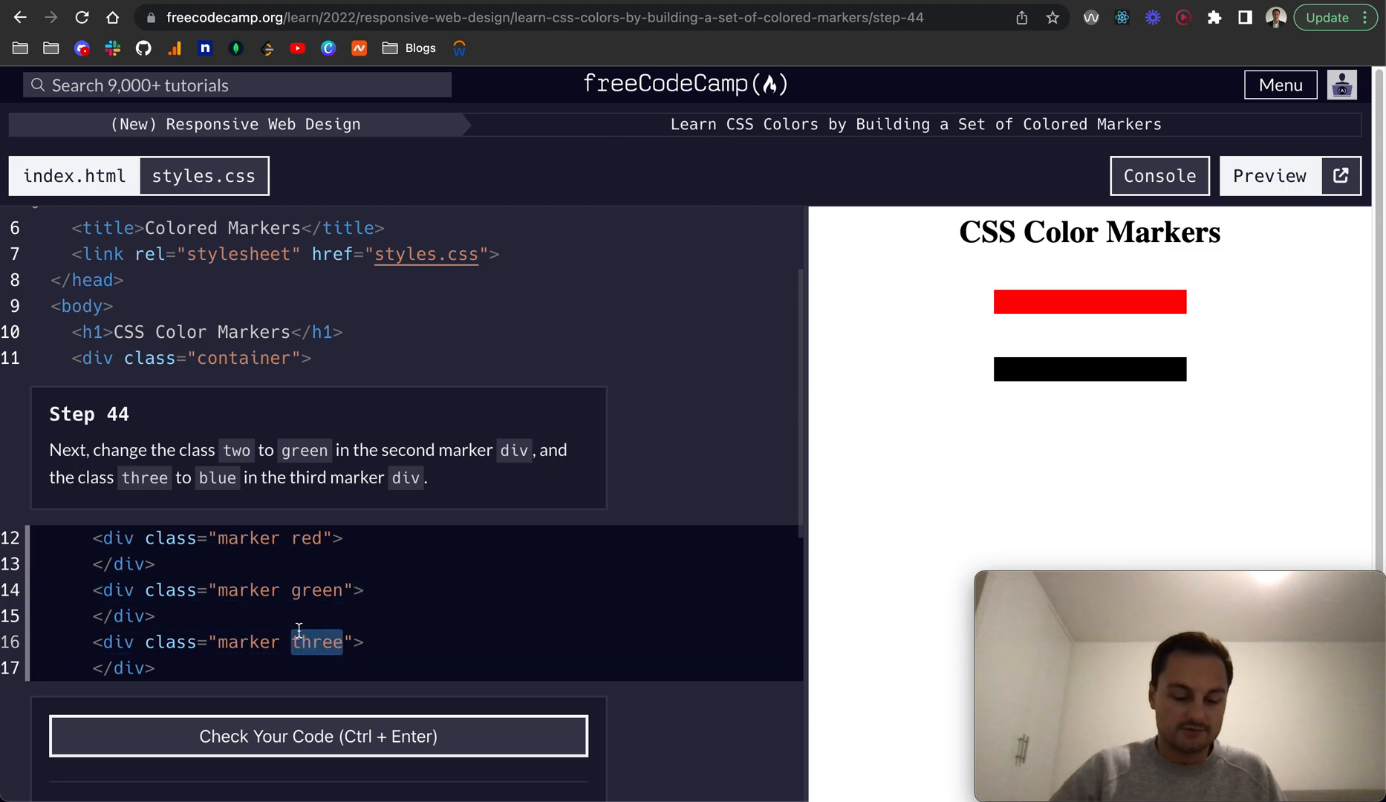
pyautogui.write('blue')
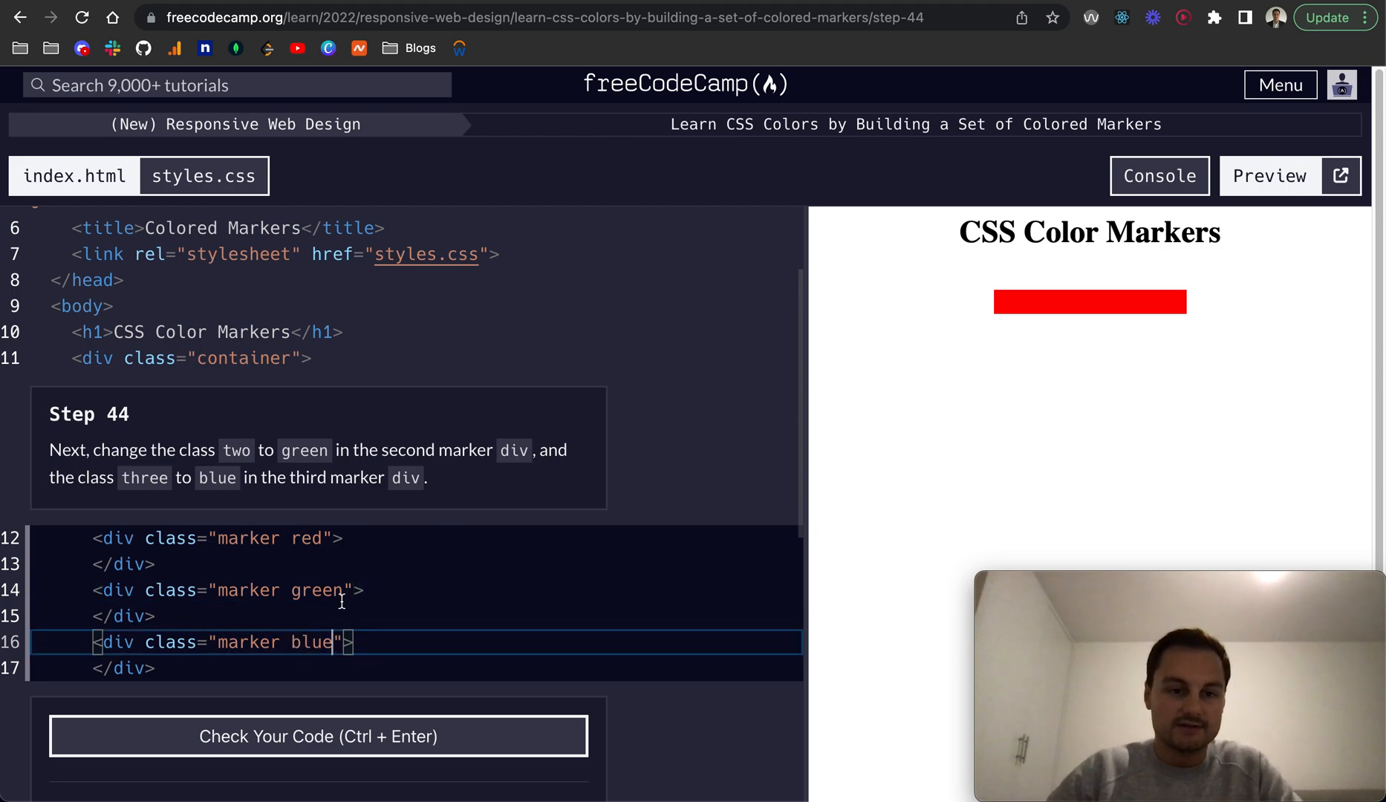
pyautogui.click(318, 736)
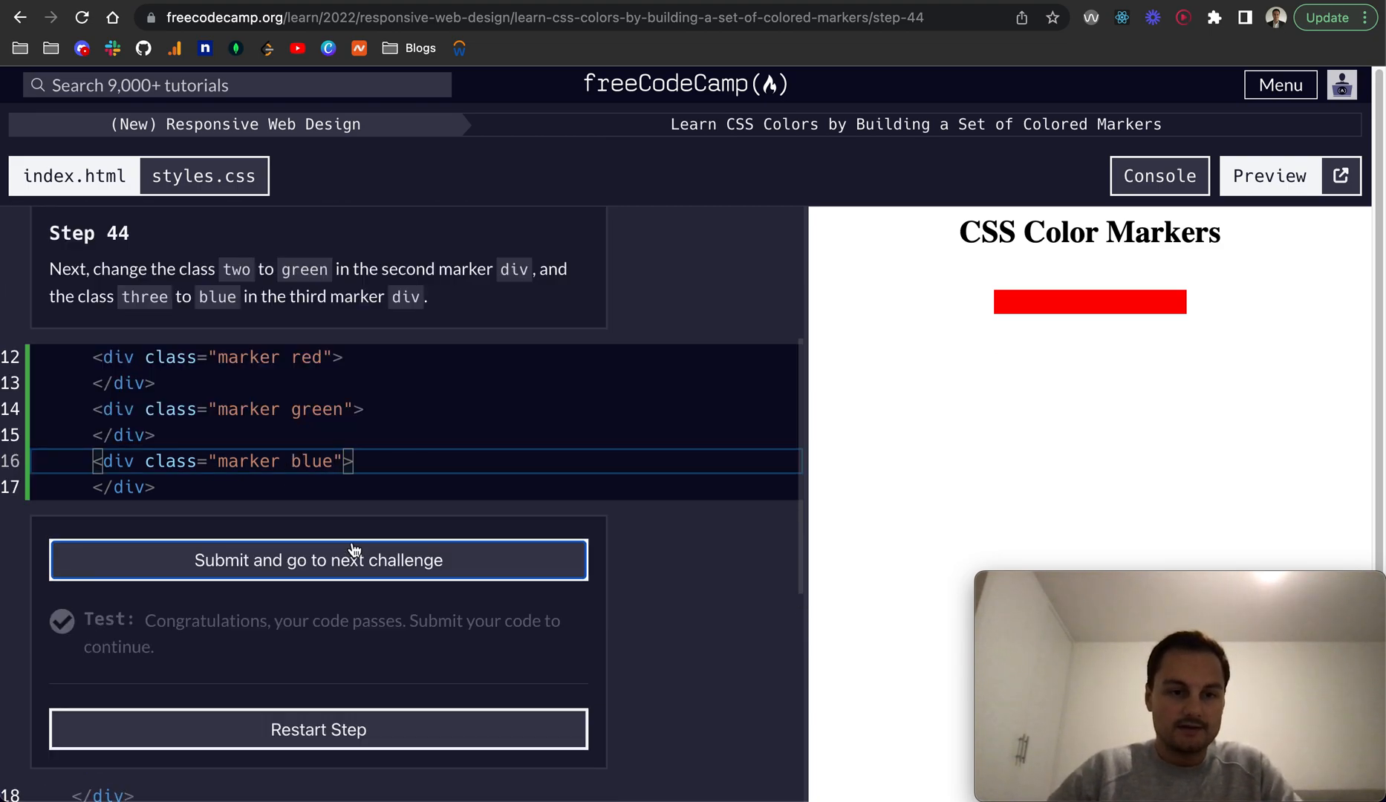
# Rename the .two and .three selectors to .green and .blue, check, and submit Step 45.
pyautogui.click(318, 559)
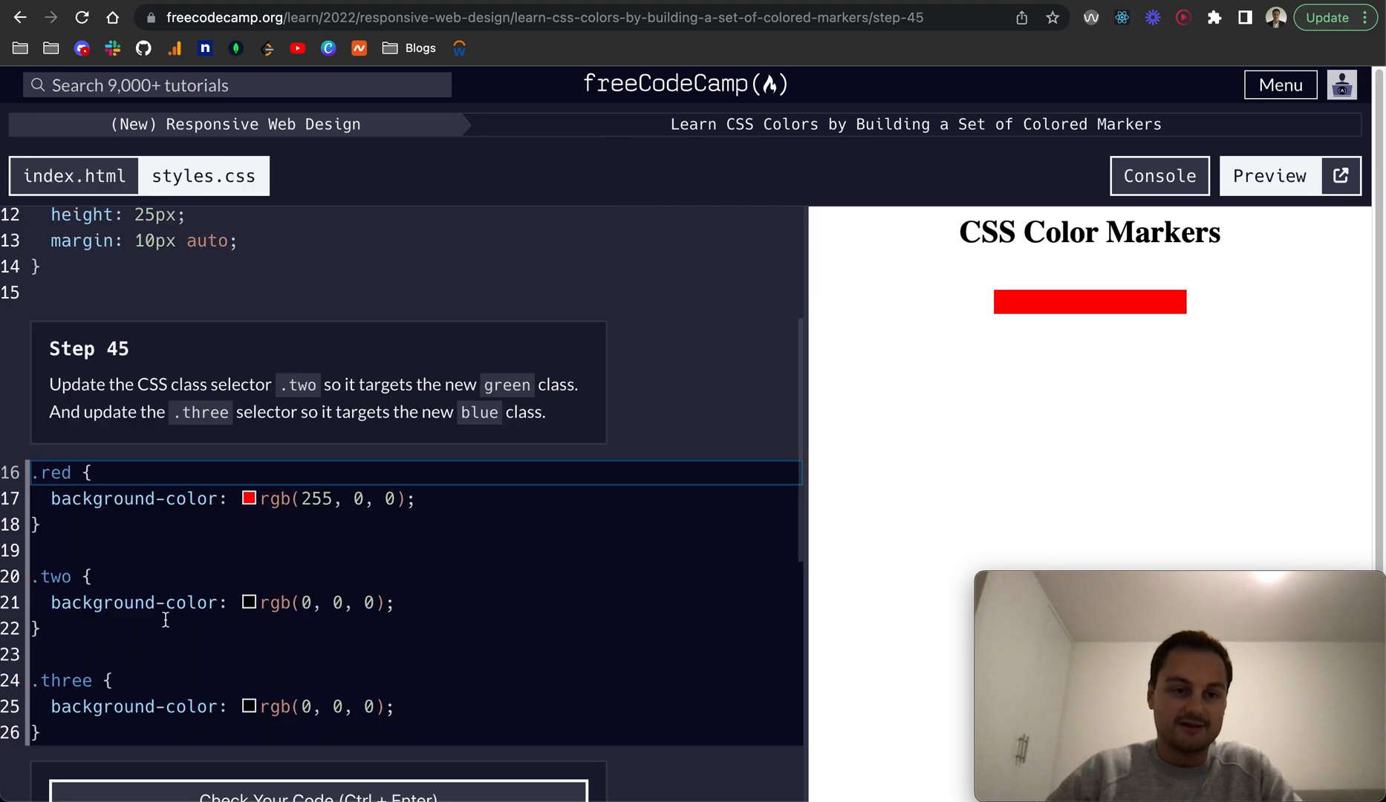
pyautogui.doubleClick(54, 576)
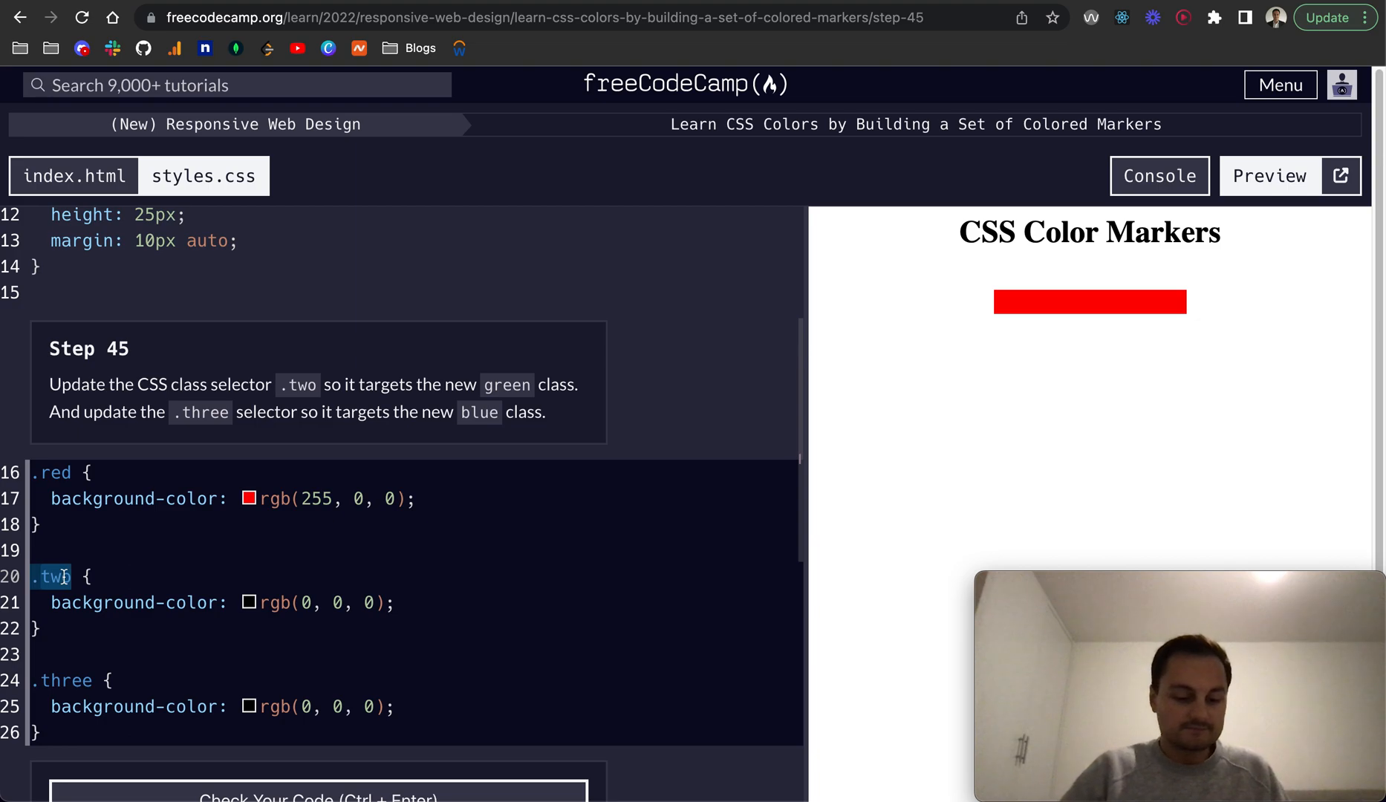
pyautogui.write('green')
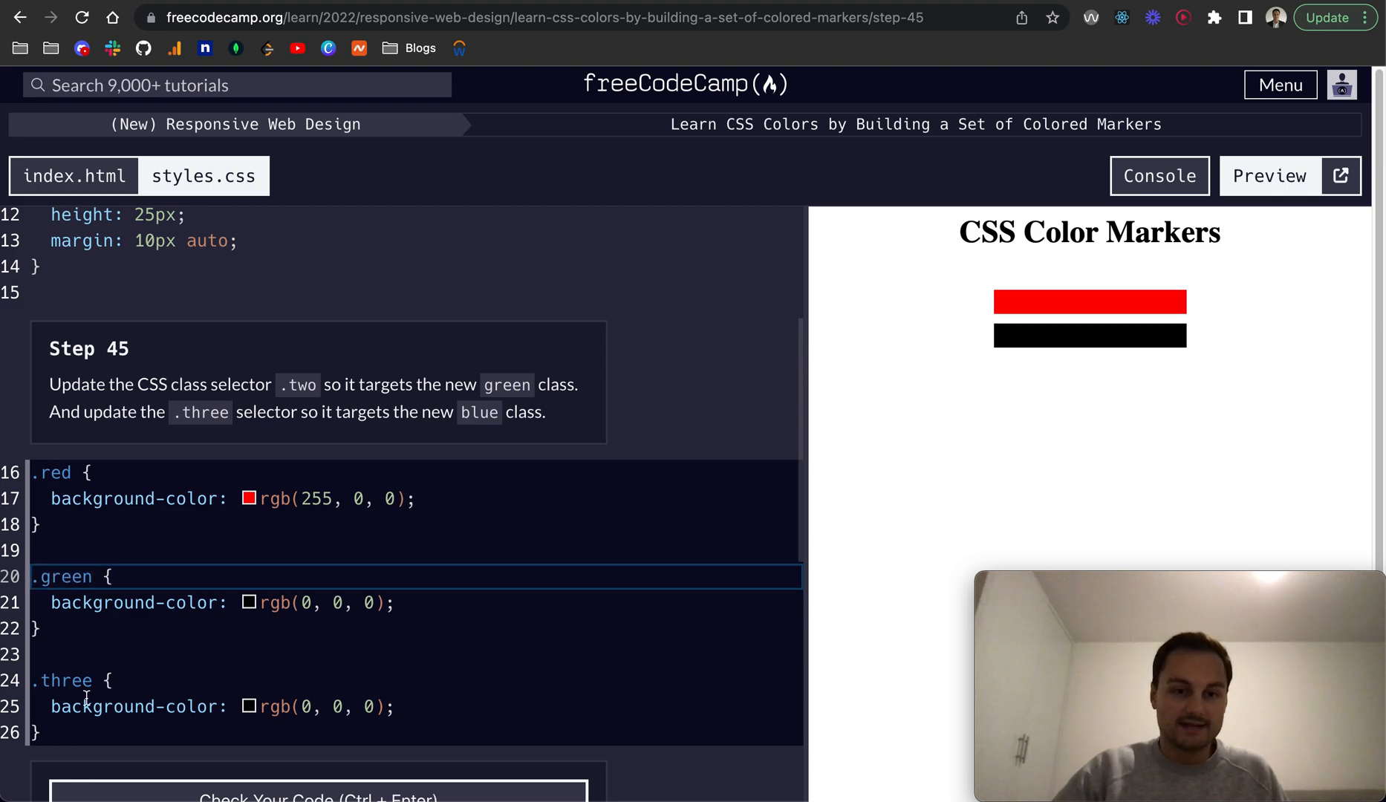
pyautogui.write('bl {')
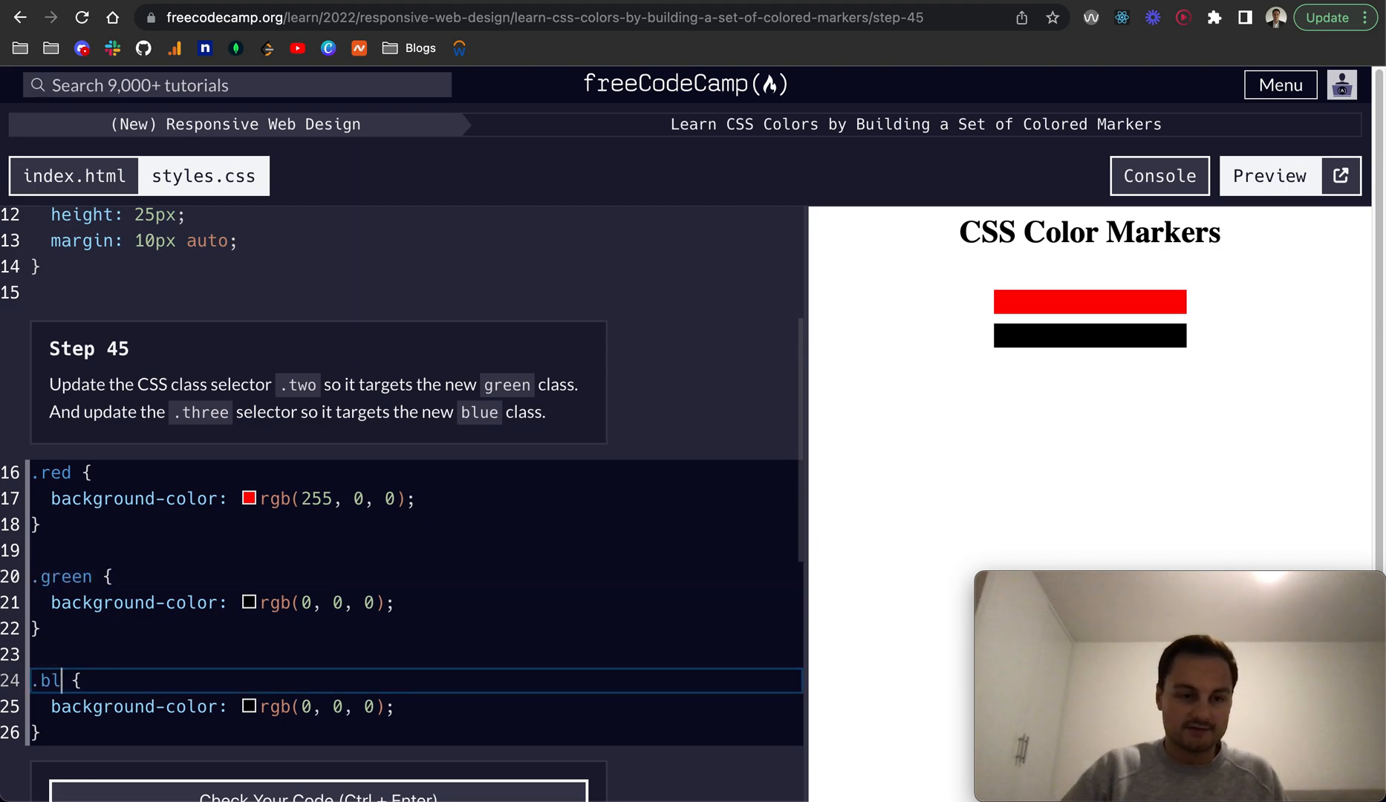
pyautogui.write('ue')
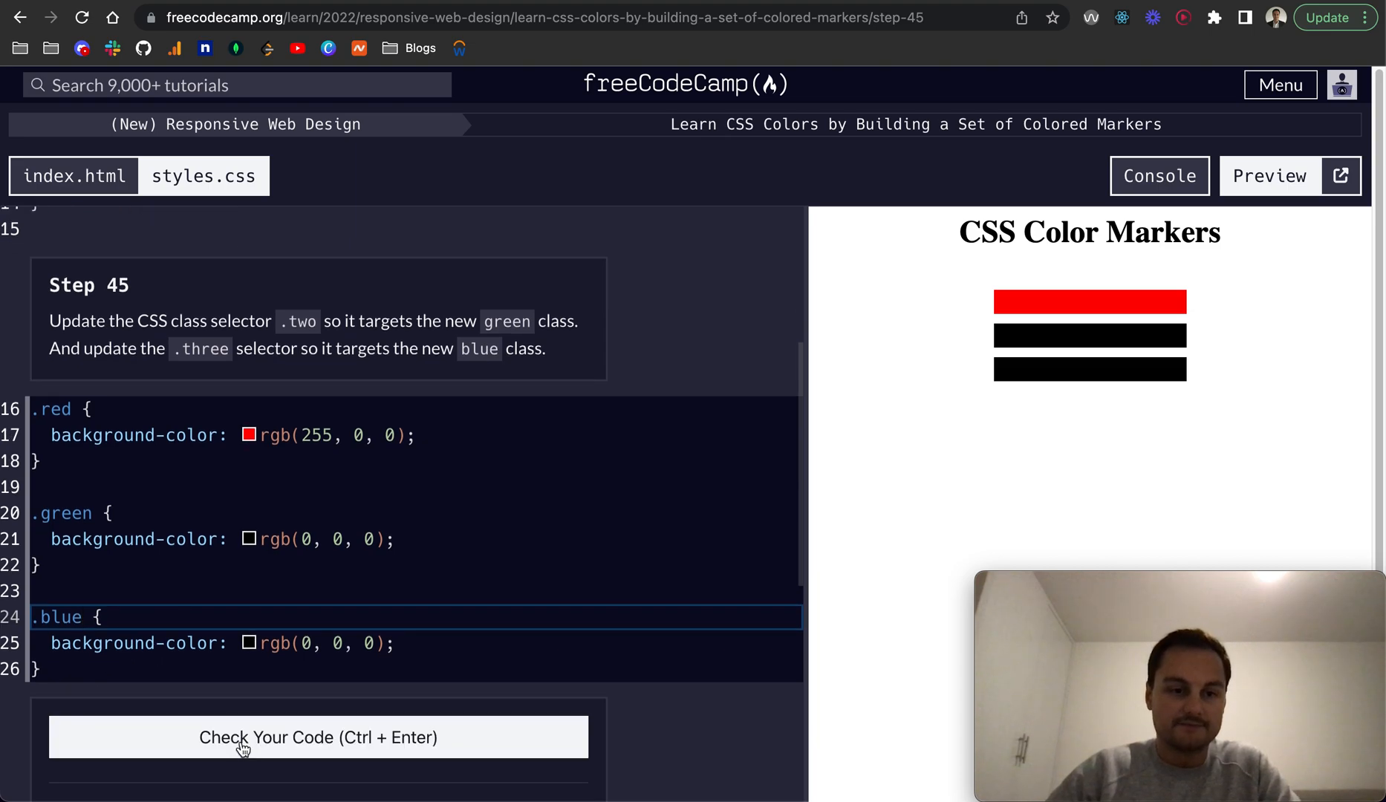
pyautogui.click(317, 737)
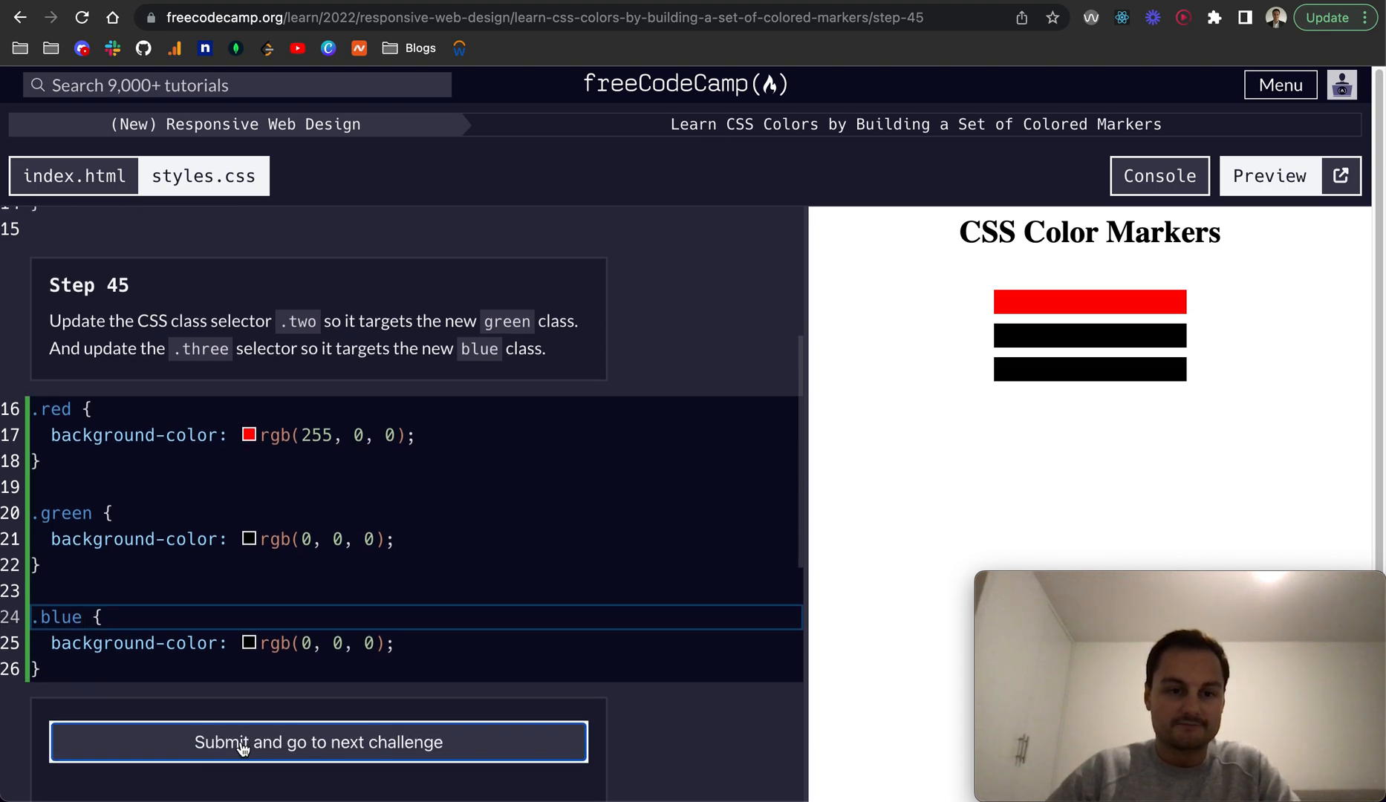
pyautogui.click(318, 743)
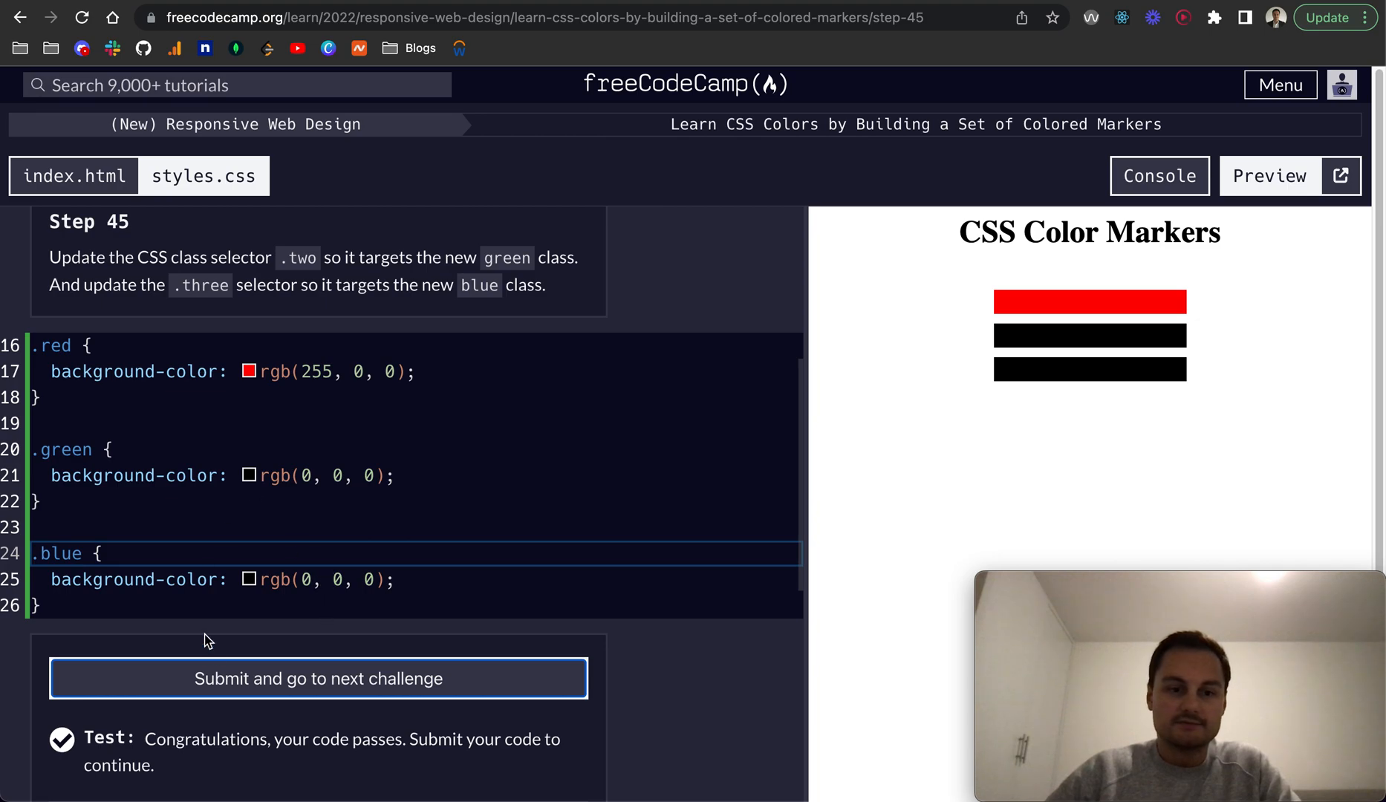
pyautogui.click(318, 679)
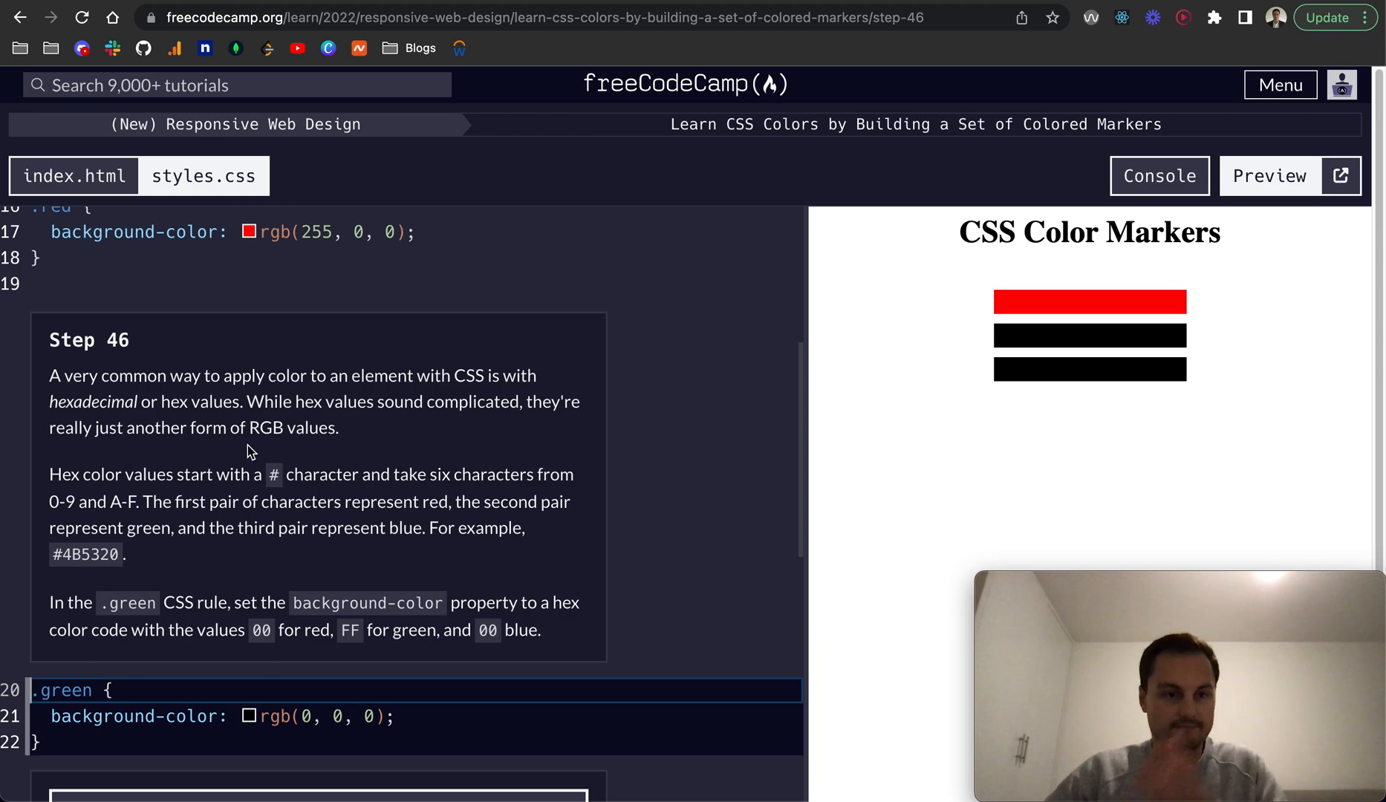
pyautogui.moveTo(272, 422)
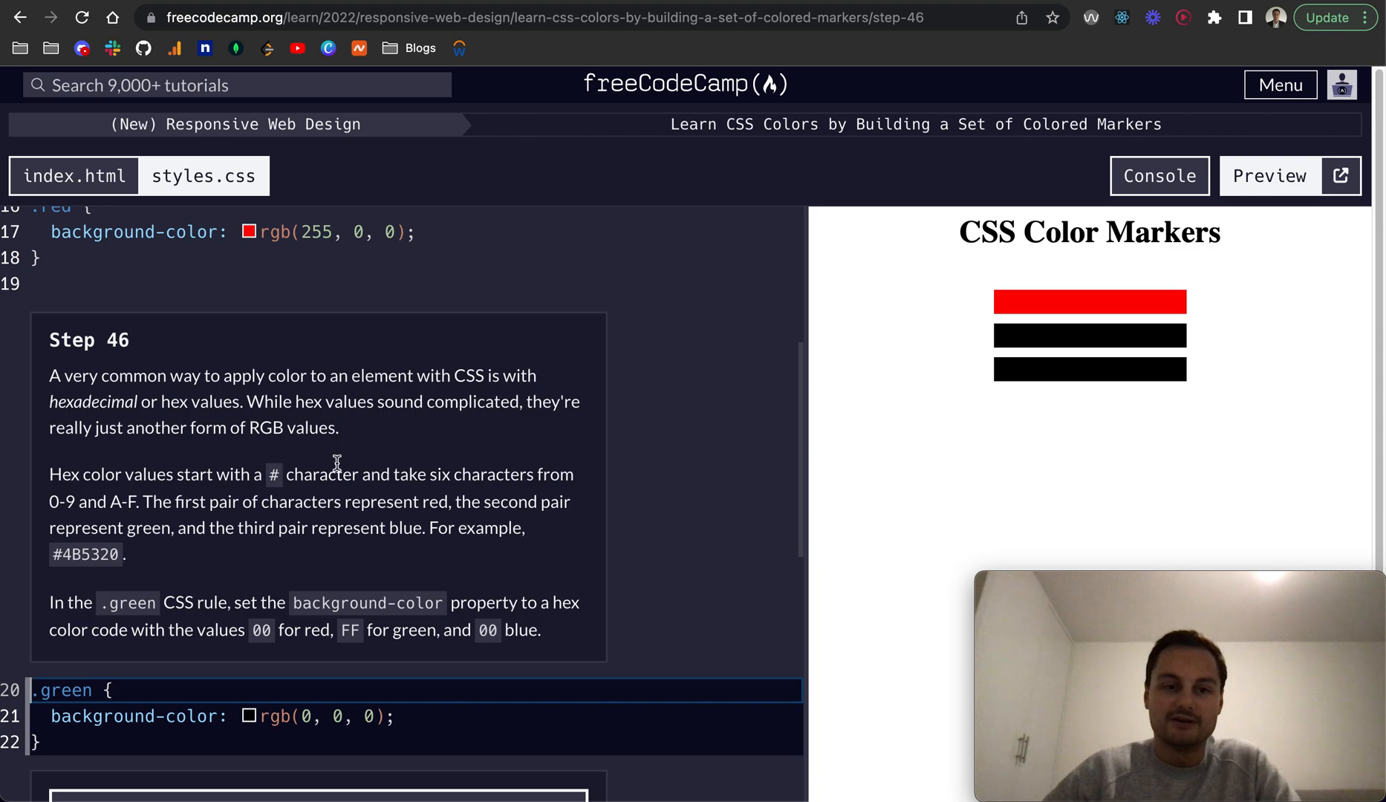
pyautogui.moveTo(334, 520)
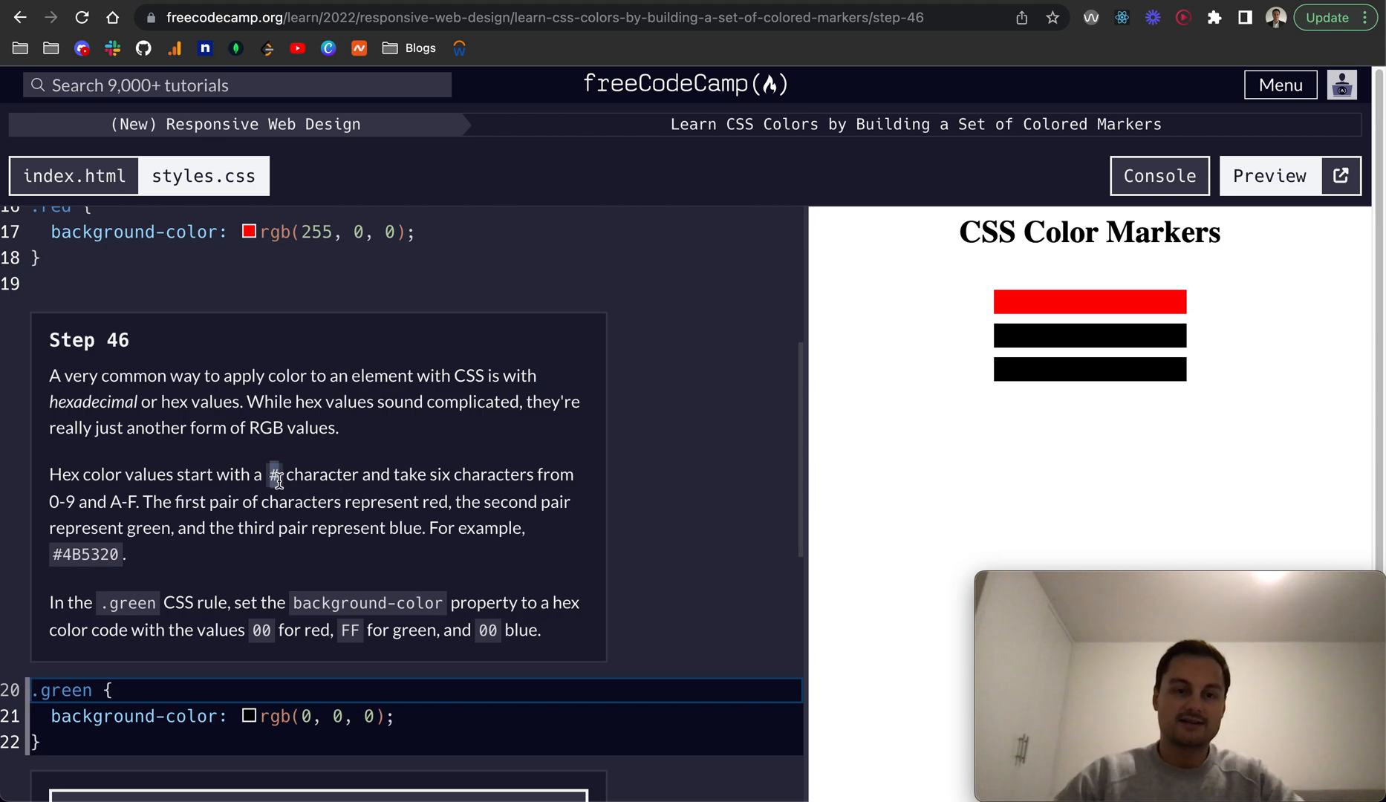
pyautogui.moveTo(287, 482)
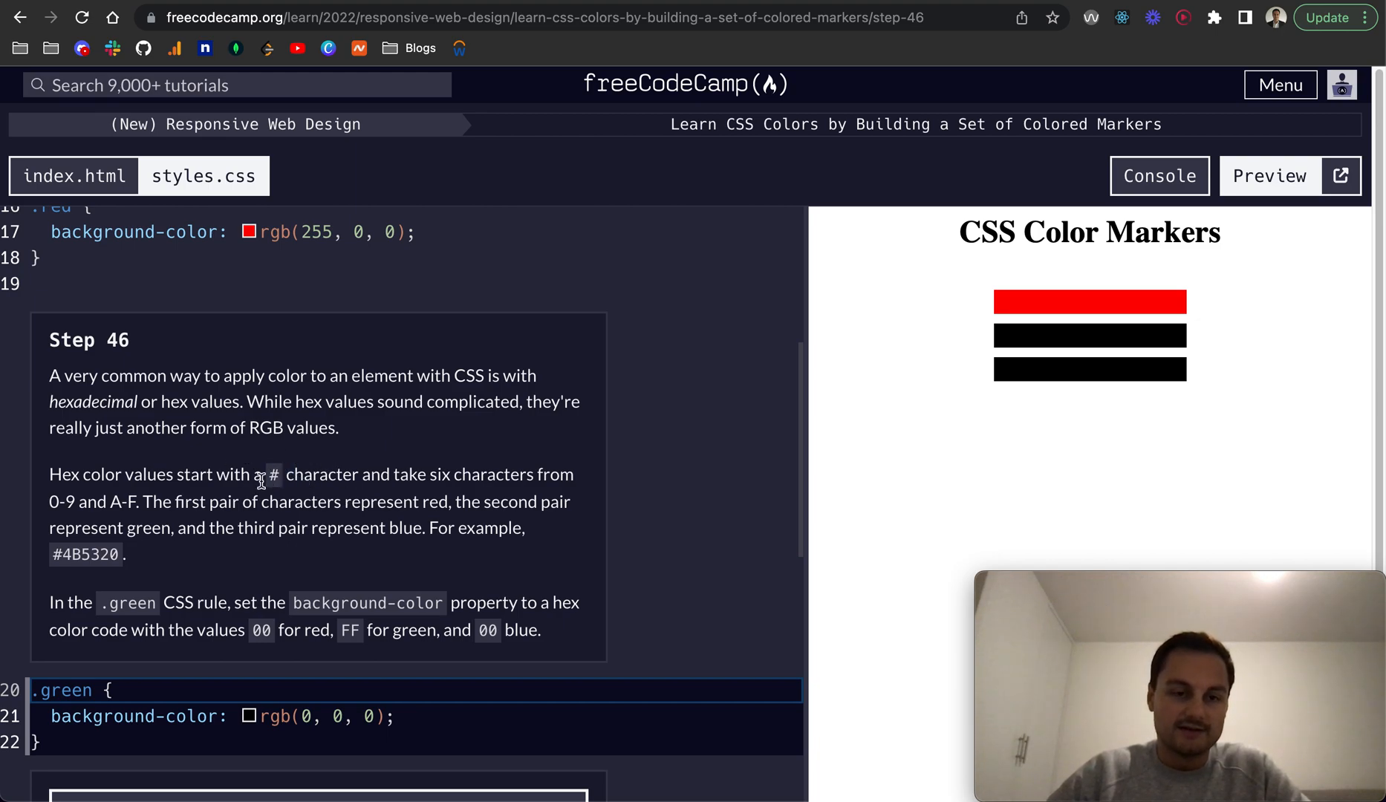
pyautogui.moveTo(398, 480)
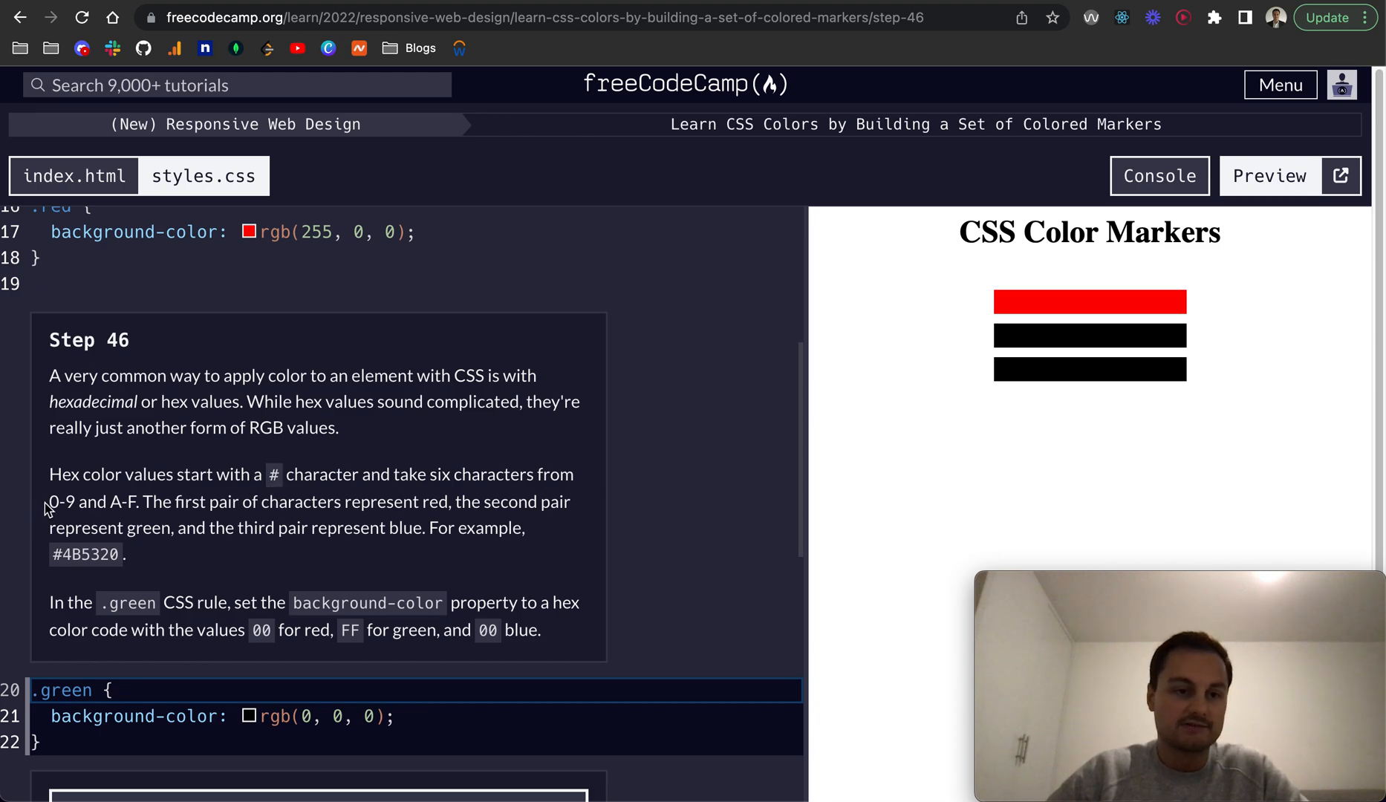
pyautogui.moveTo(131, 501)
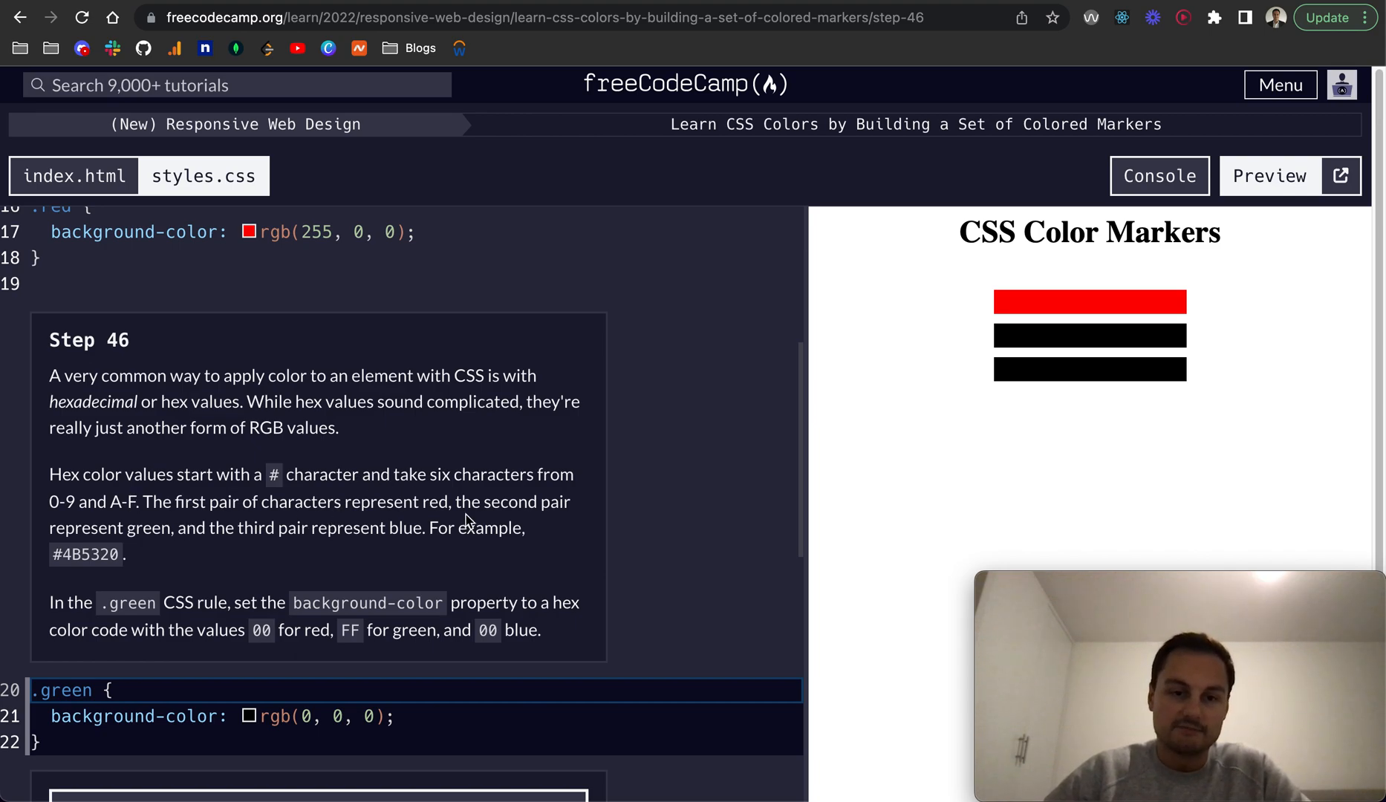
pyautogui.moveTo(92, 507)
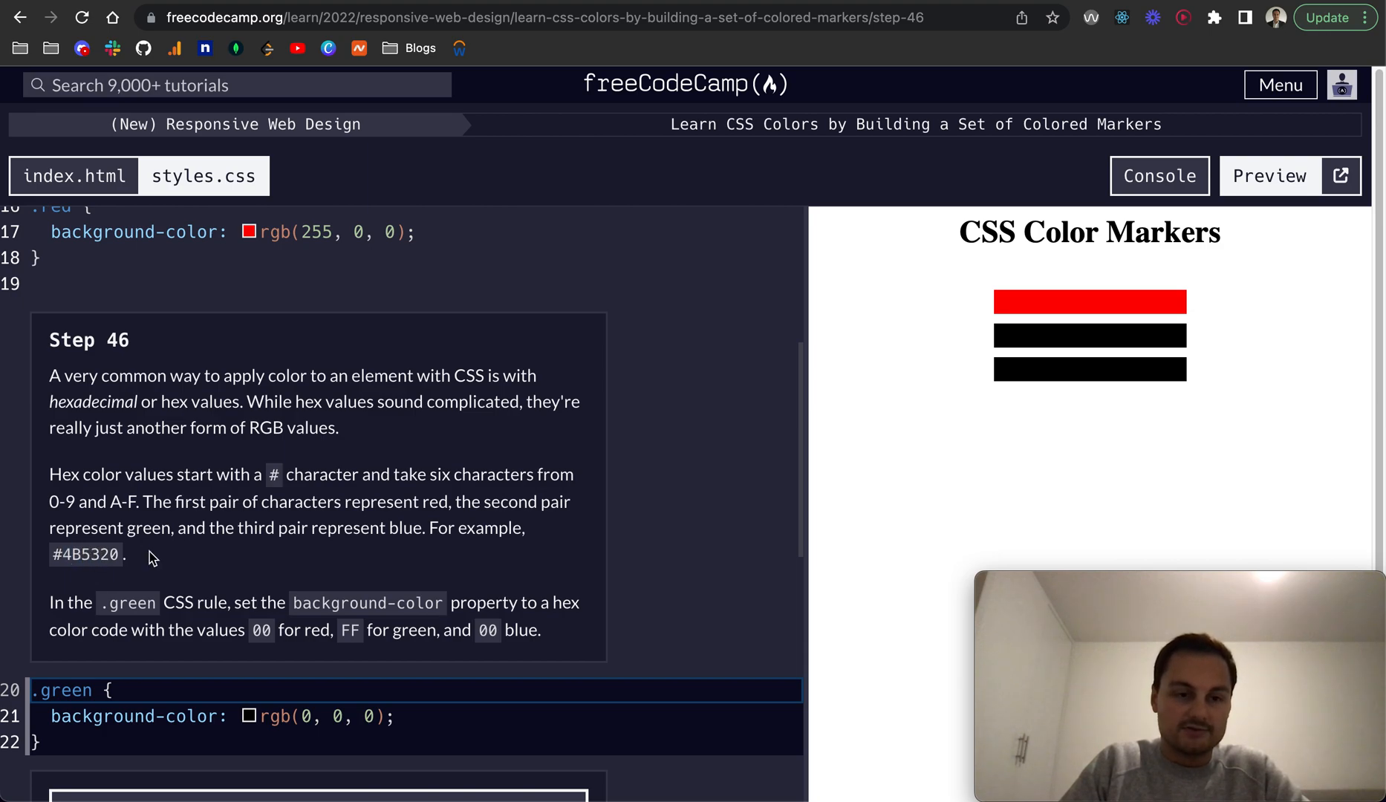
pyautogui.scroll(-3)
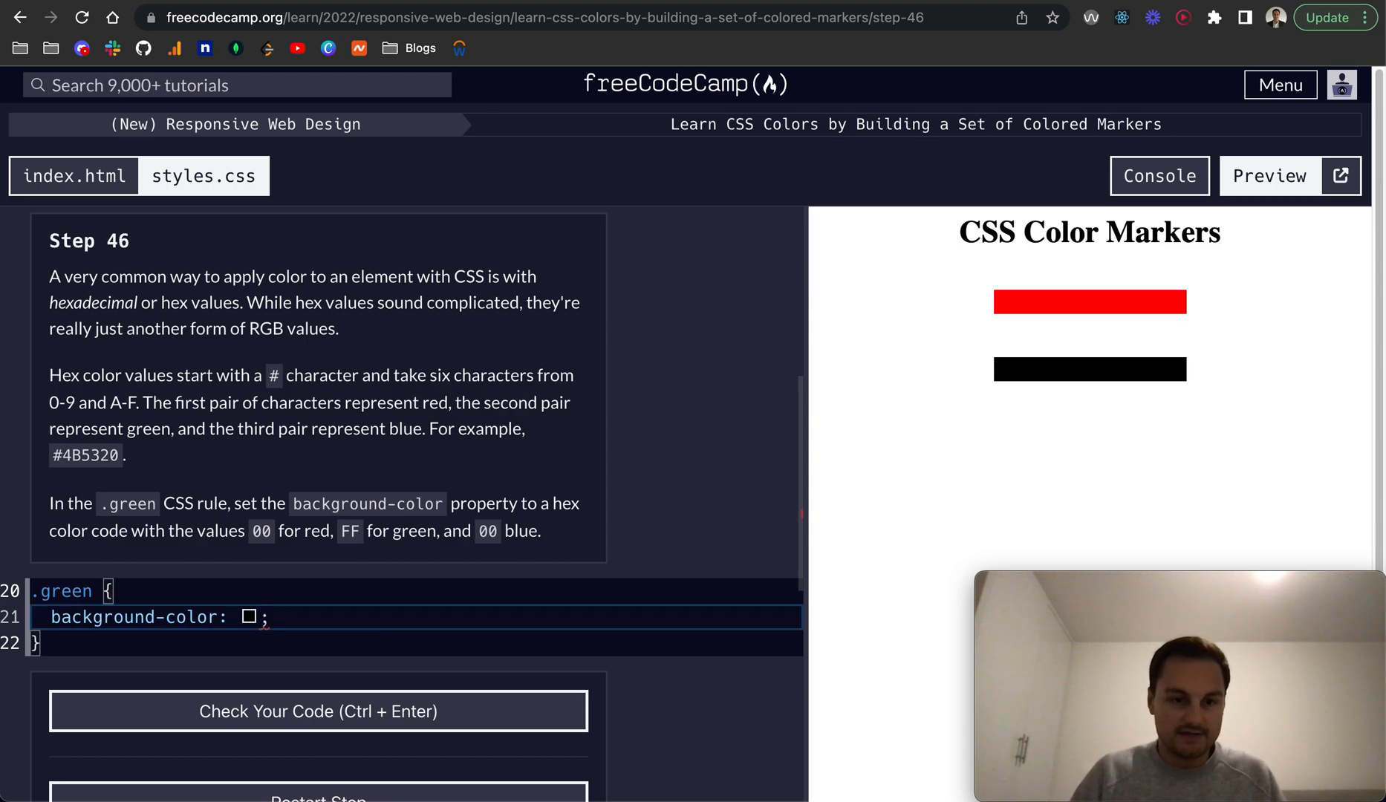
# Set the .green rule's background-color to the hex value #00FF00 and check the code.
pyautogui.write('#')
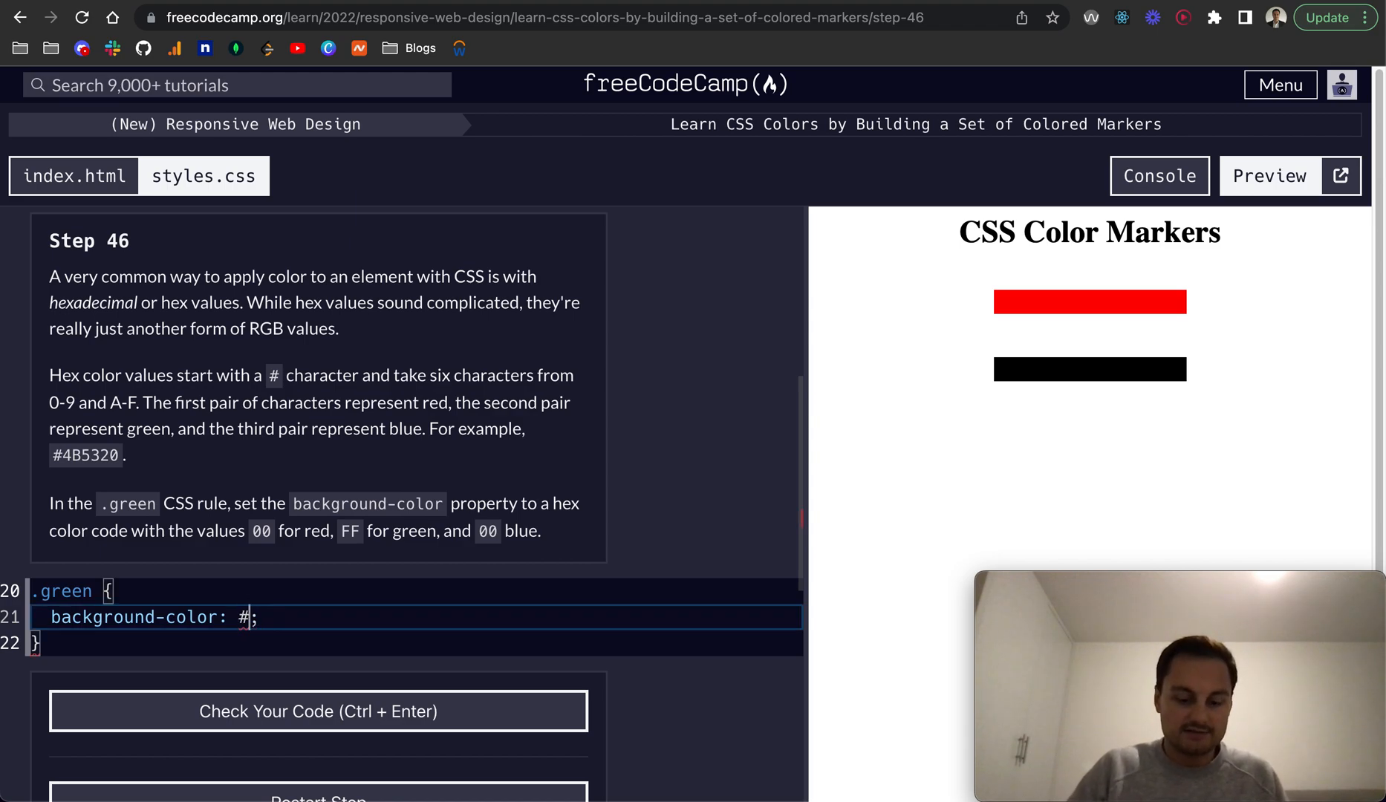
pyautogui.write('00FF')
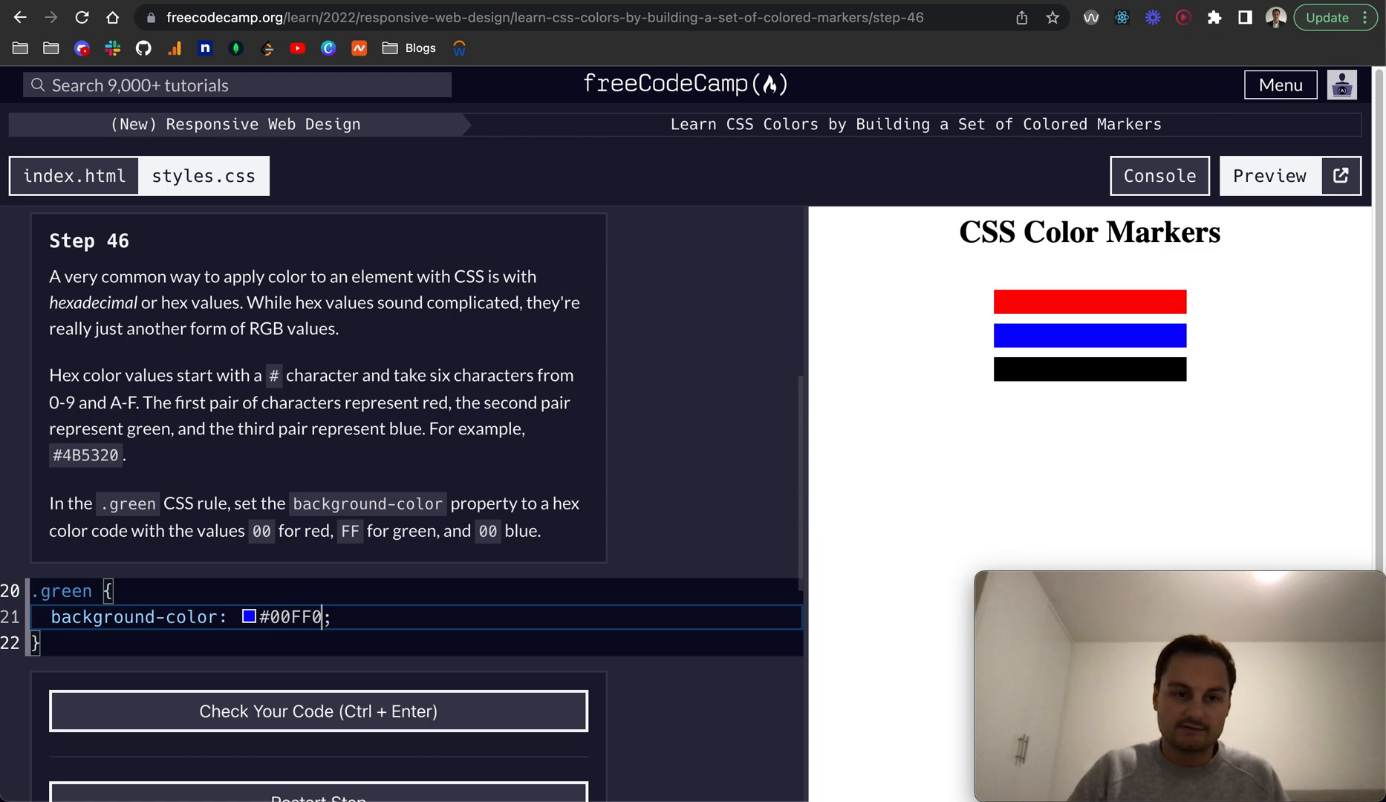
pyautogui.write('0')
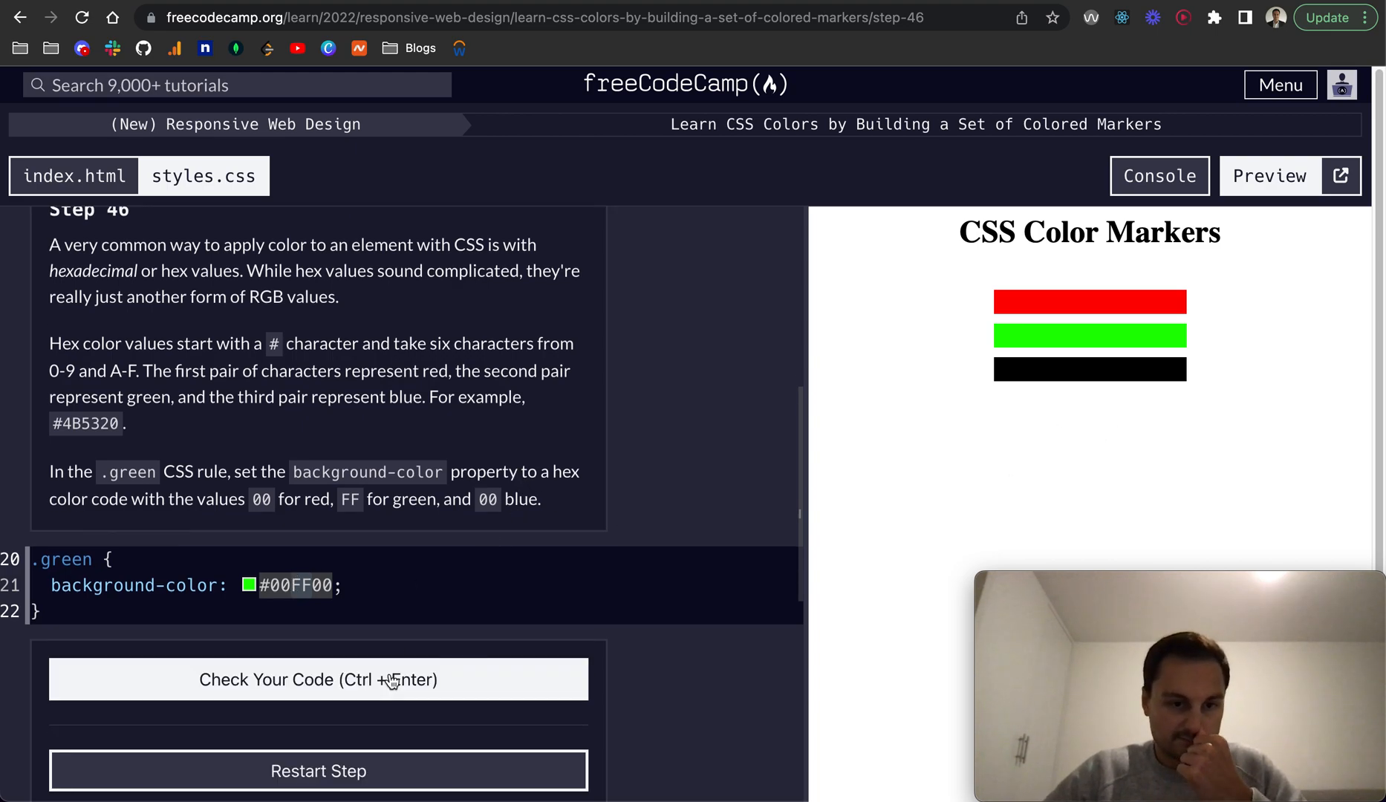
pyautogui.click(318, 679)
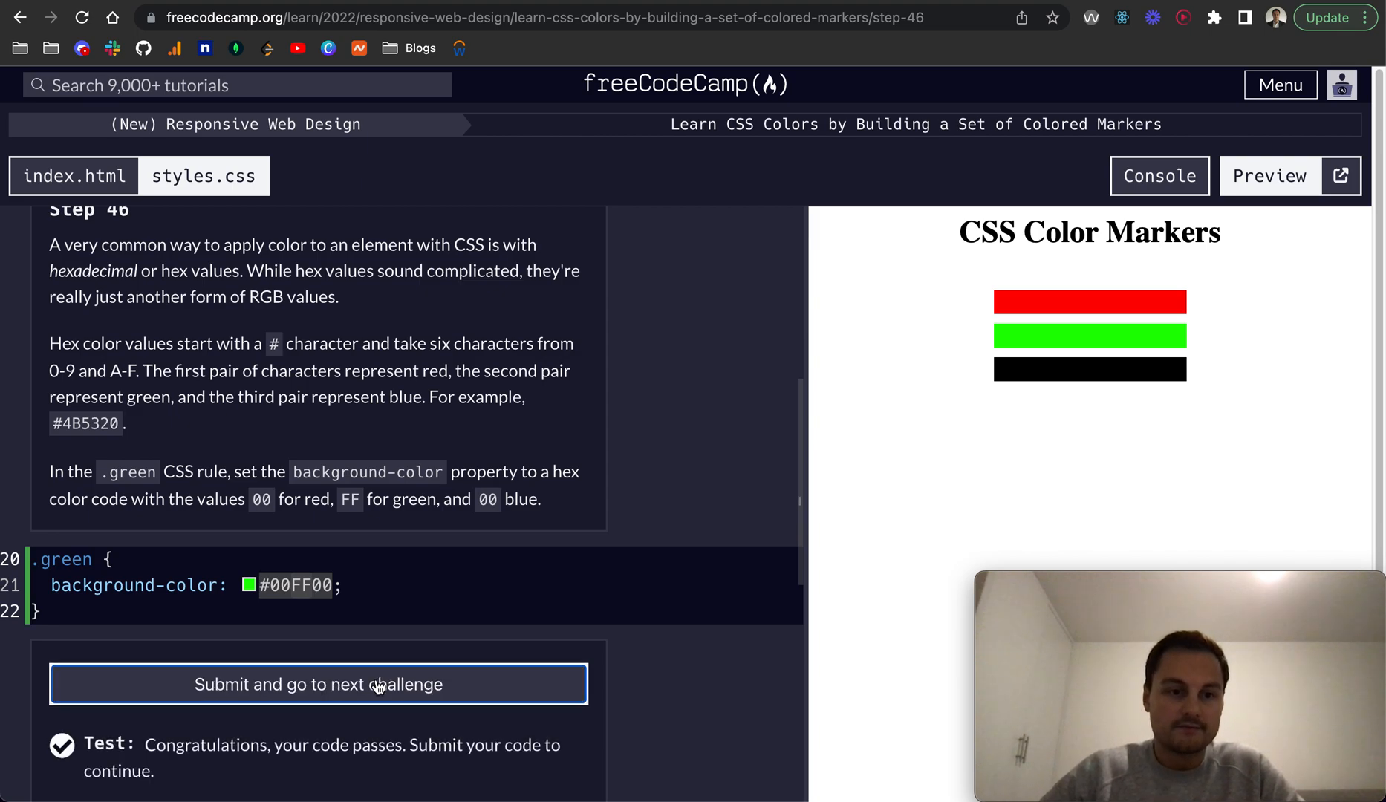
# Darken the .green rule to #007F00, check it, and submit Step 47.
pyautogui.click(318, 684)
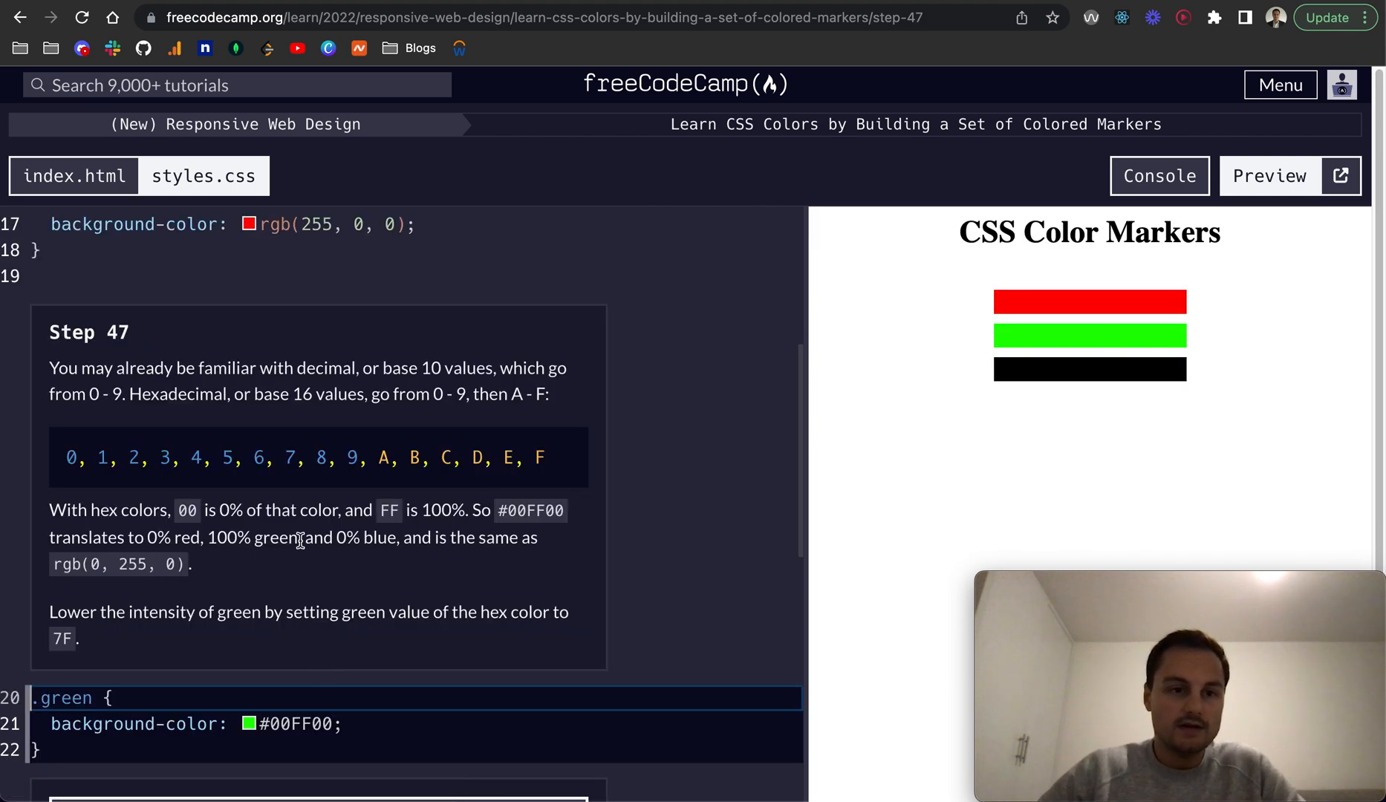
pyautogui.moveTo(146, 349)
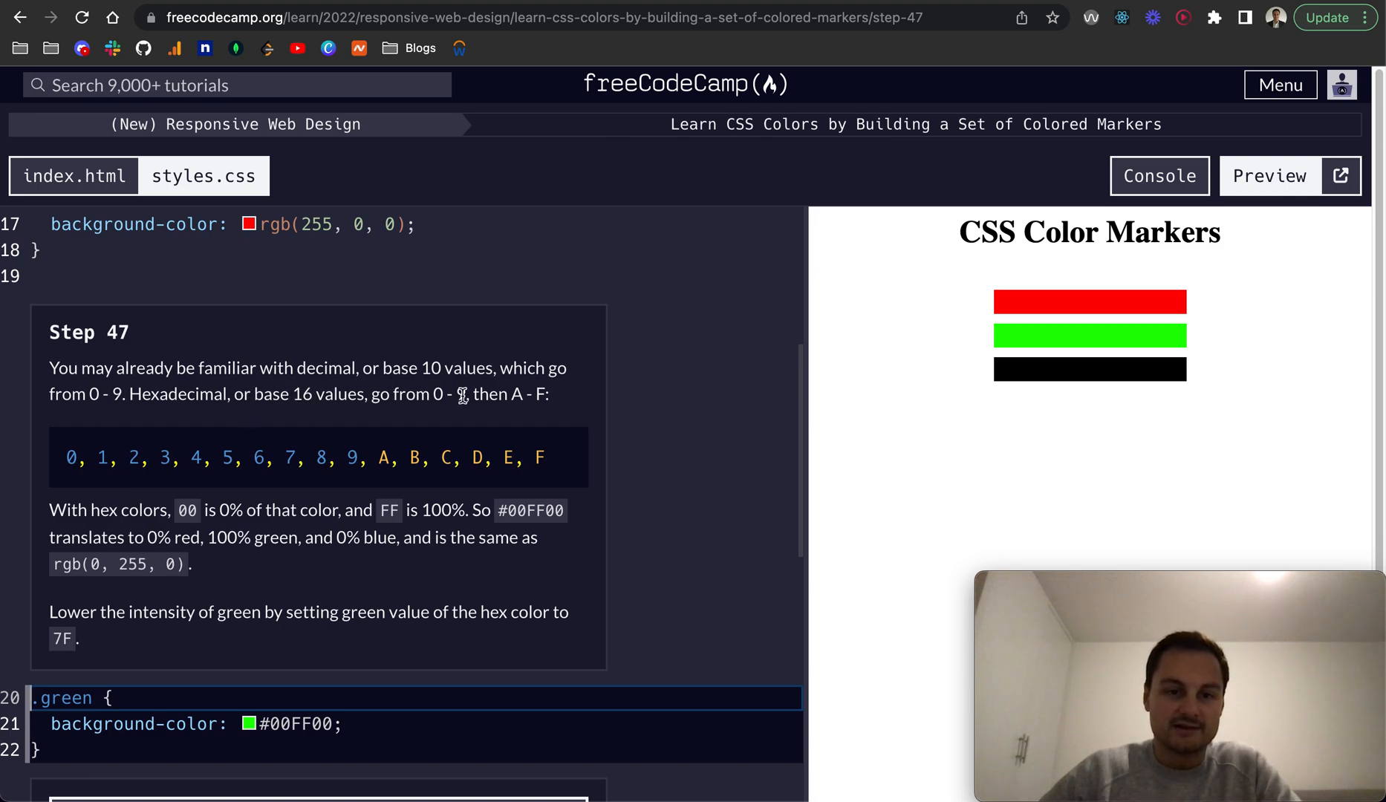
pyautogui.moveTo(66, 456)
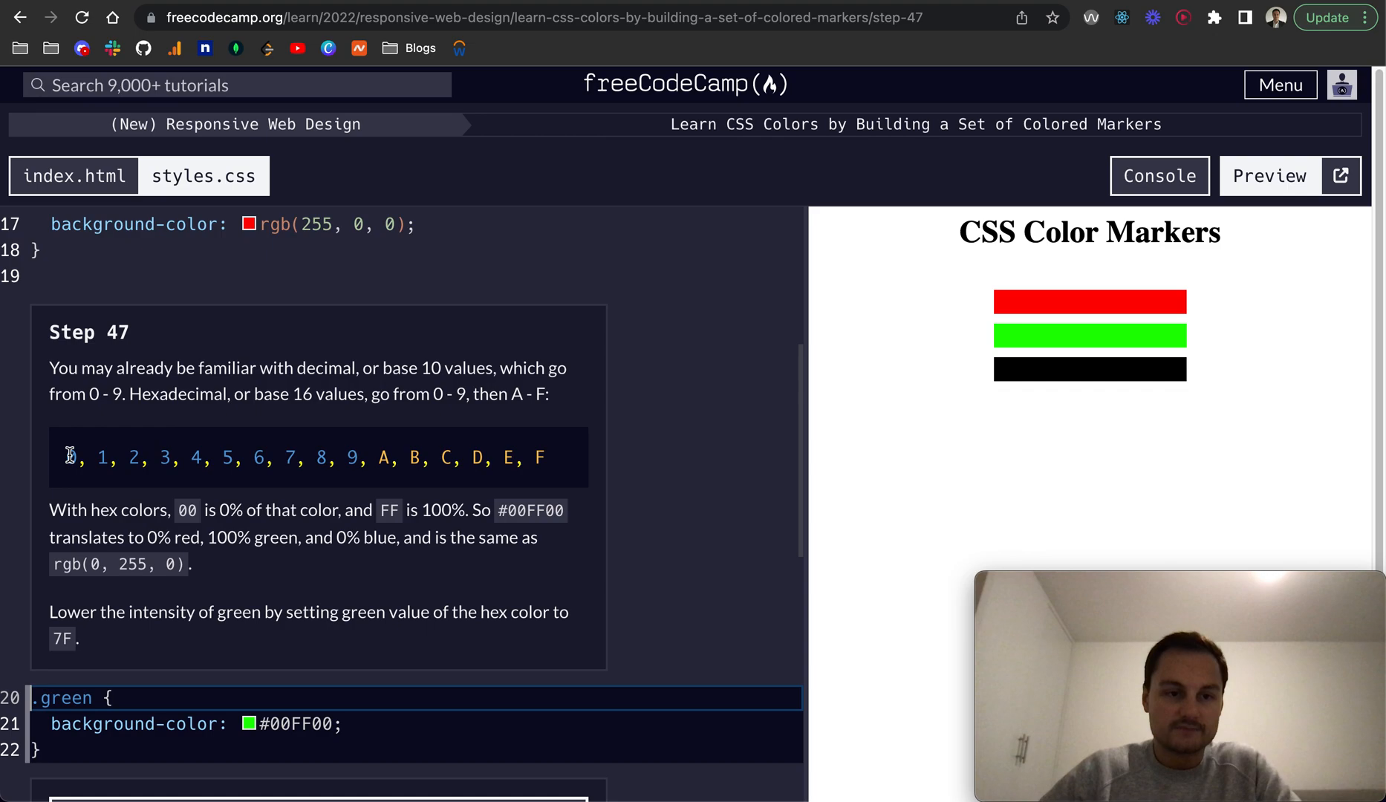
pyautogui.moveTo(69, 456); pyautogui.dragTo(543, 456)
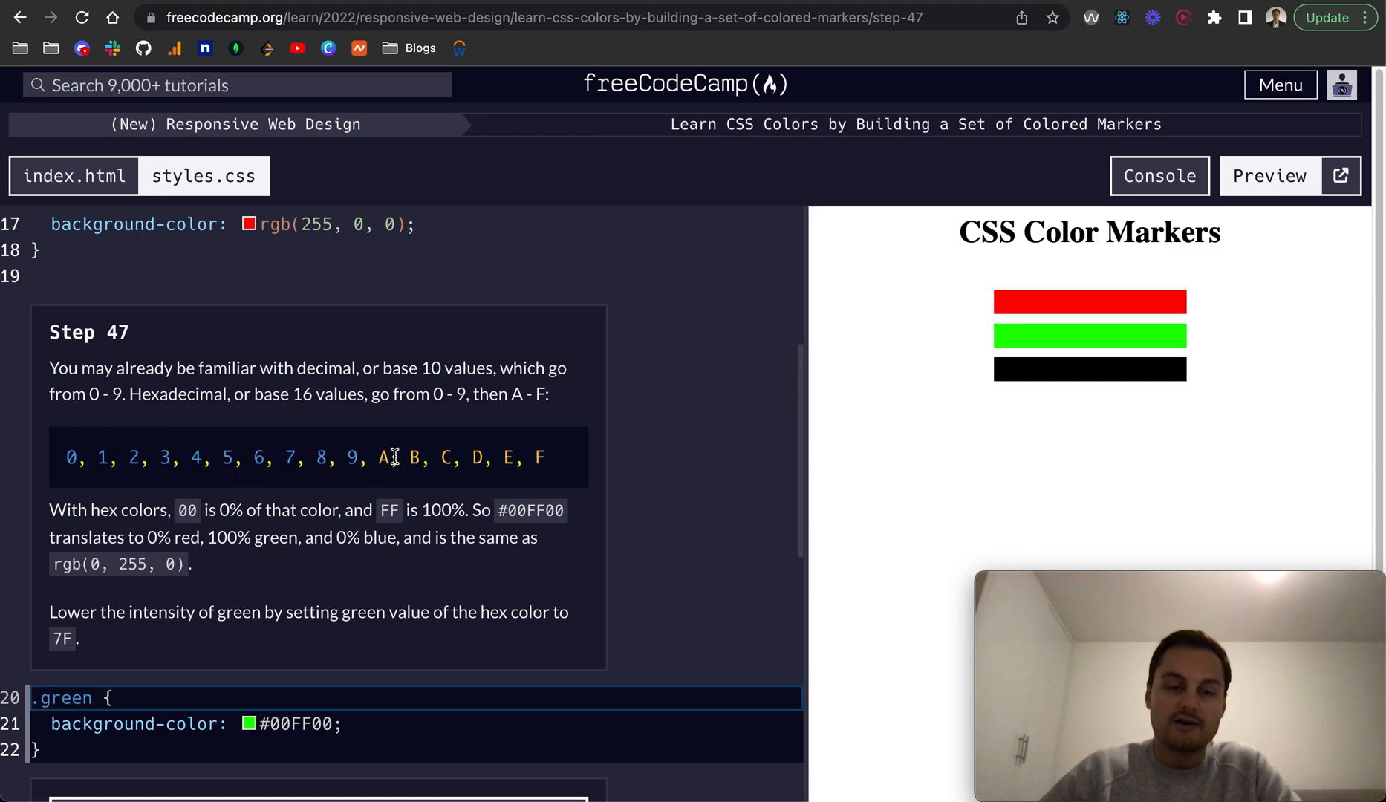
pyautogui.doubleClick(383, 457)
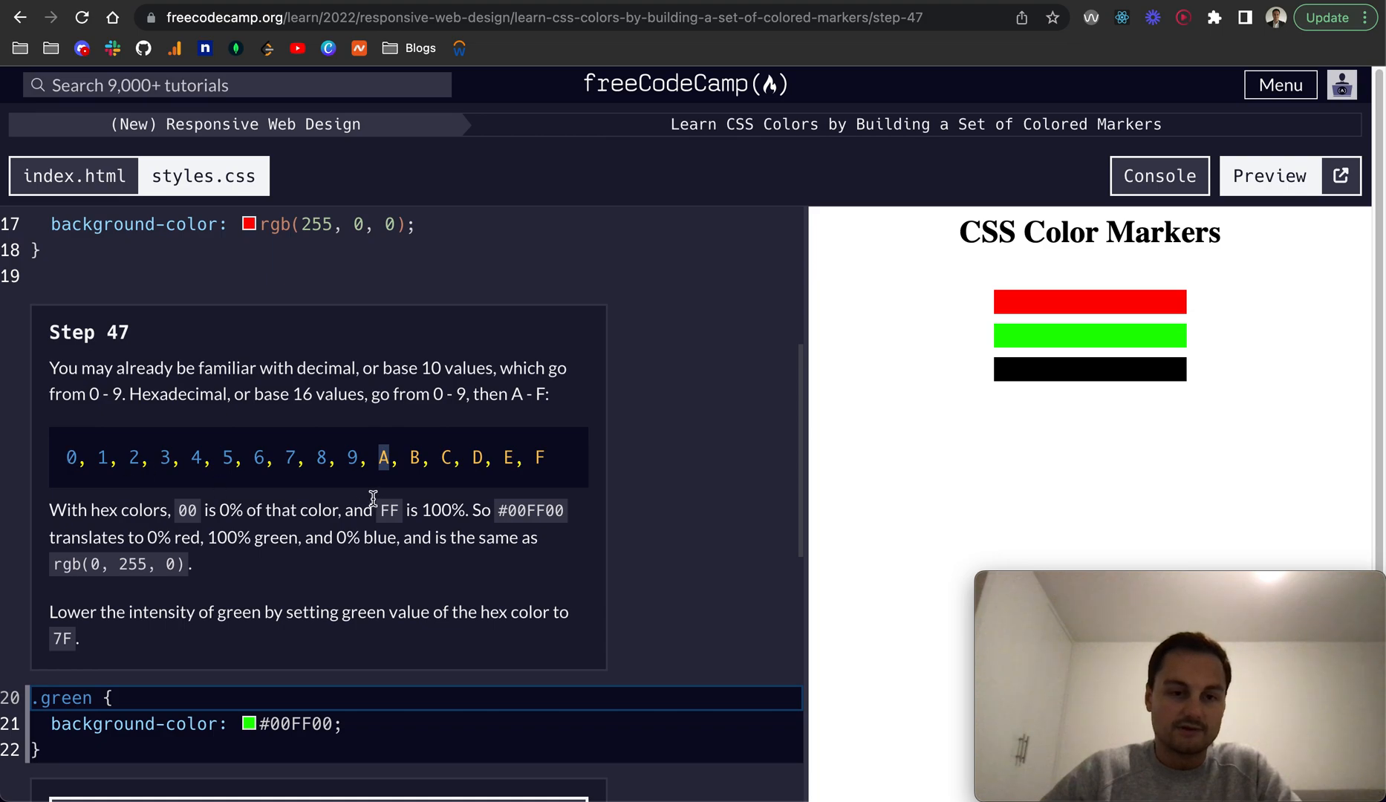
pyautogui.scroll(-3)
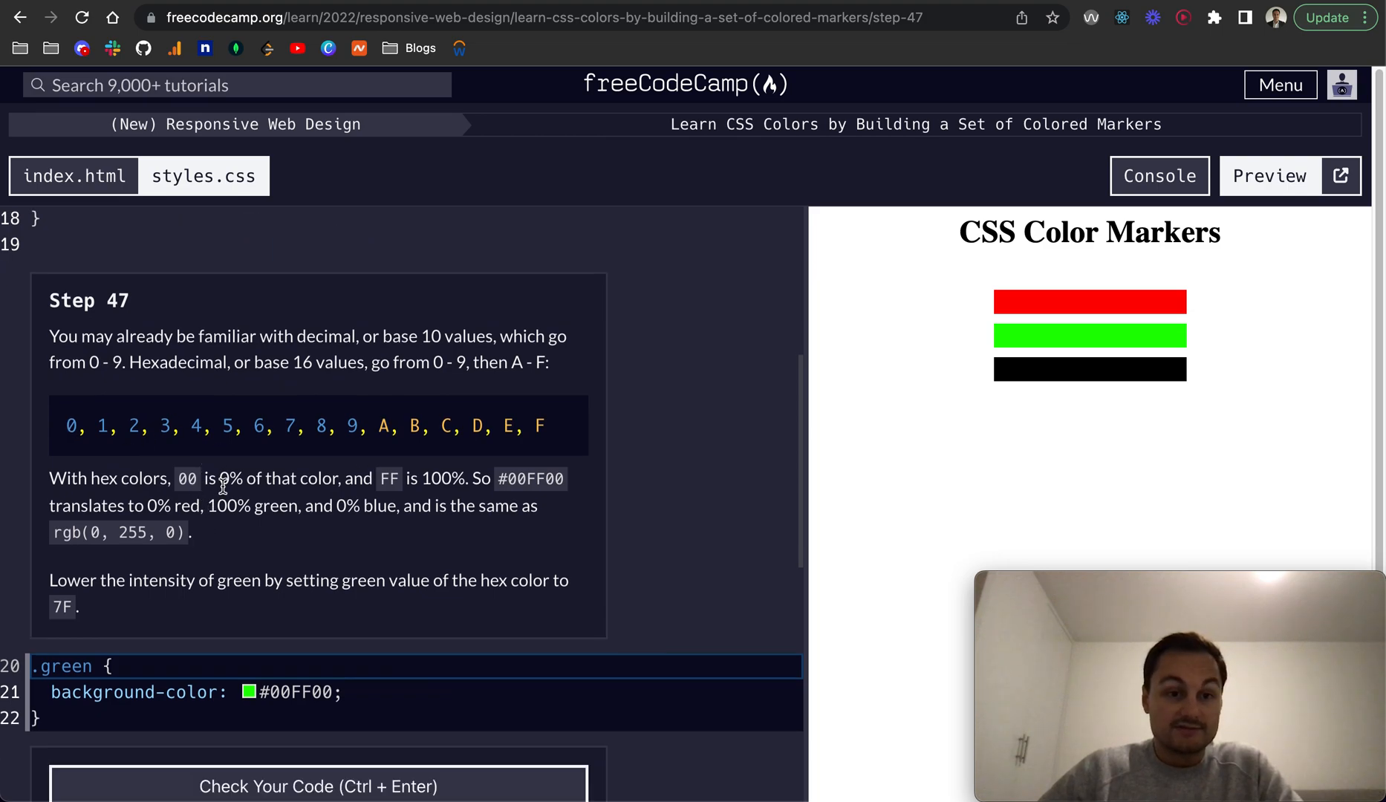
pyautogui.moveTo(106, 455)
pyautogui.write('7')
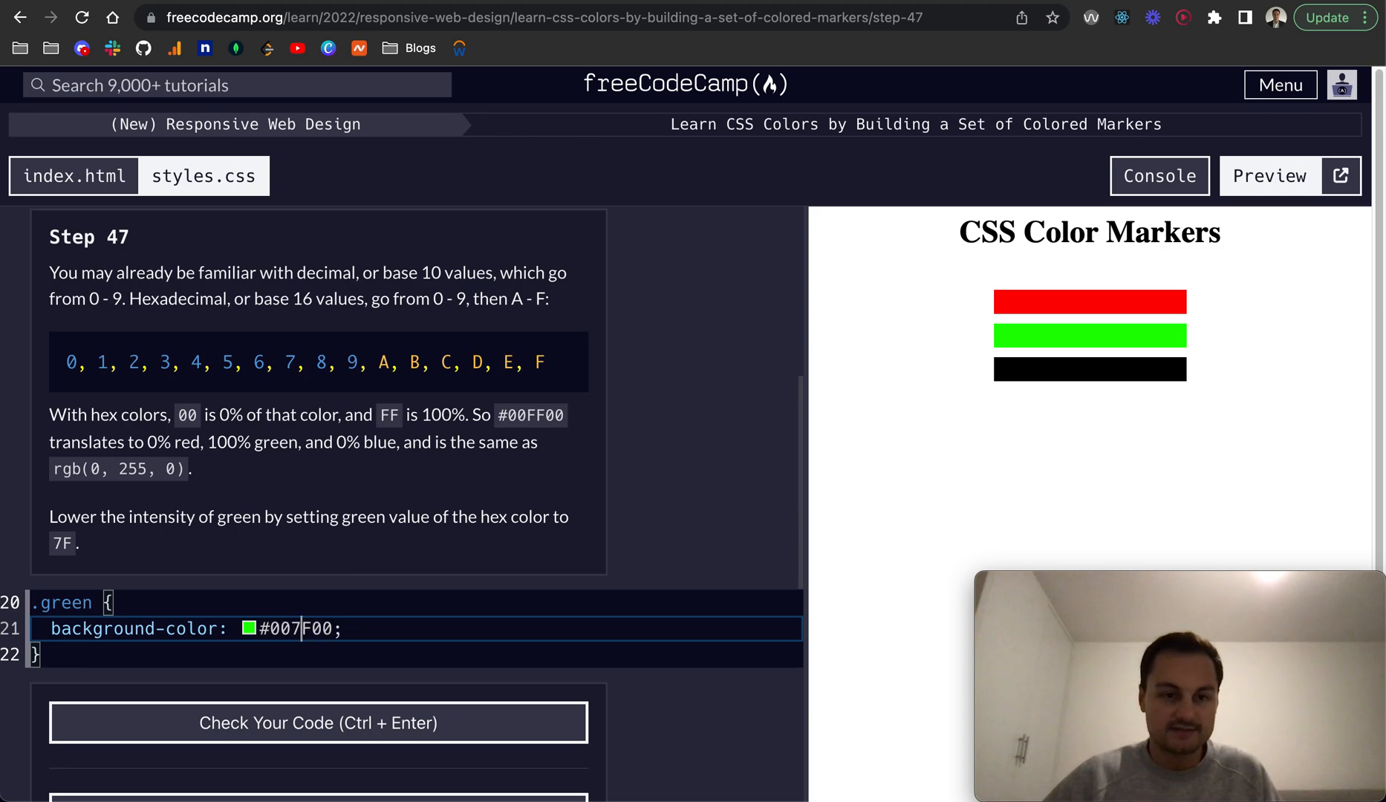
pyautogui.scroll(-3)
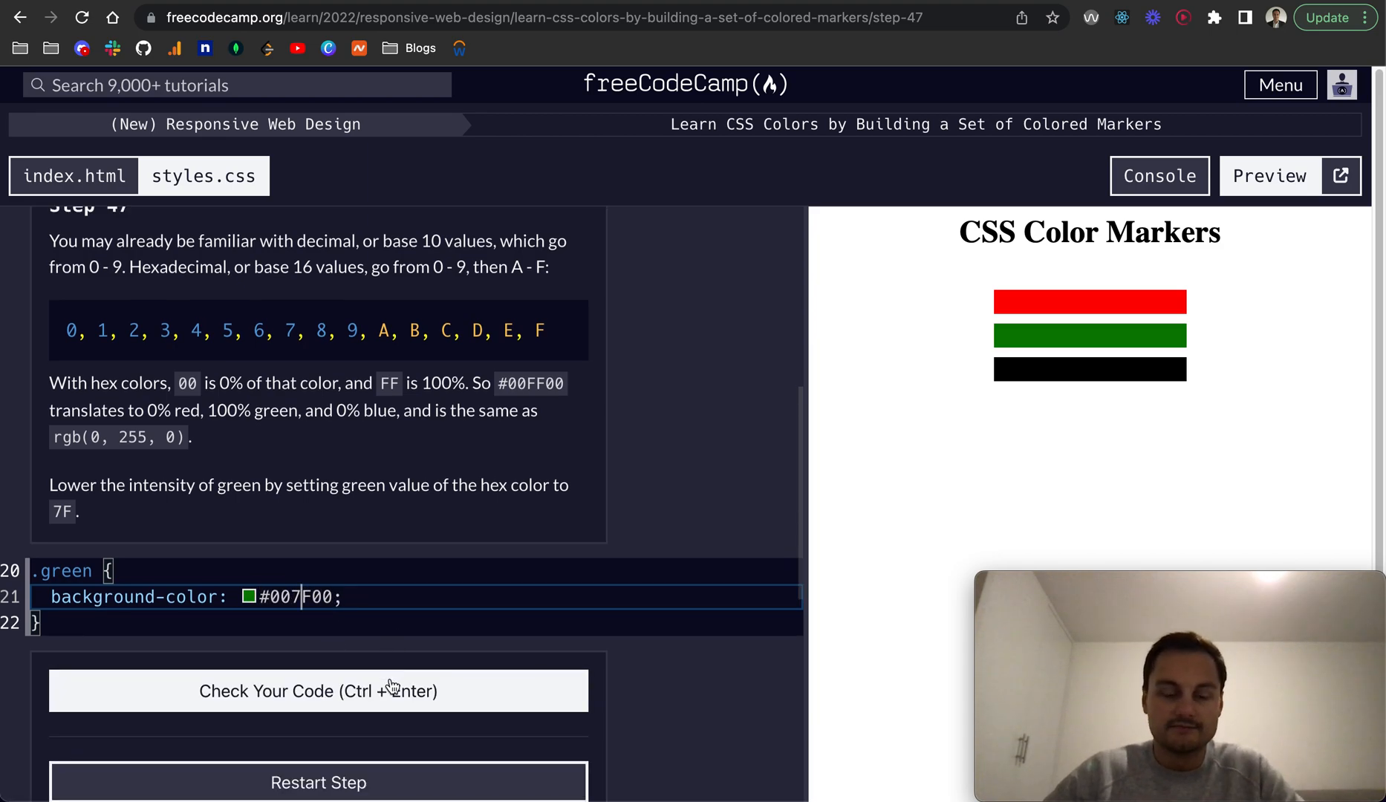
pyautogui.click(317, 691)
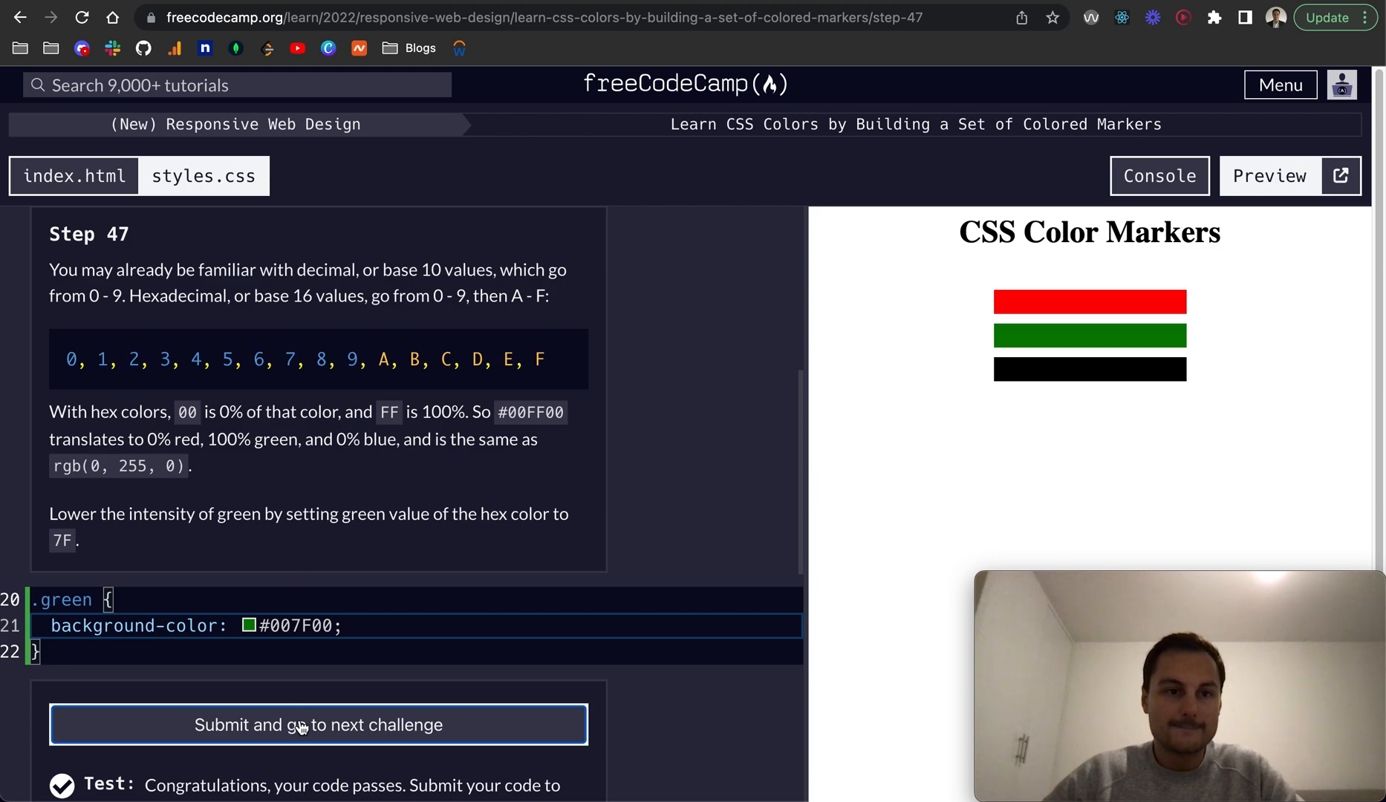
pyautogui.click(318, 725)
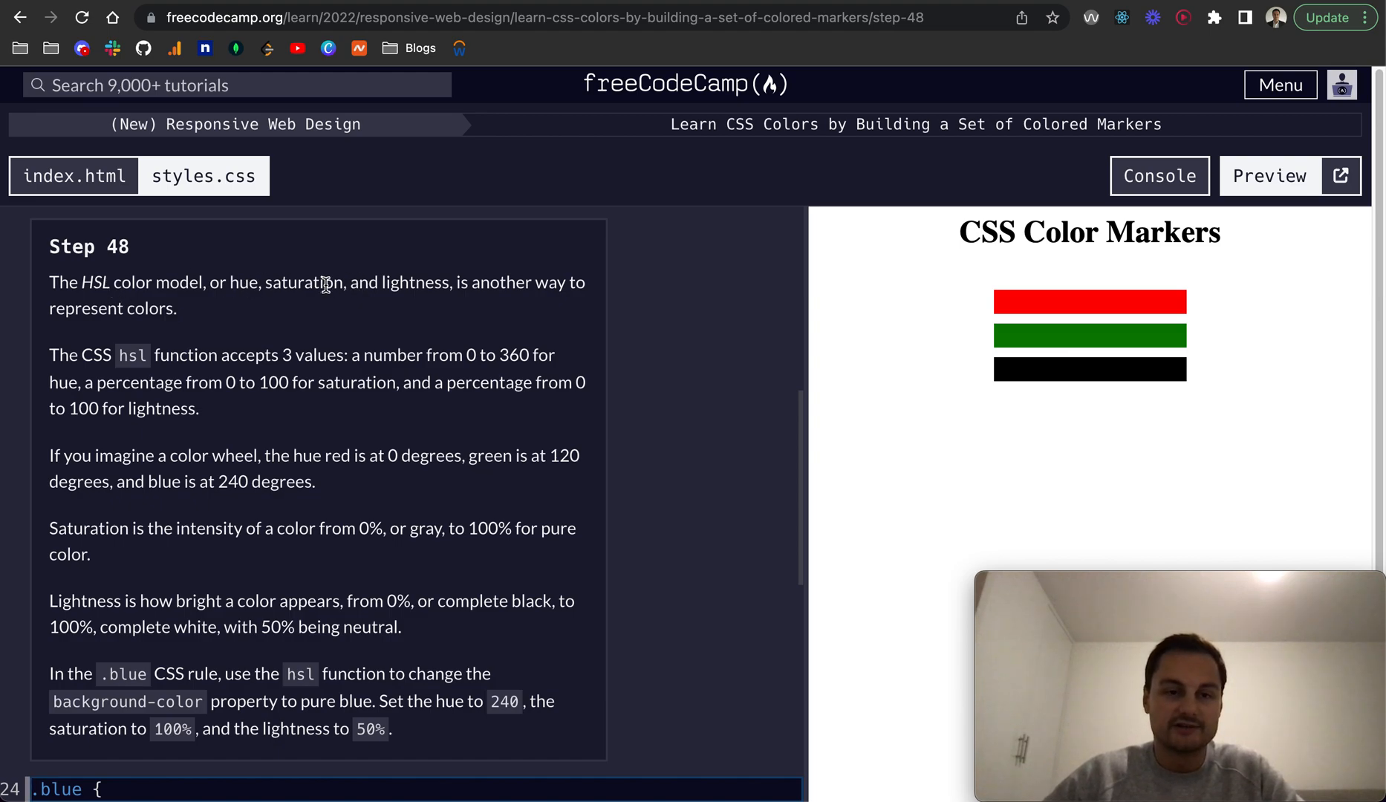
pyautogui.moveTo(422, 284)
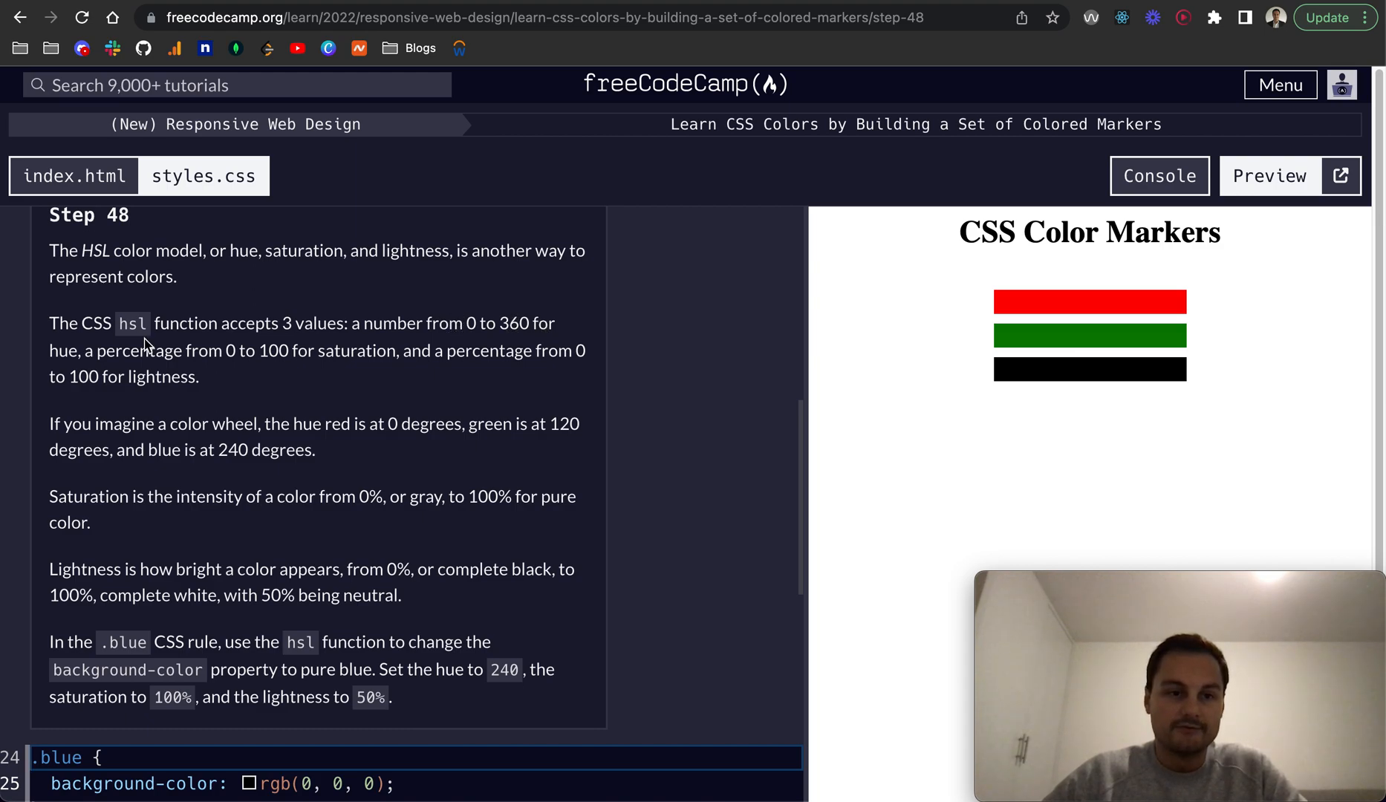
pyautogui.moveTo(180, 350)
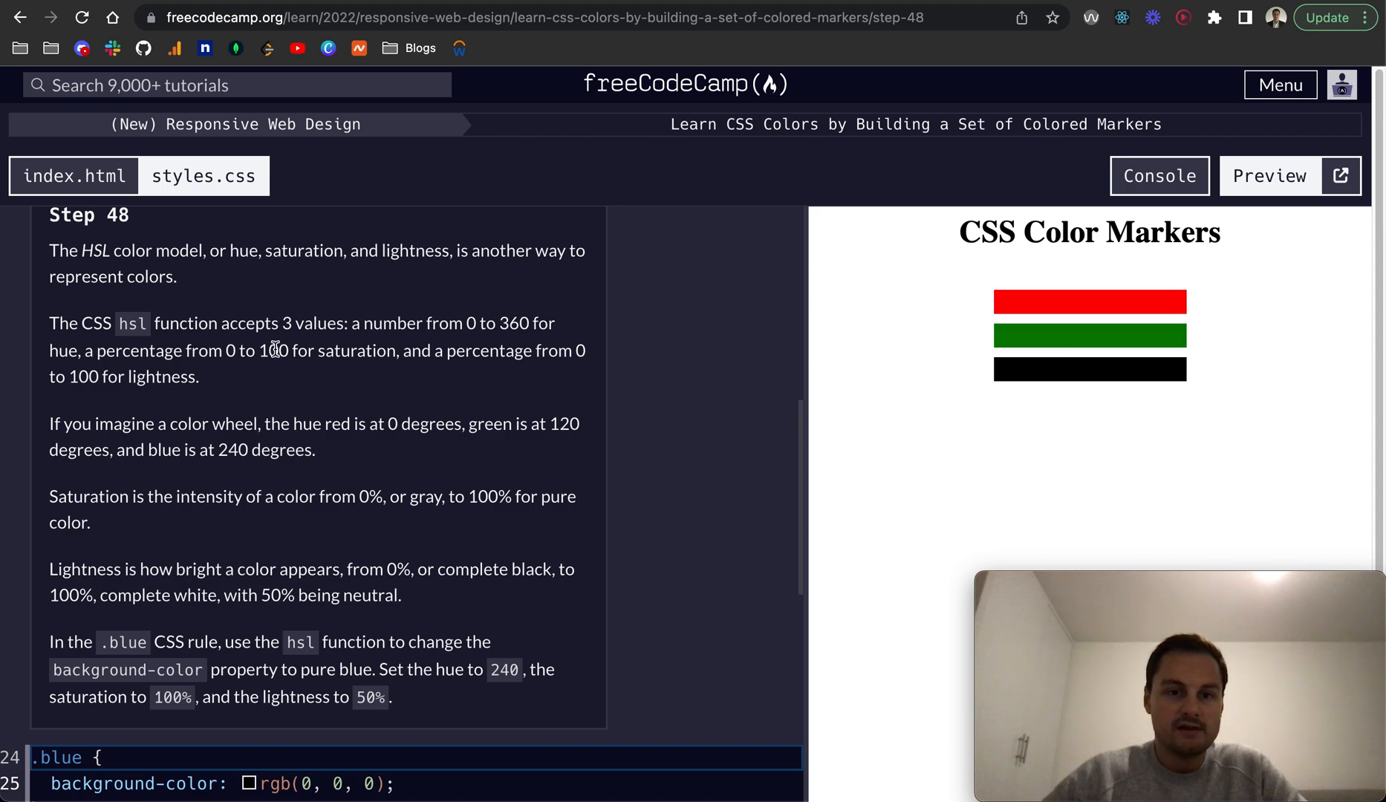
pyautogui.moveTo(345, 354)
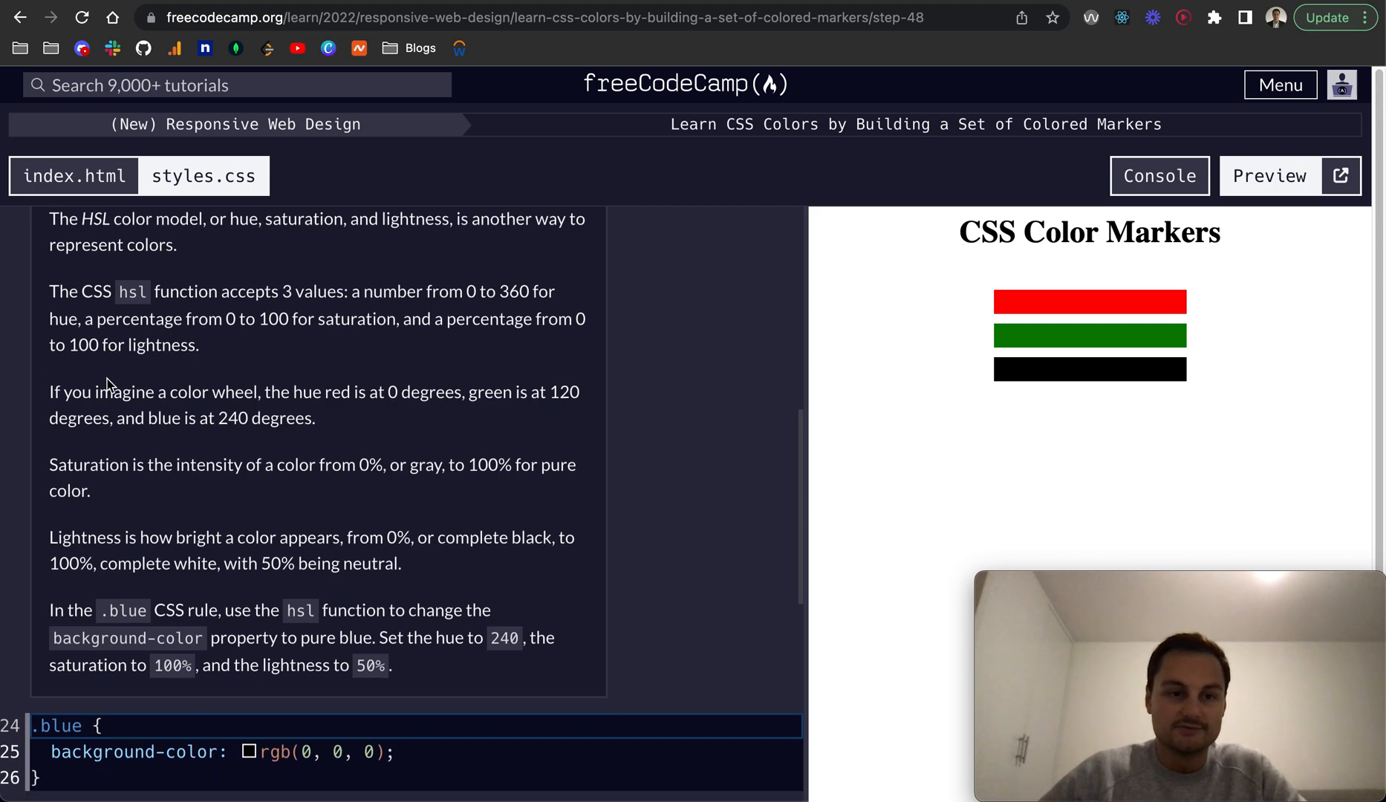
# Replace the .blue rule's rgb value with hsl(240, 100%, 50%).
pyautogui.scroll(-3)
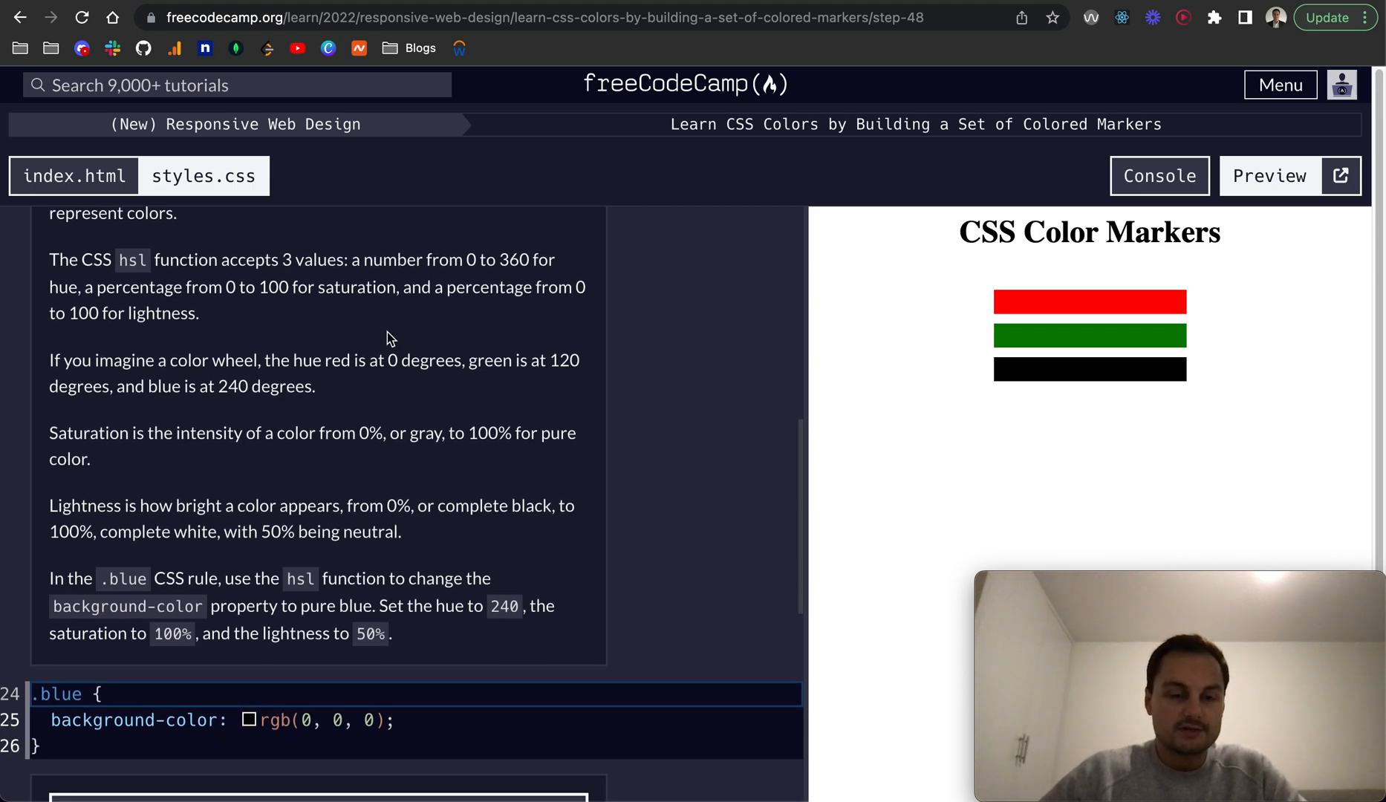
pyautogui.scroll(-3)
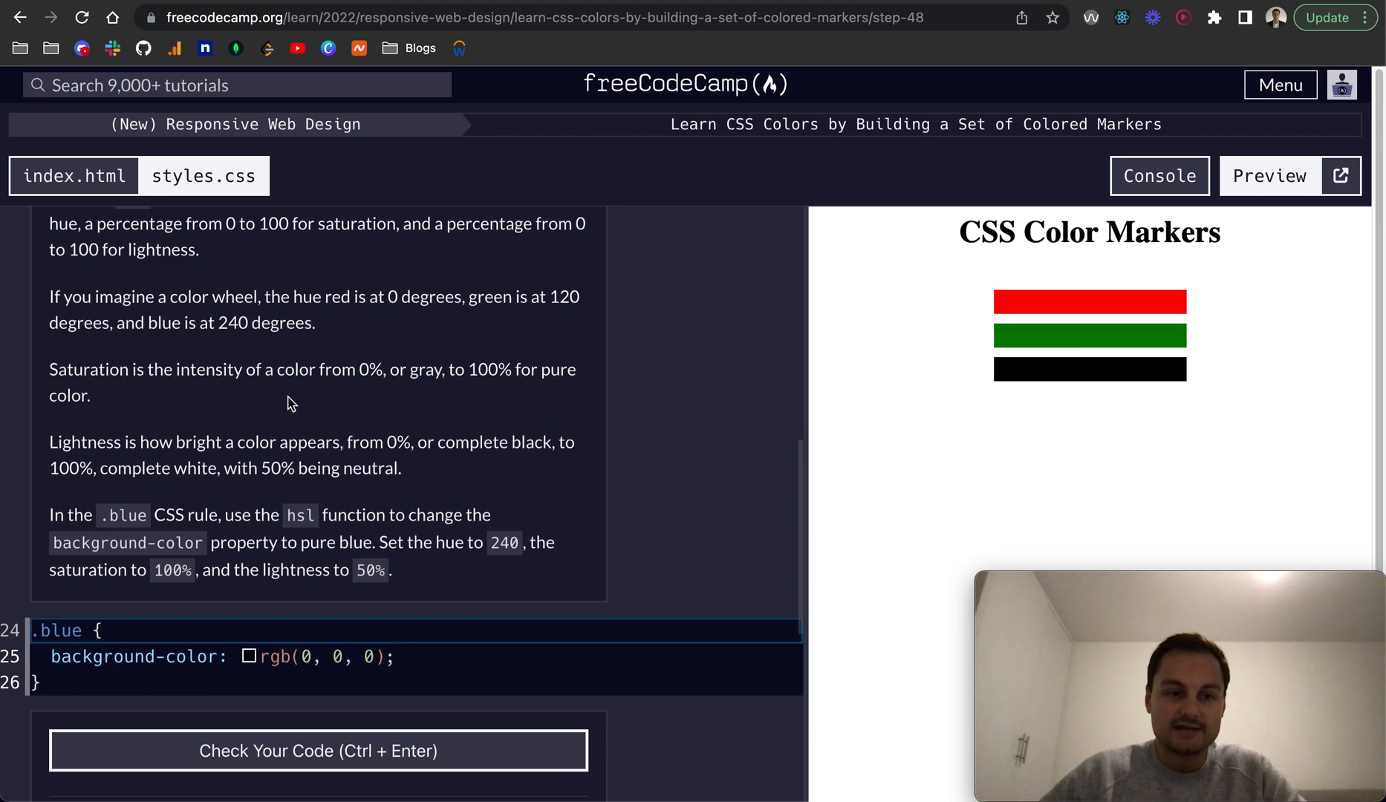
pyautogui.scroll(-3)
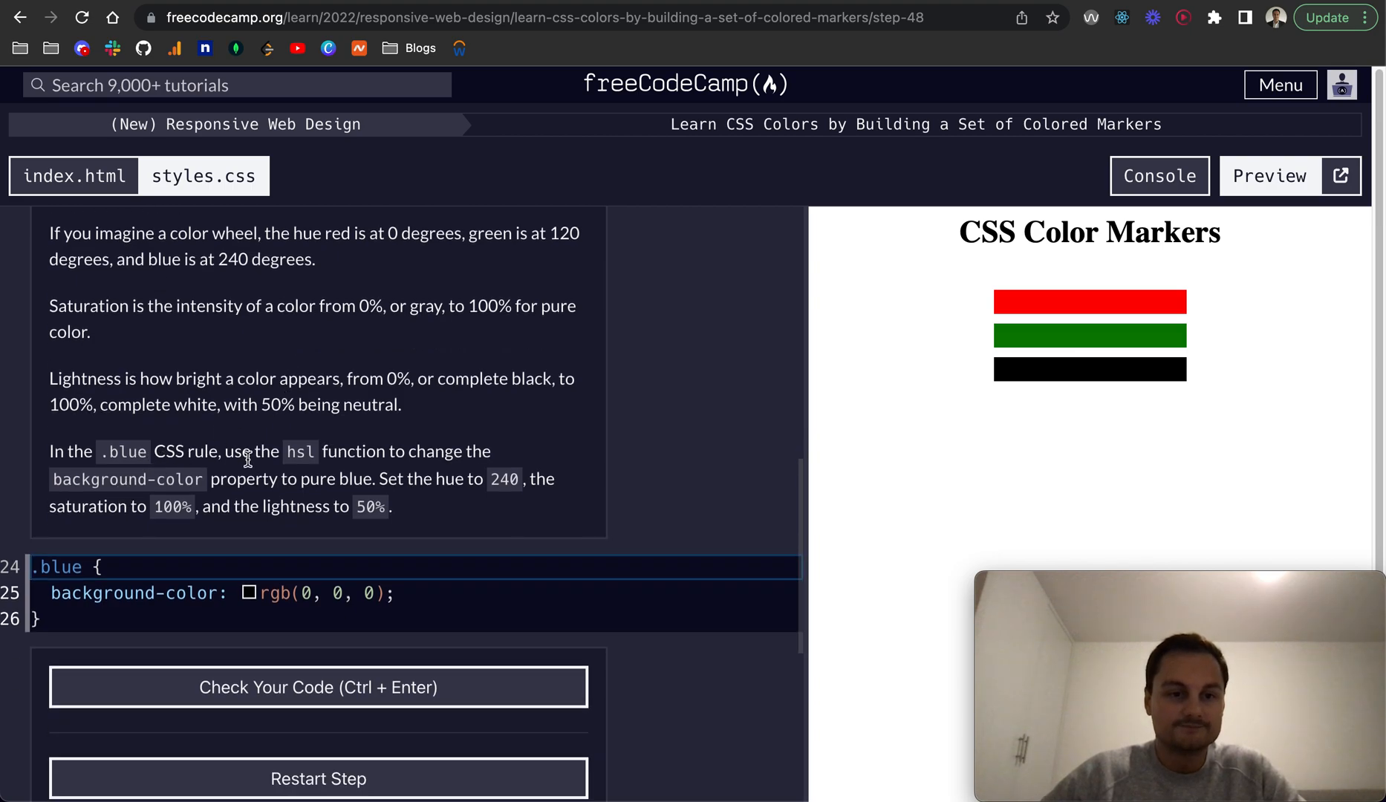
pyautogui.doubleClick(274, 593)
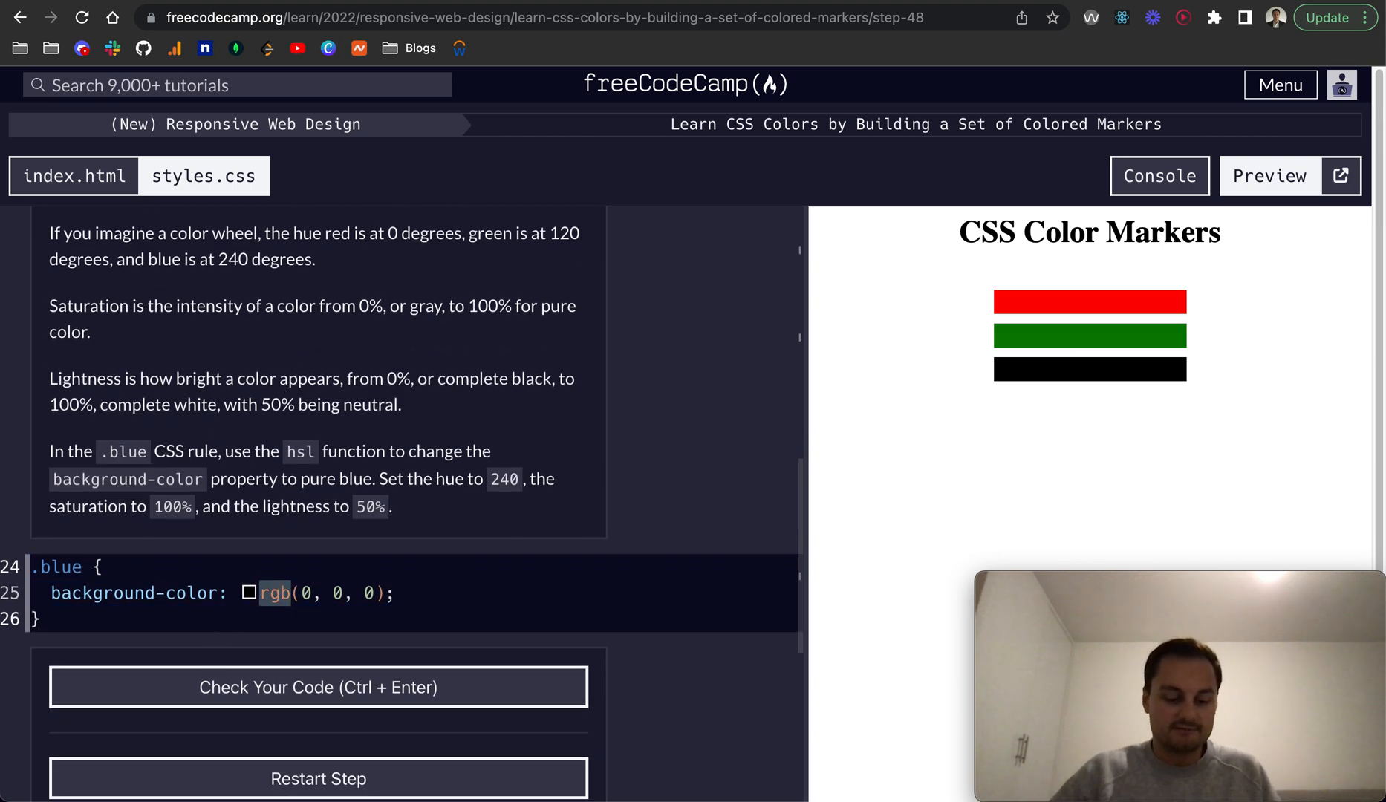
pyautogui.write('hsl')
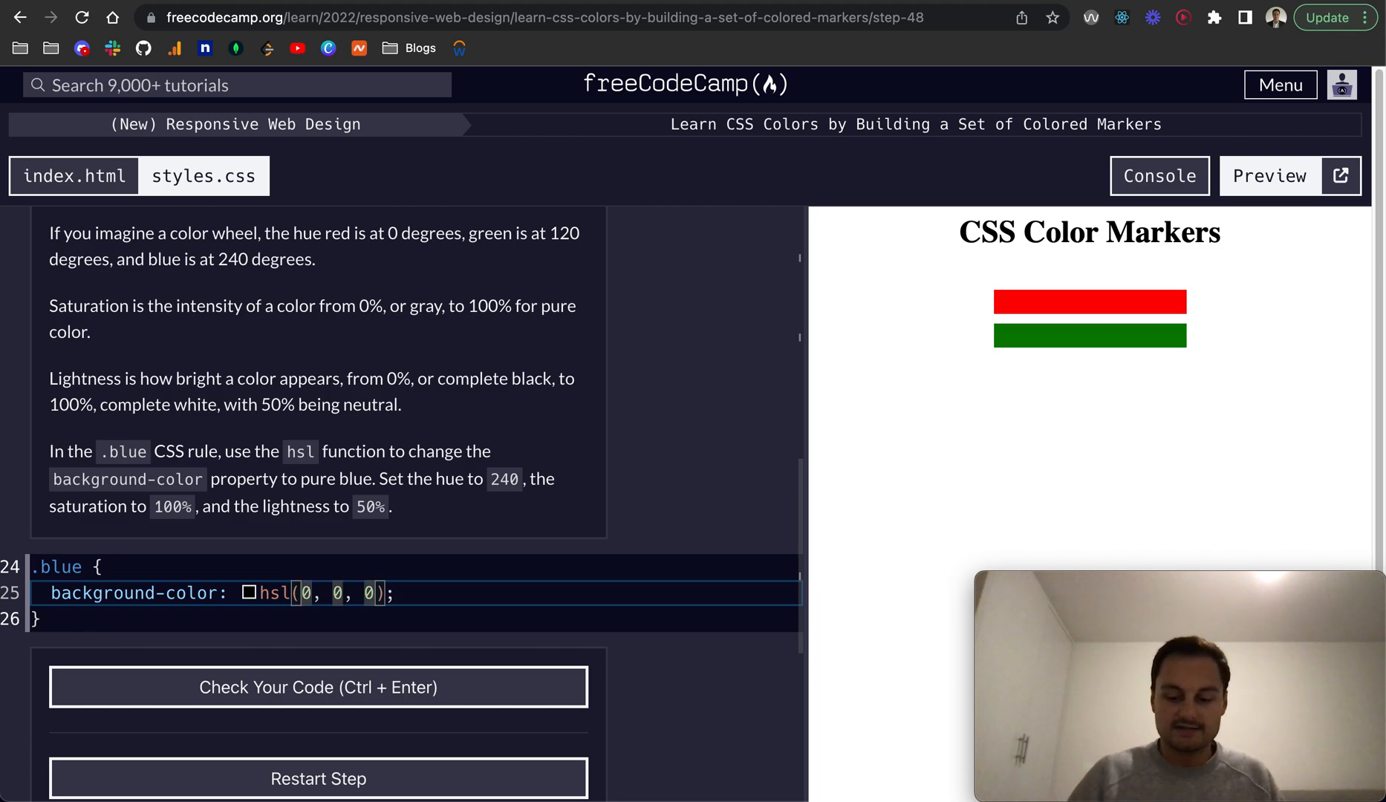
pyautogui.write('240')
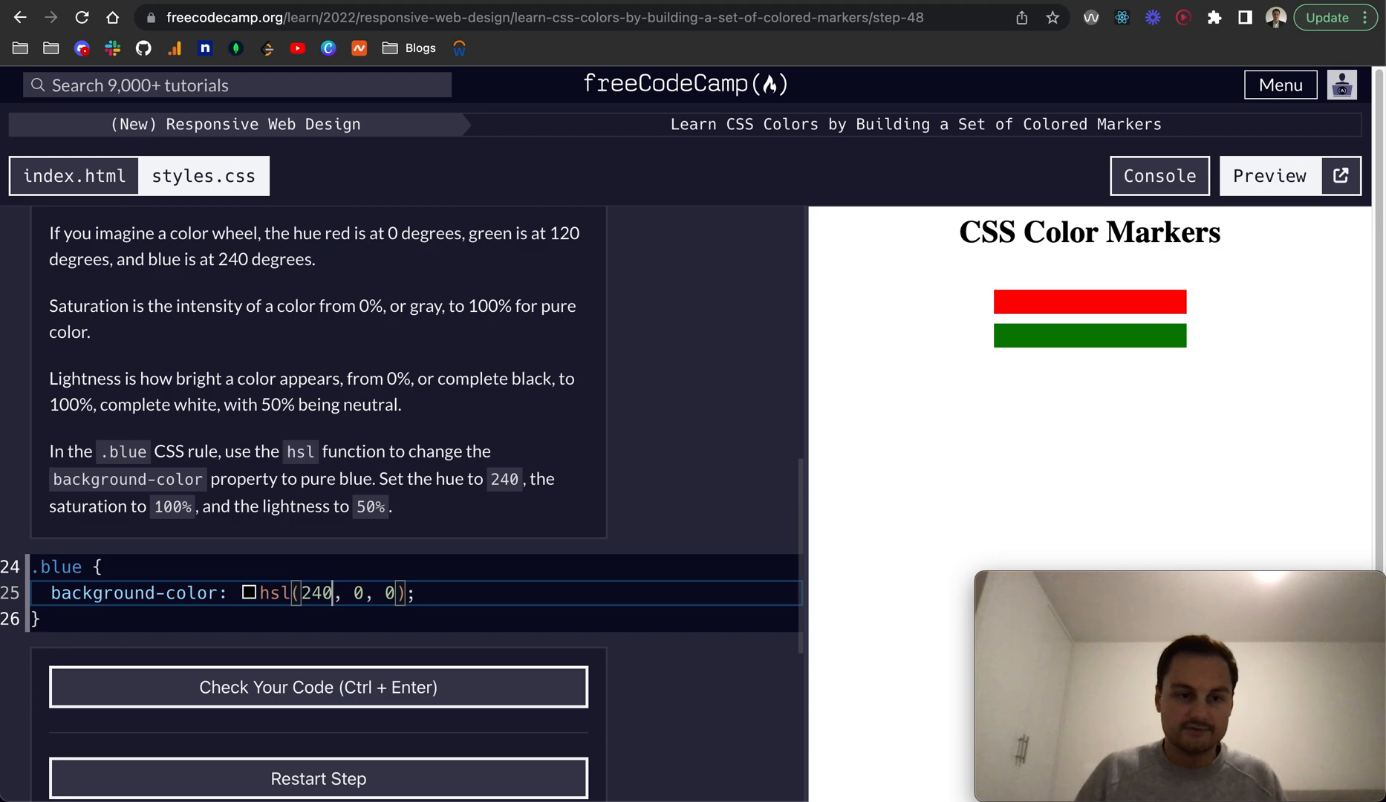
pyautogui.write('1')
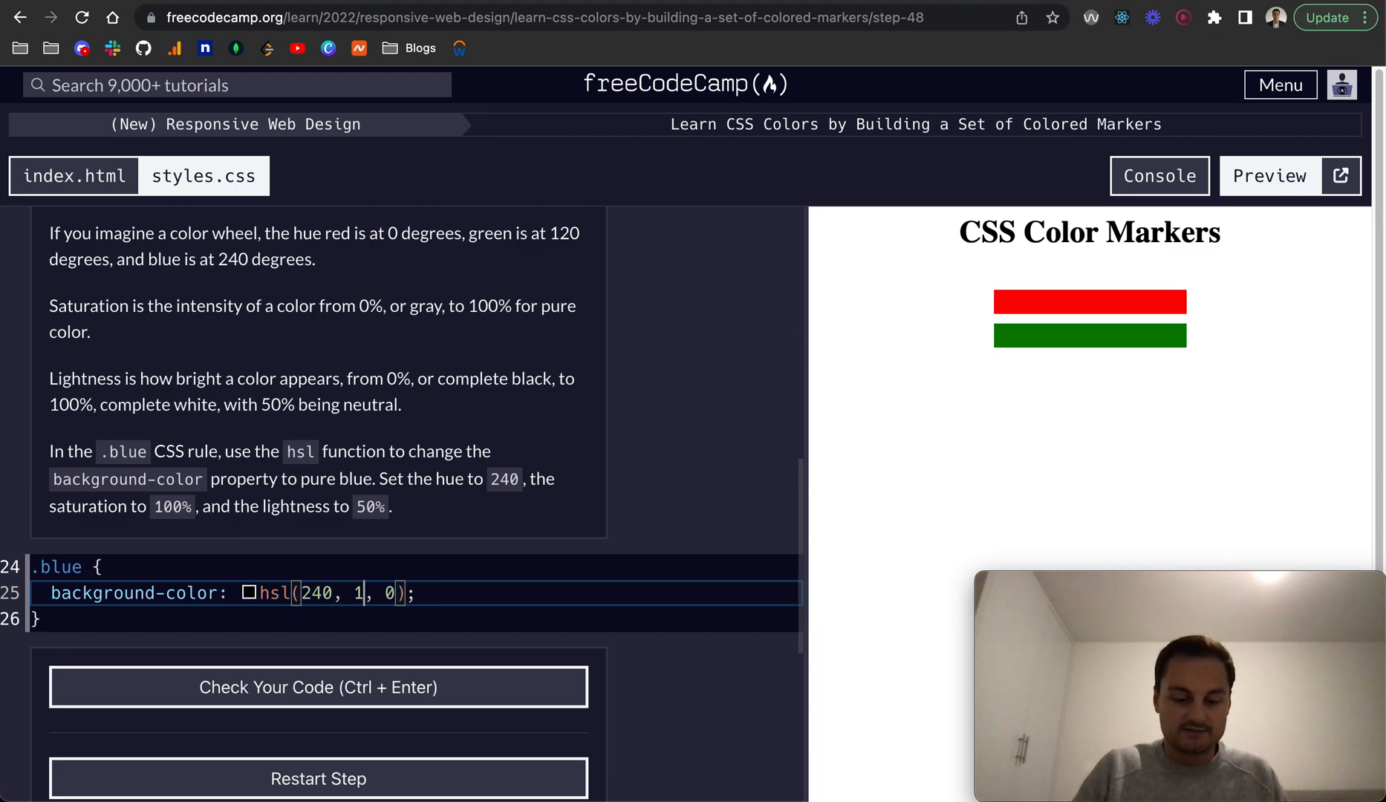
pyautogui.write('00%')
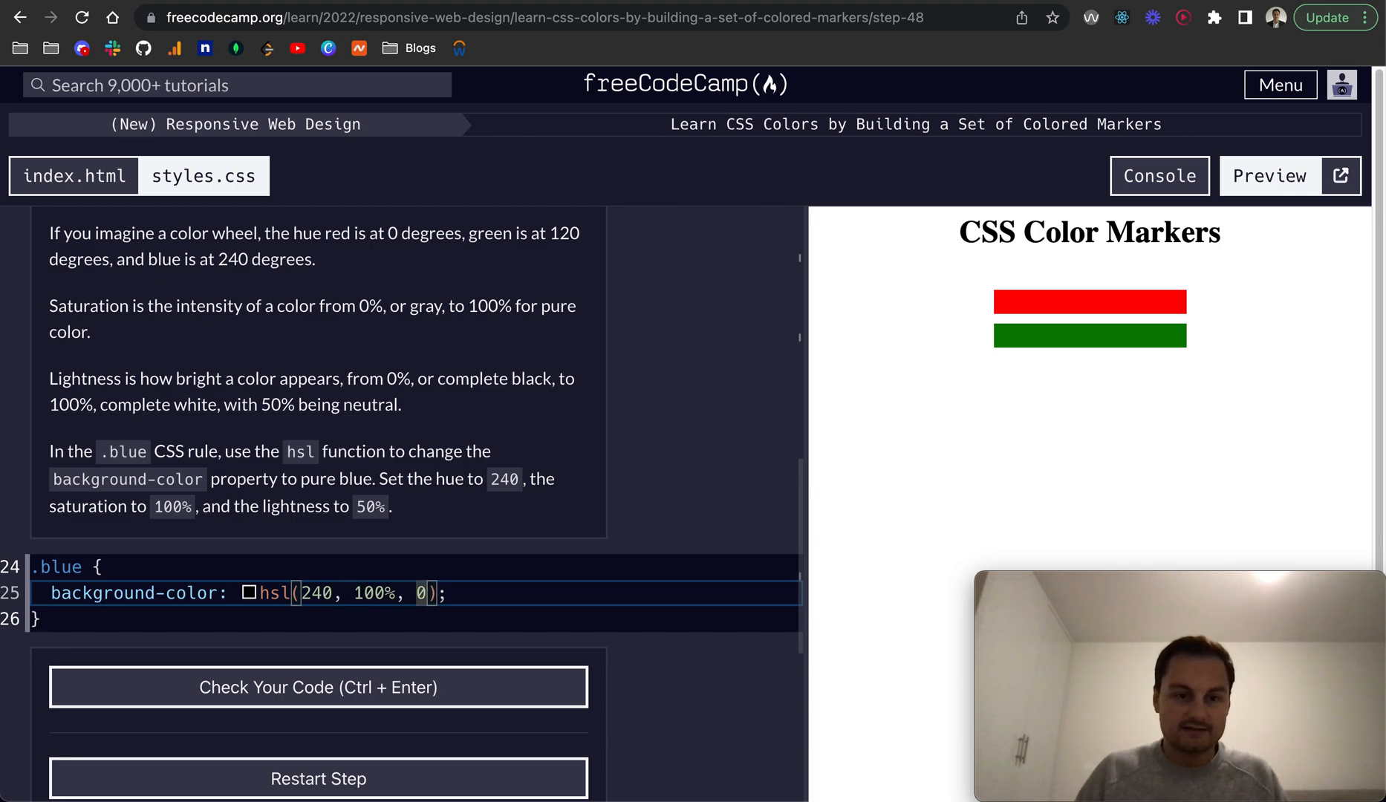
pyautogui.write('50%')
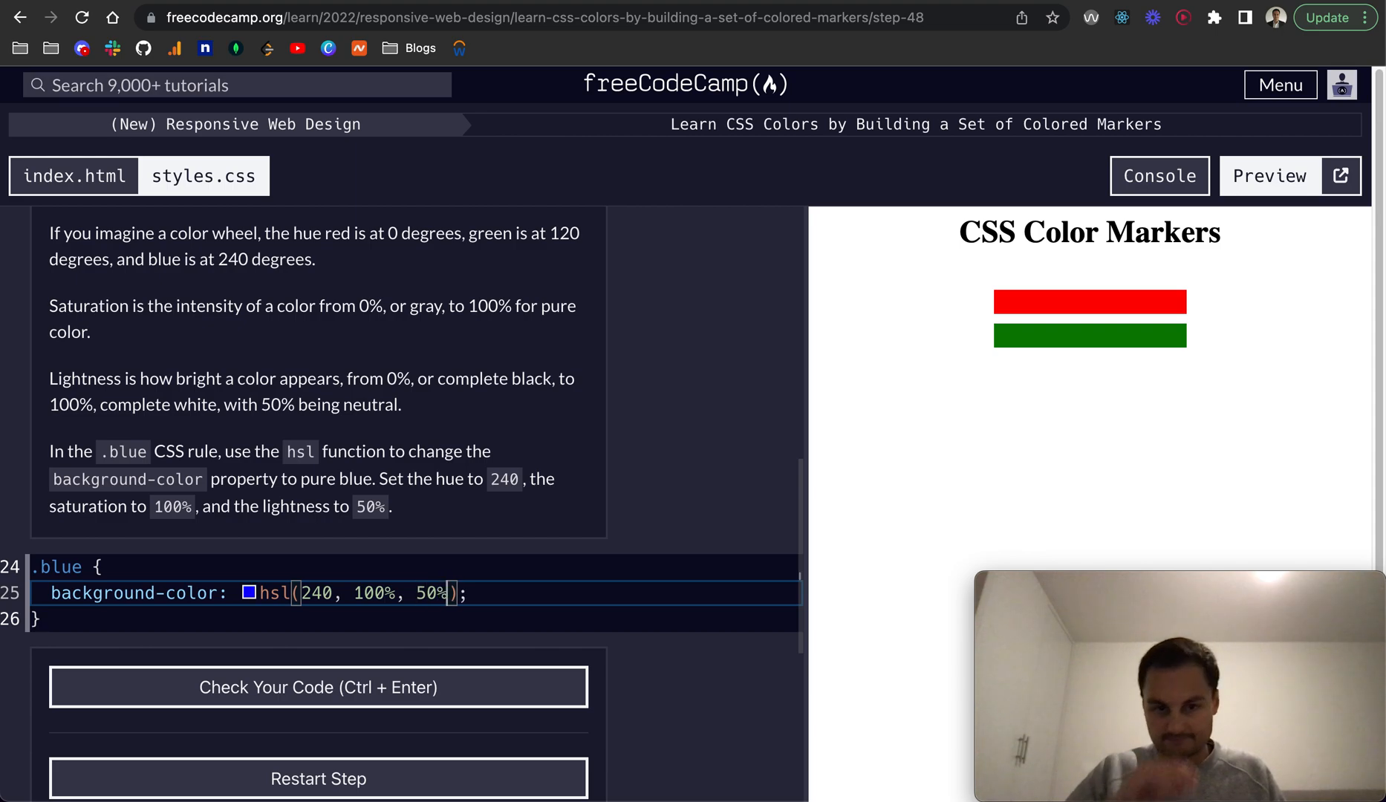
# Check the hsl blue background and submit to advance to Step 49.
pyautogui.click(318, 687)
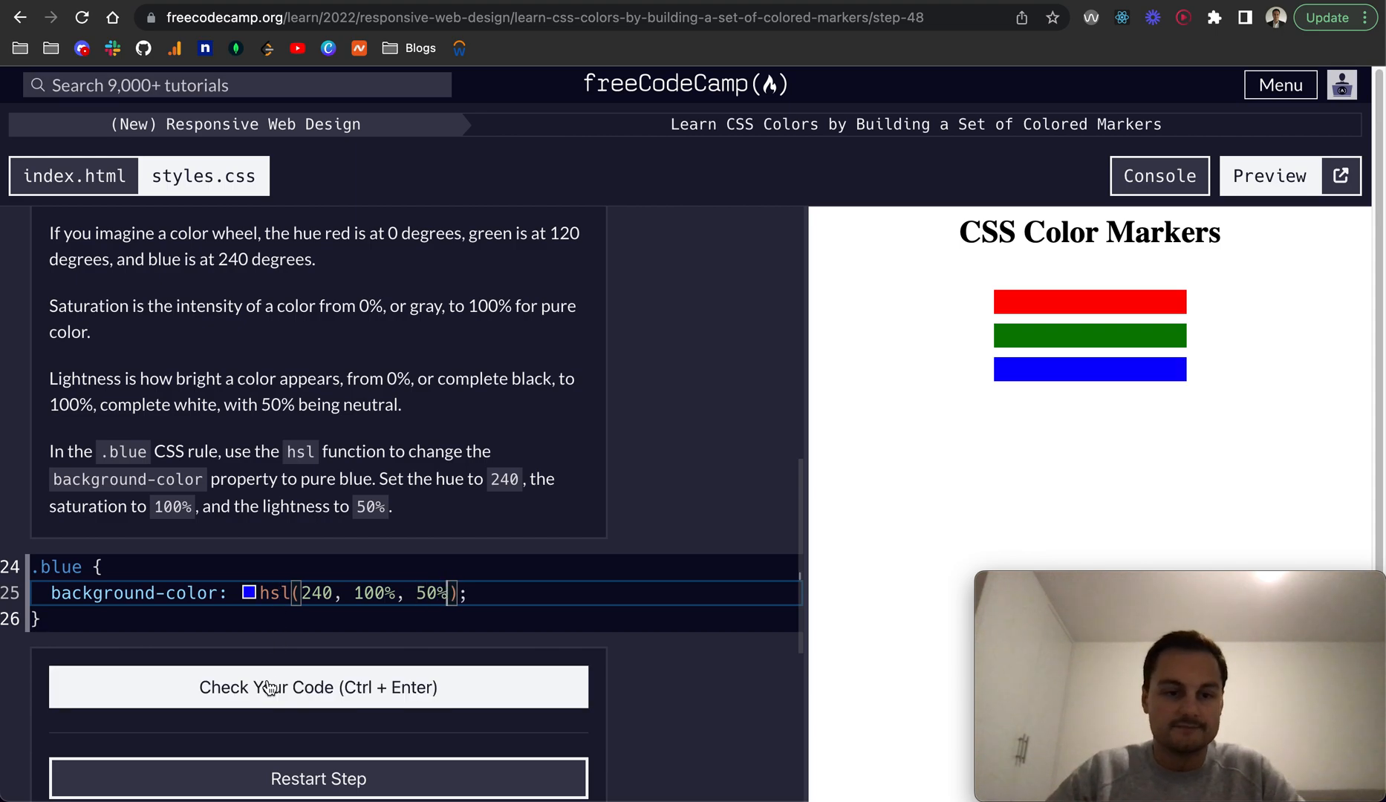
pyautogui.click(318, 688)
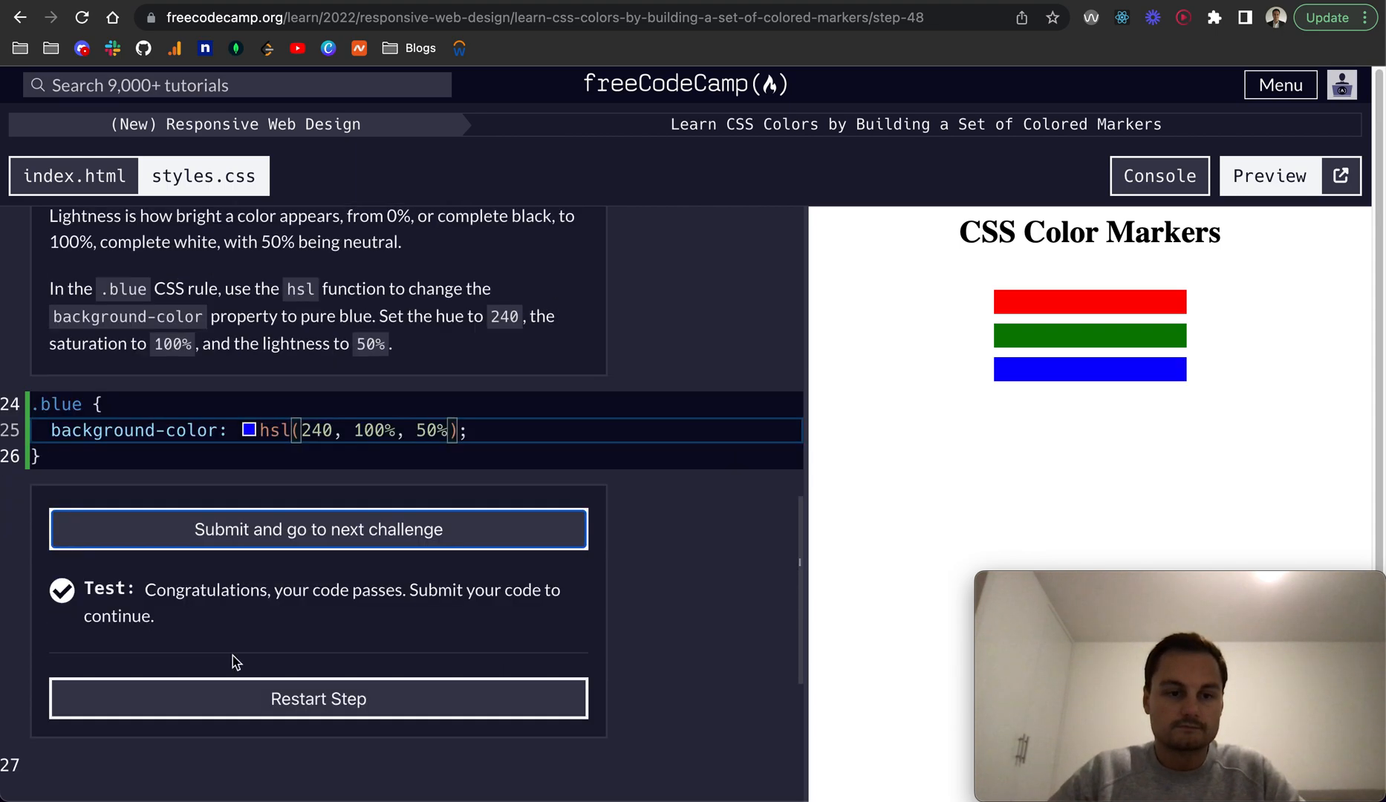
pyautogui.click(317, 529)
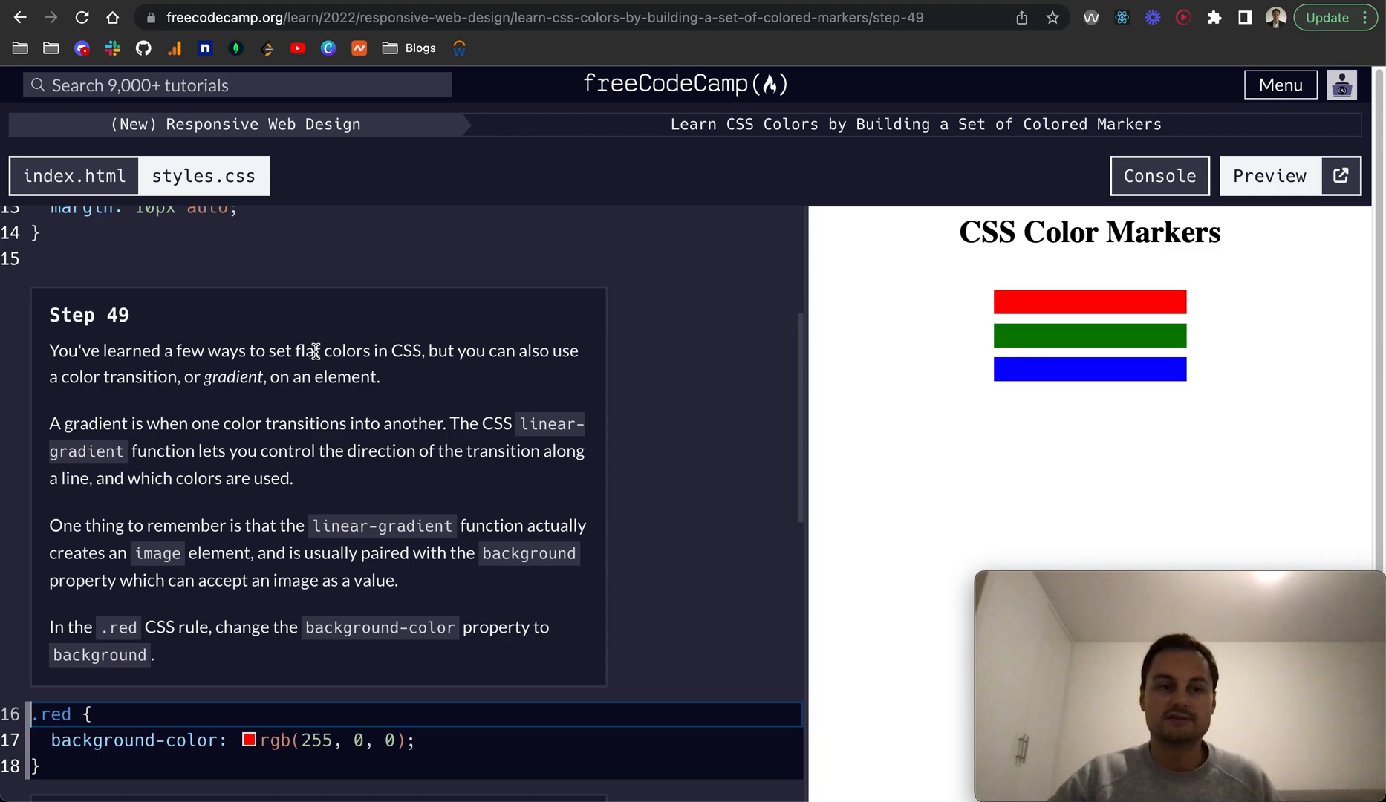
pyautogui.moveTo(346, 370)
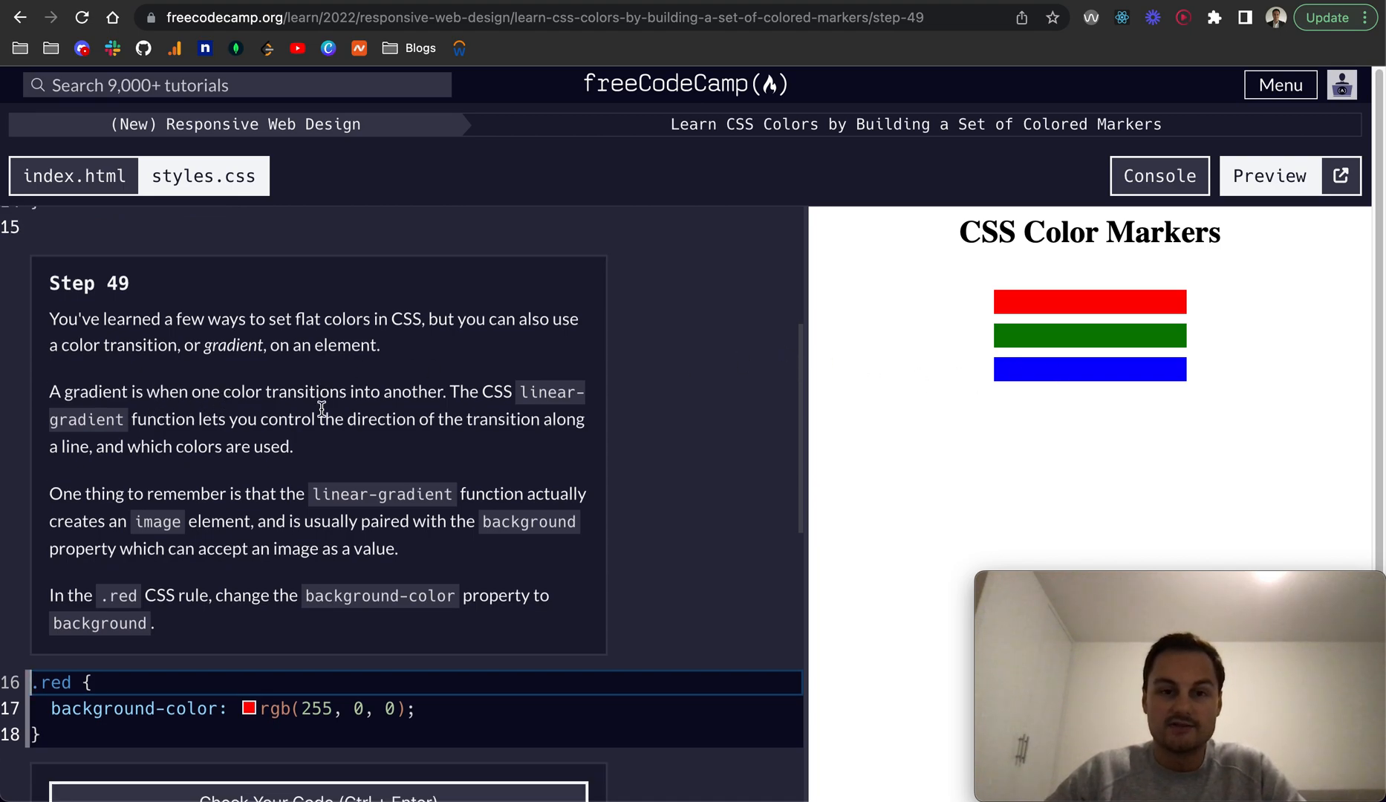
# Use background instead of background-color in the .red rule, check, and submit to reach Step 50.
pyautogui.scroll(-3)
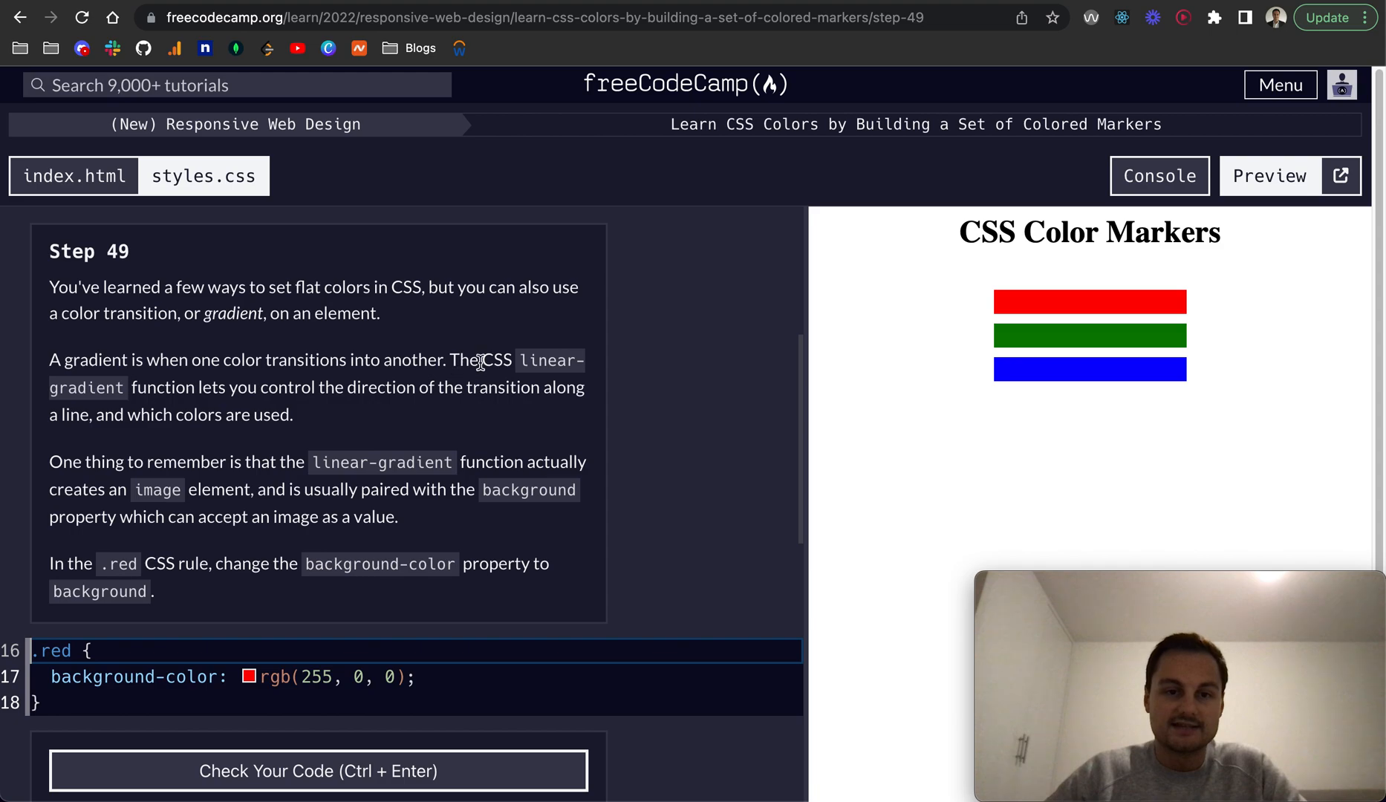
pyautogui.moveTo(177, 385)
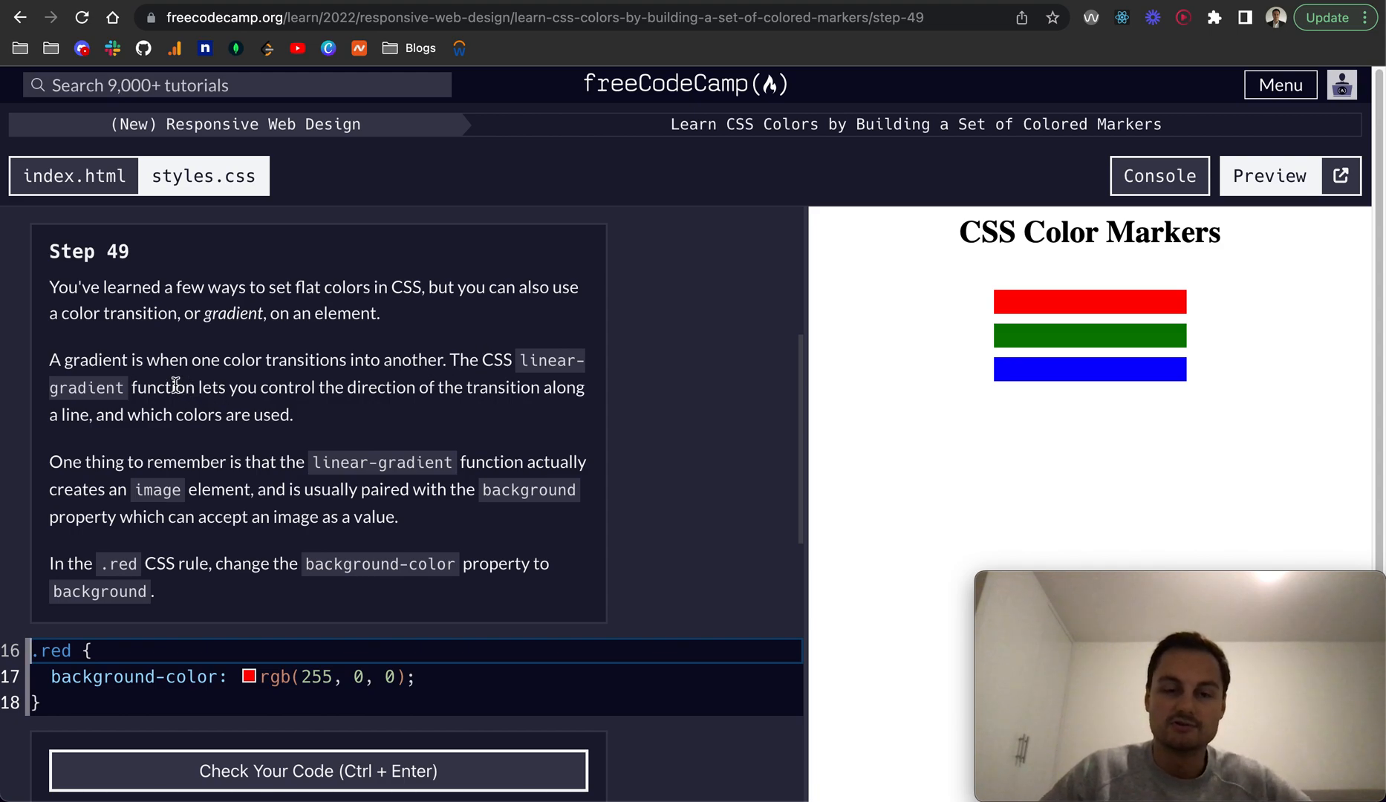
pyautogui.moveTo(1047, 351)
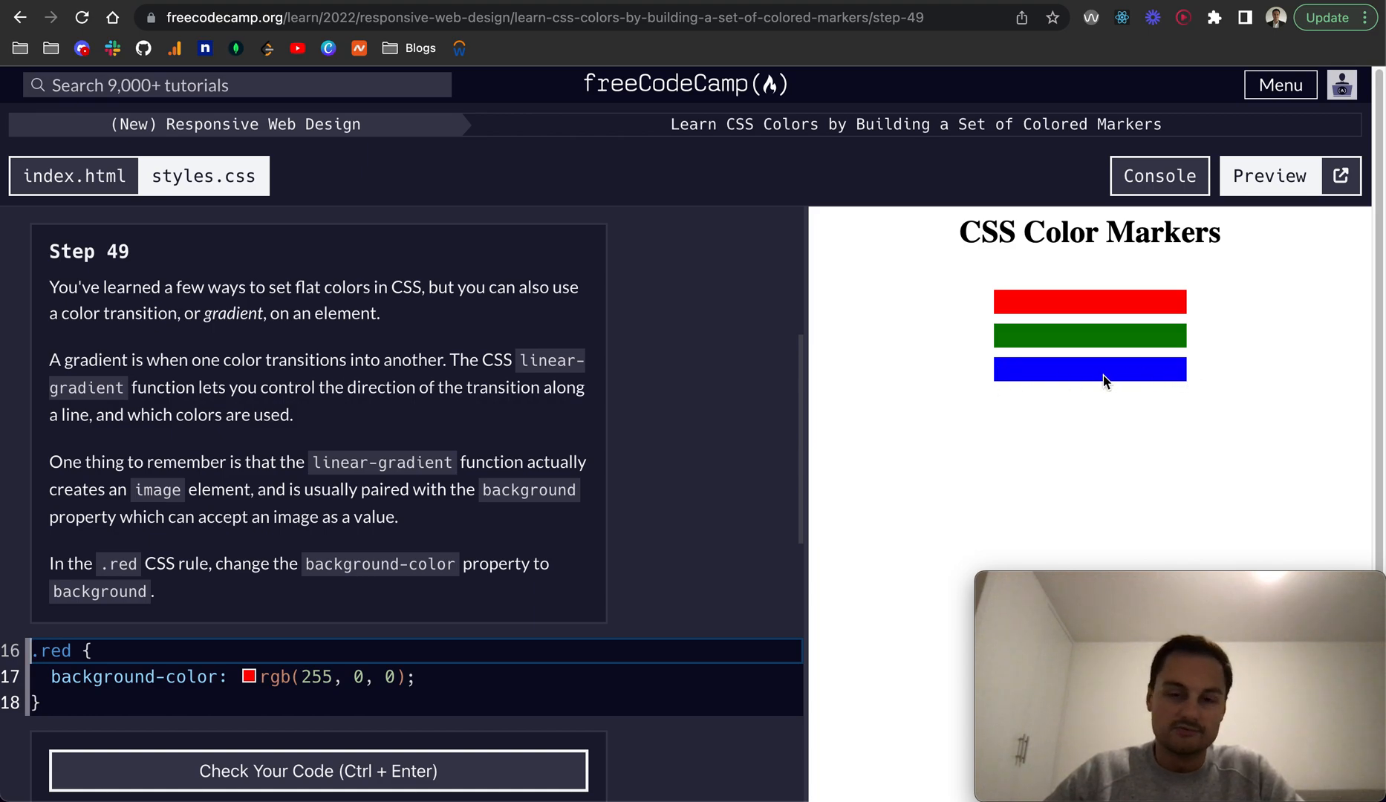
pyautogui.moveTo(258, 404)
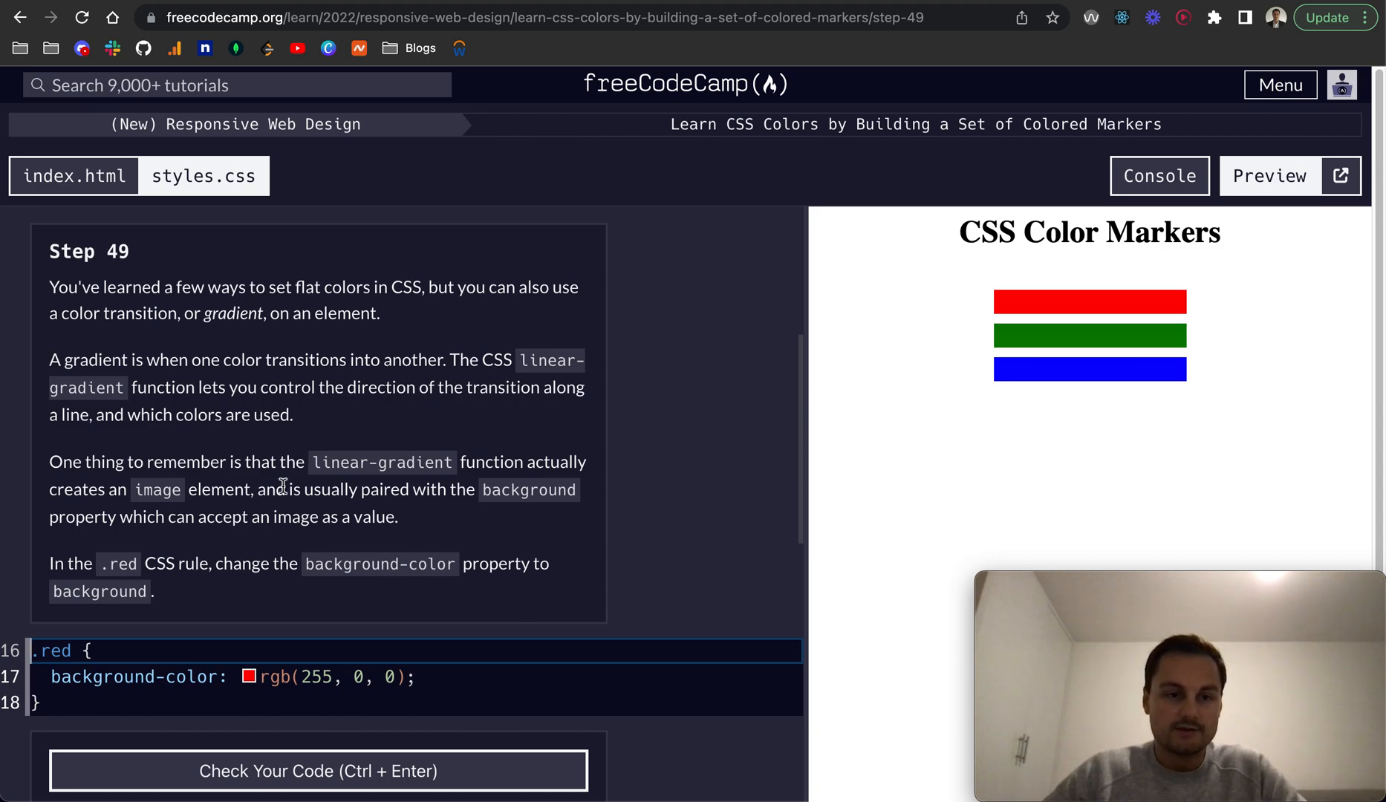
pyautogui.moveTo(311, 472)
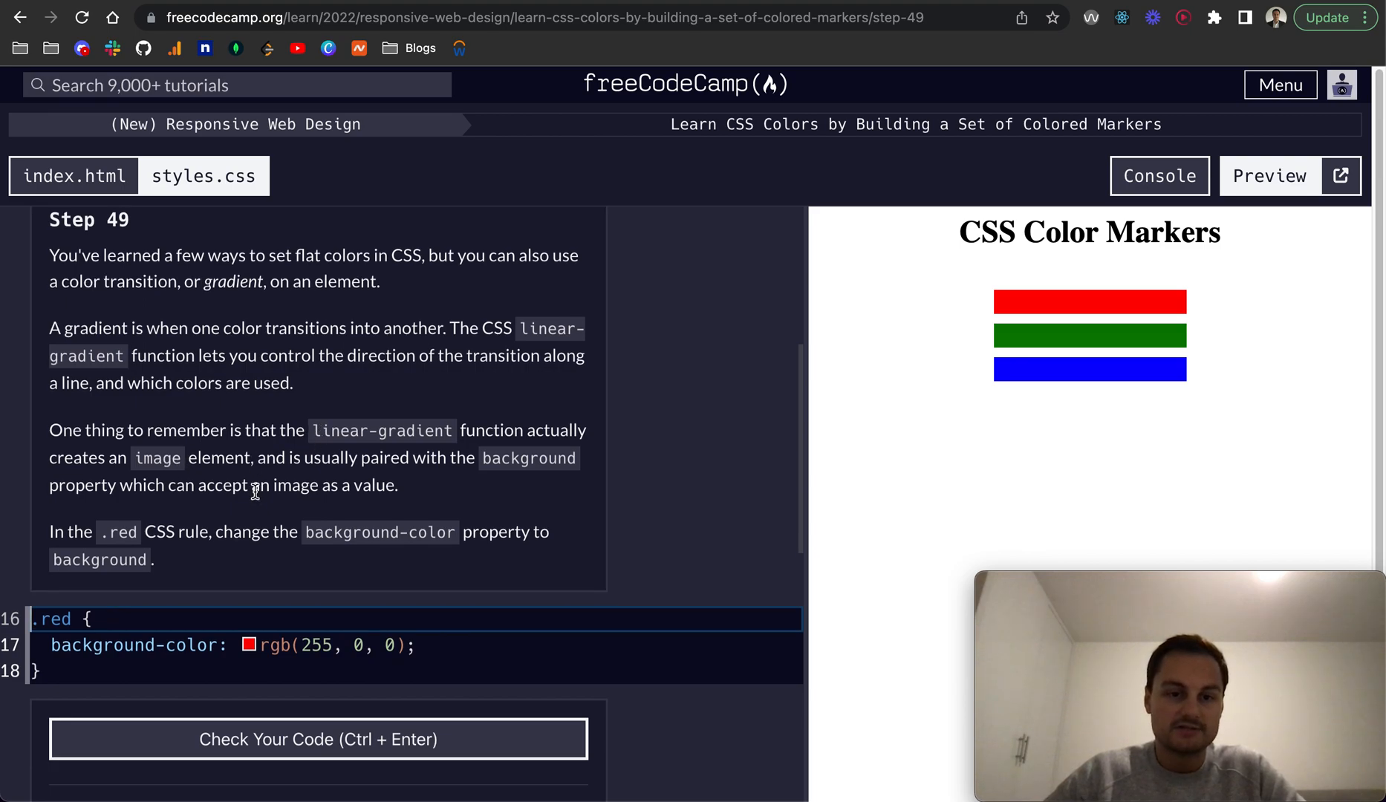
pyautogui.scroll(-3)
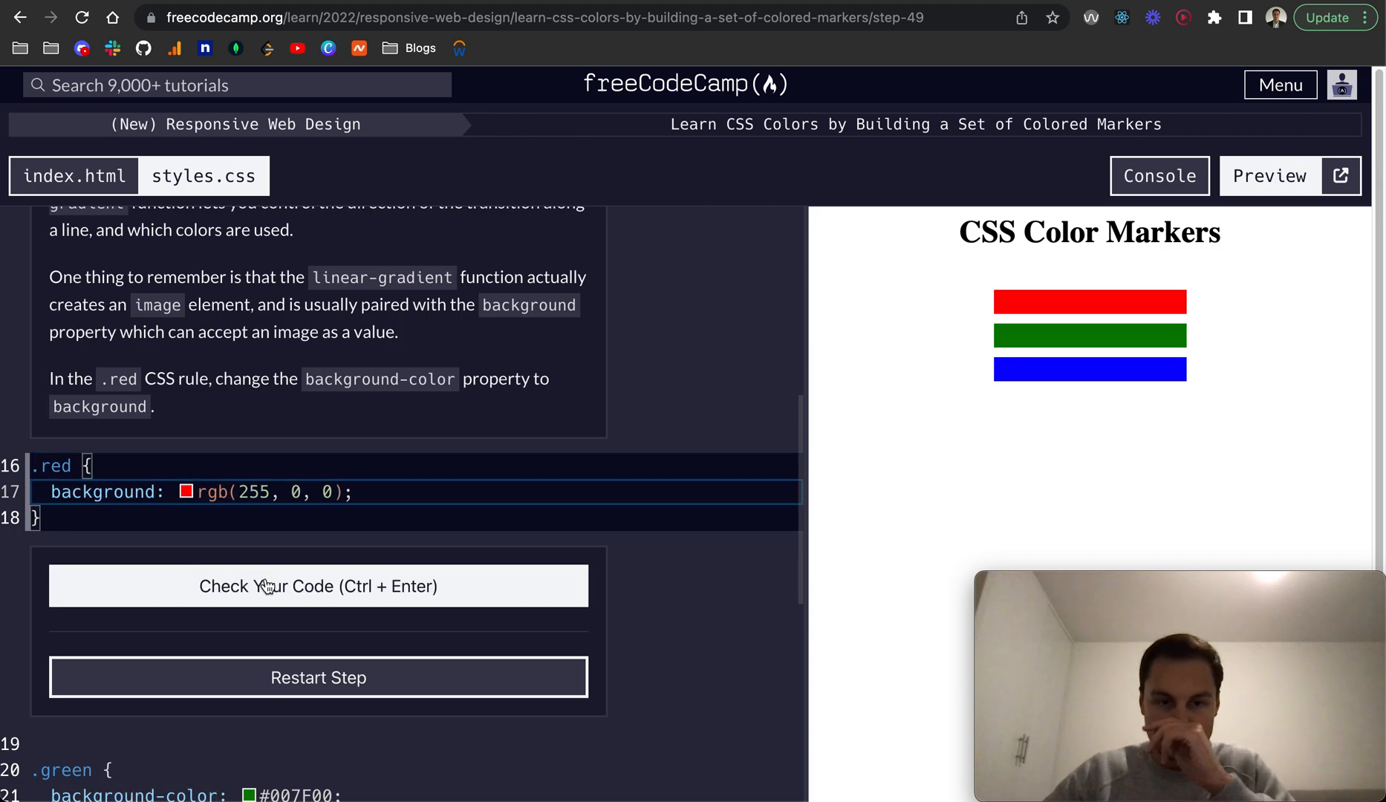
pyautogui.click(317, 586)
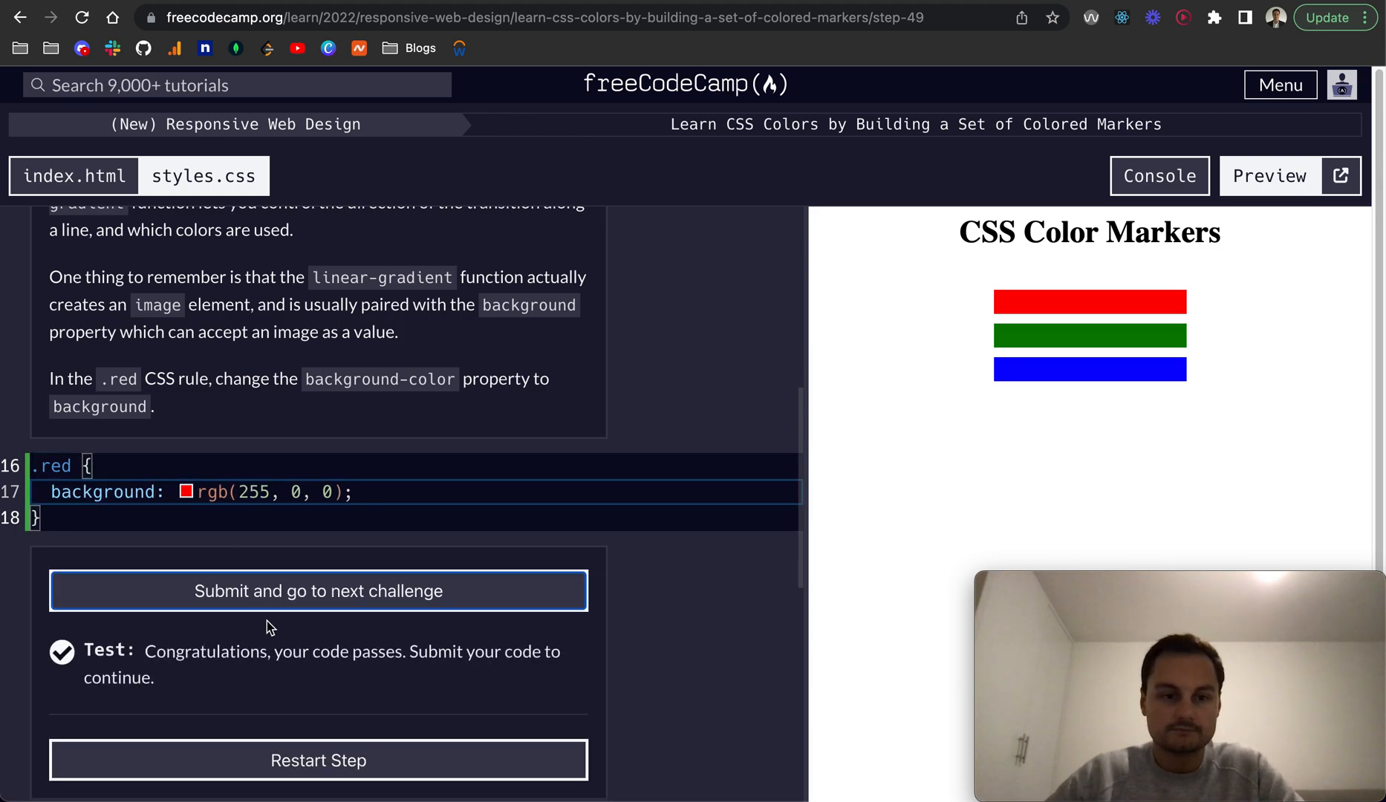
pyautogui.click(318, 591)
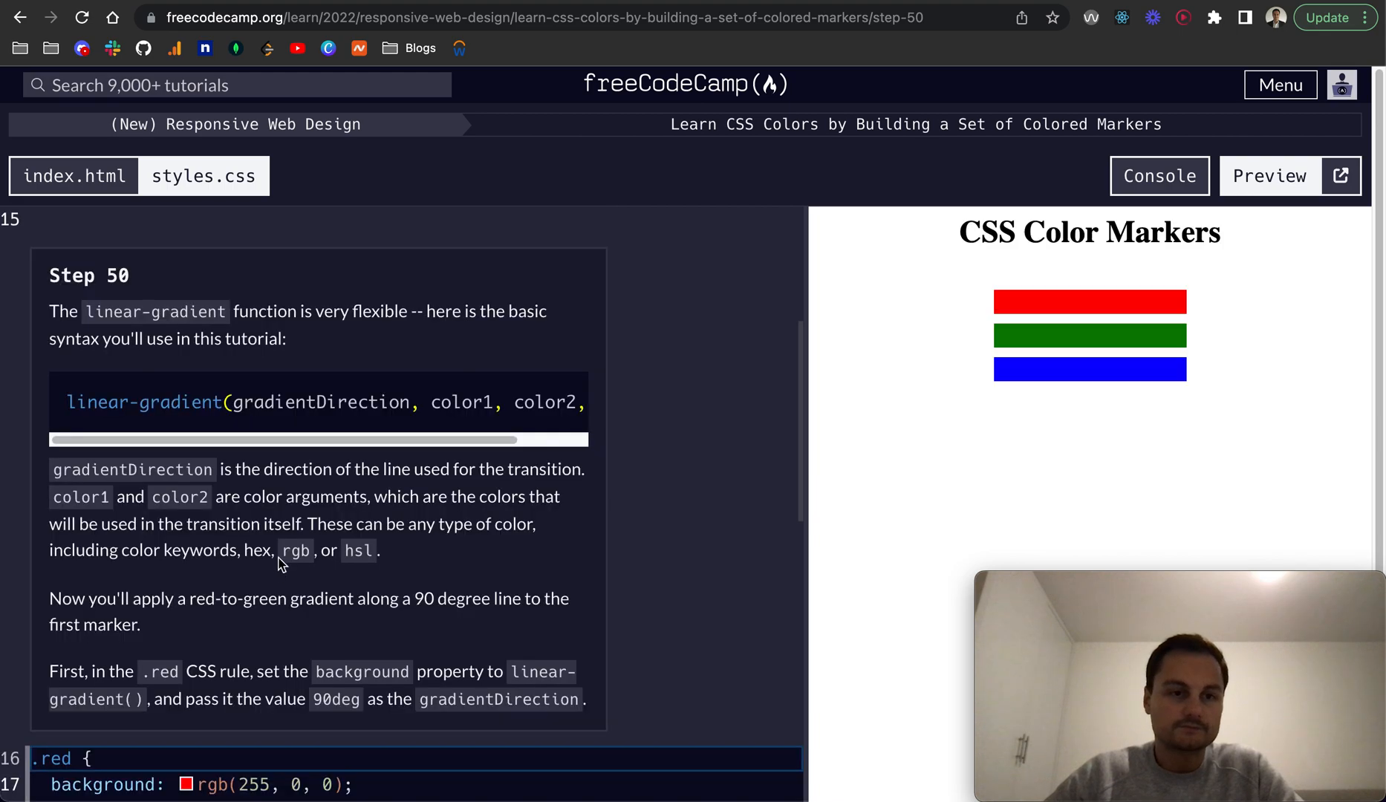
pyautogui.moveTo(334, 528)
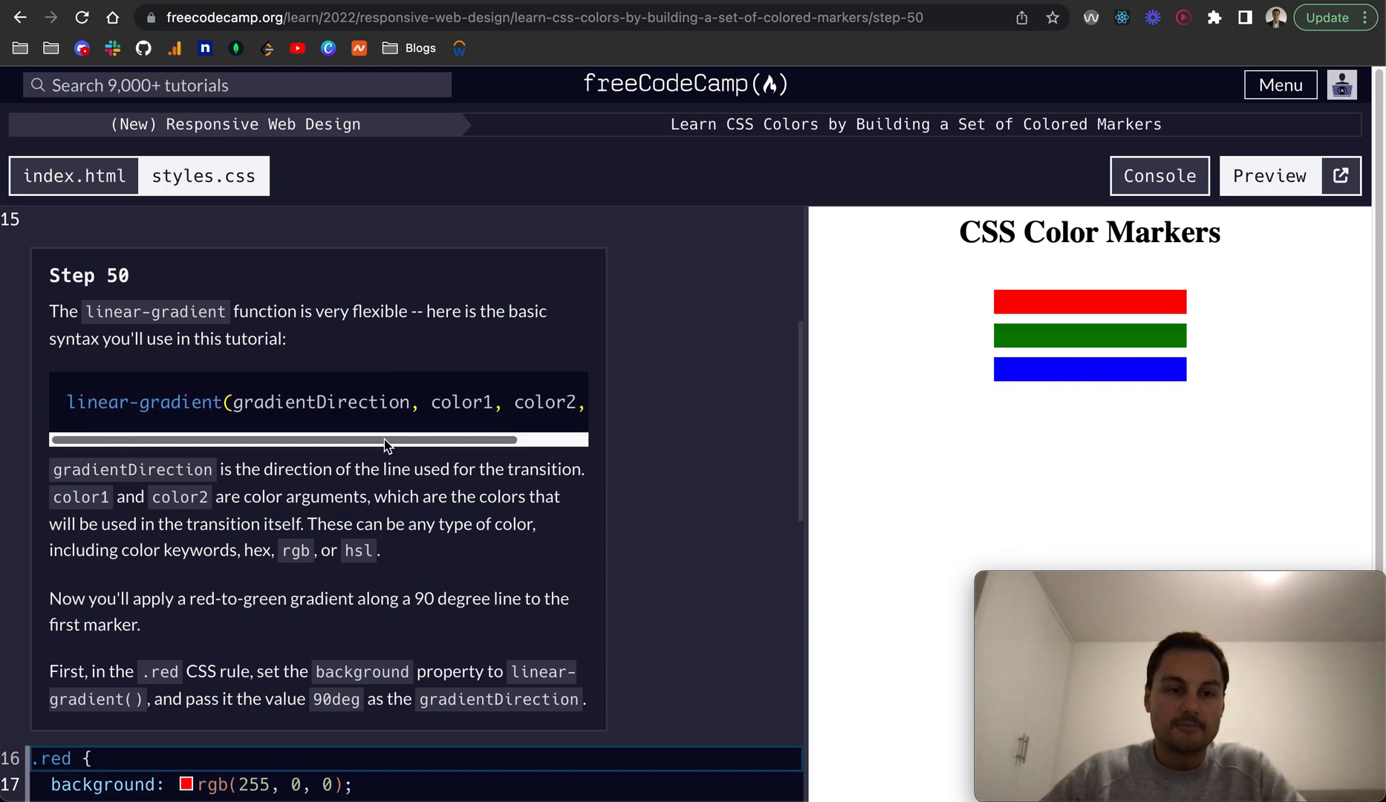
pyautogui.moveTo(309, 448)
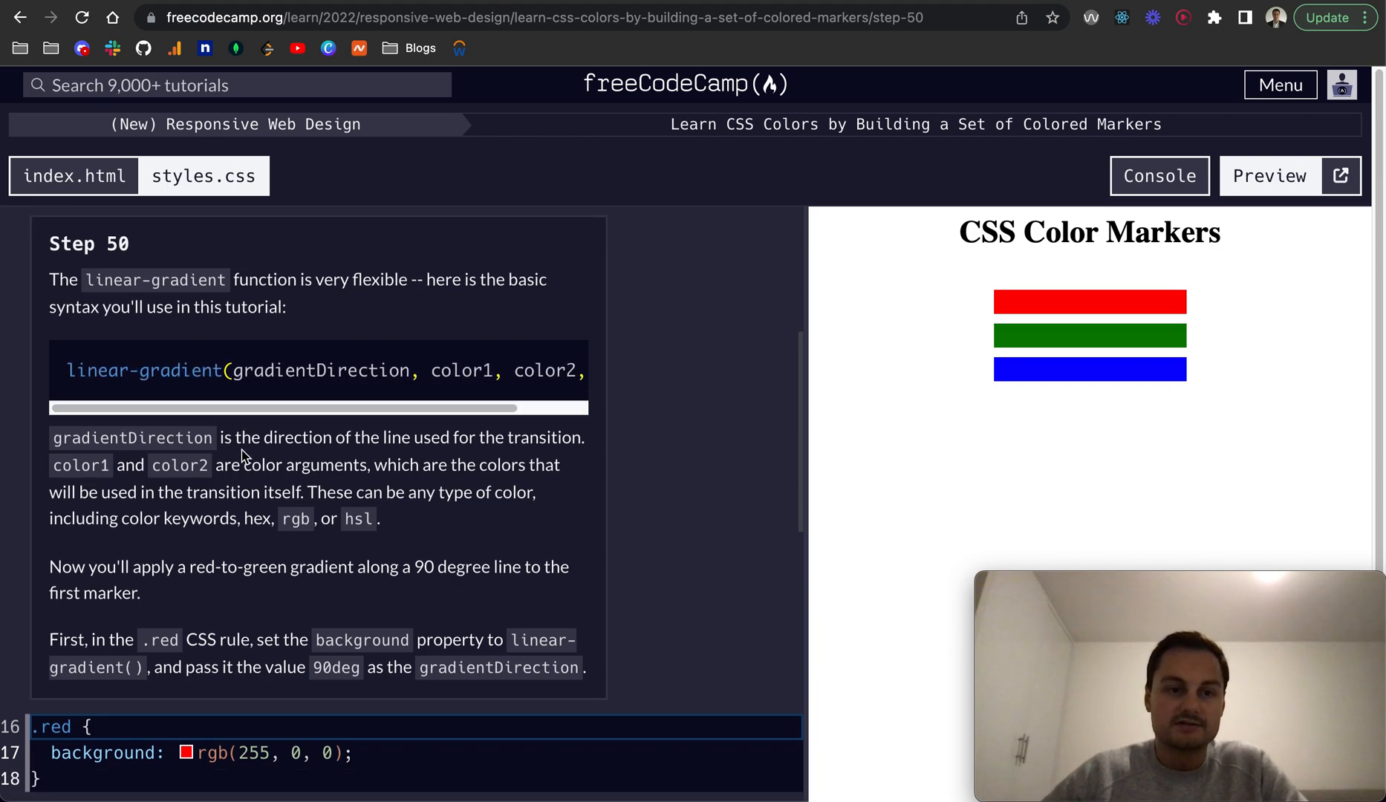
pyautogui.scroll(-3)
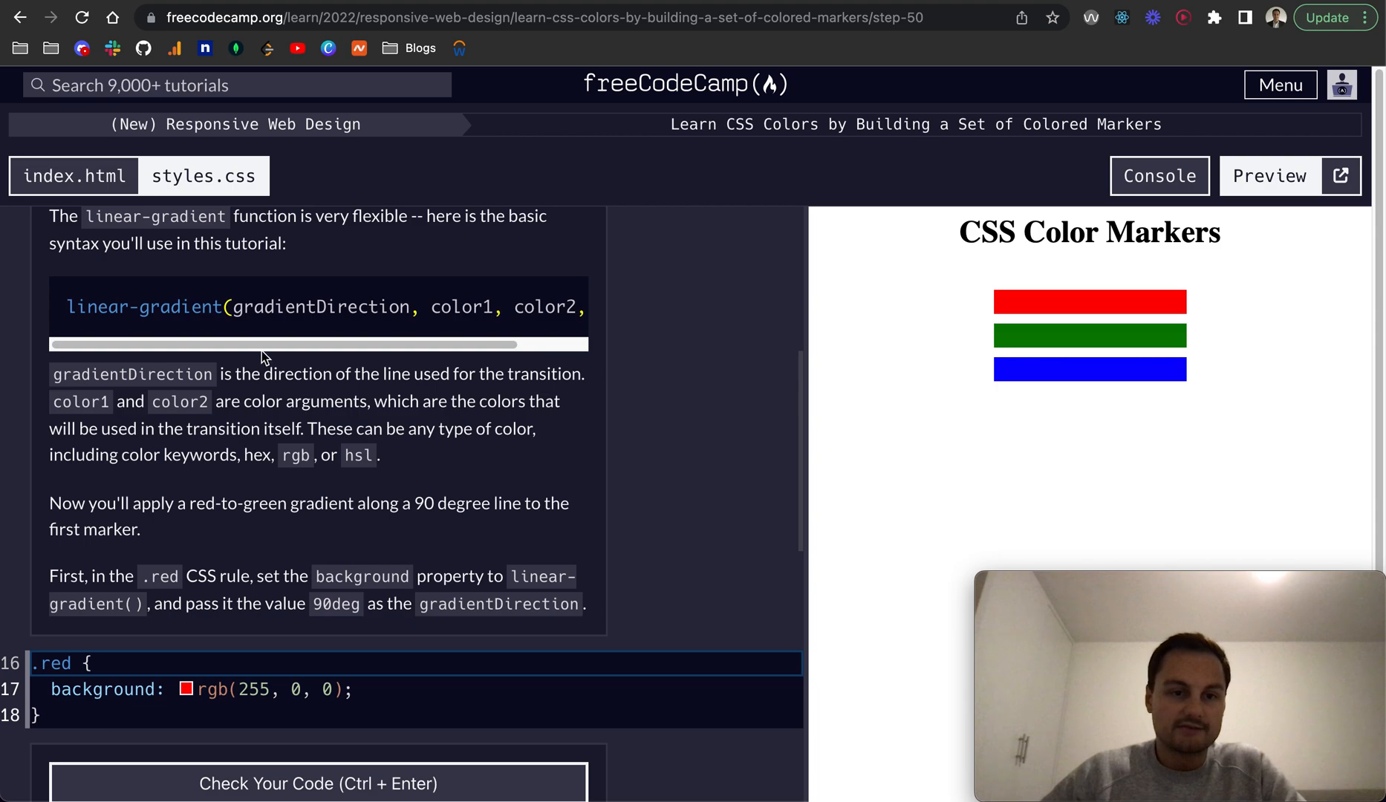
pyautogui.moveTo(299, 381)
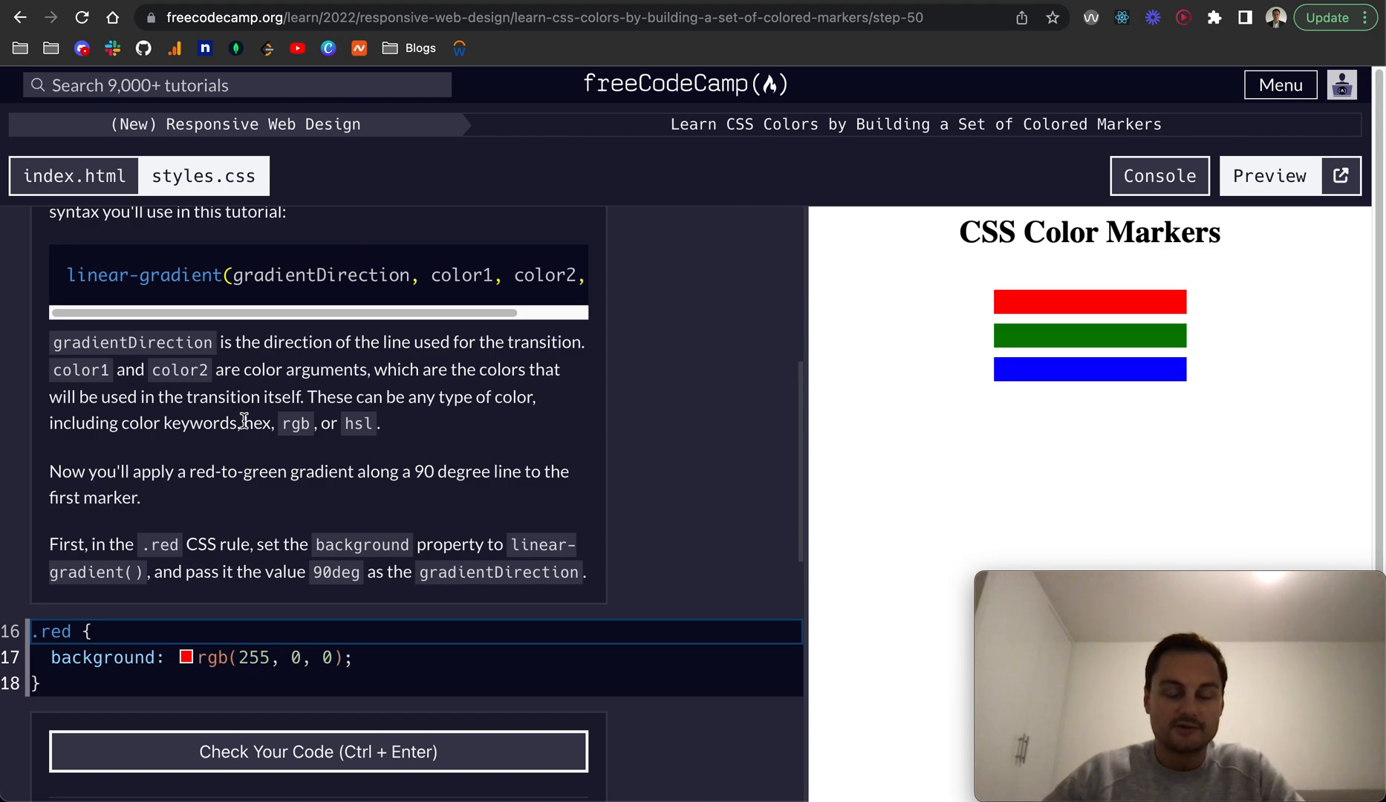
pyautogui.moveTo(232, 396)
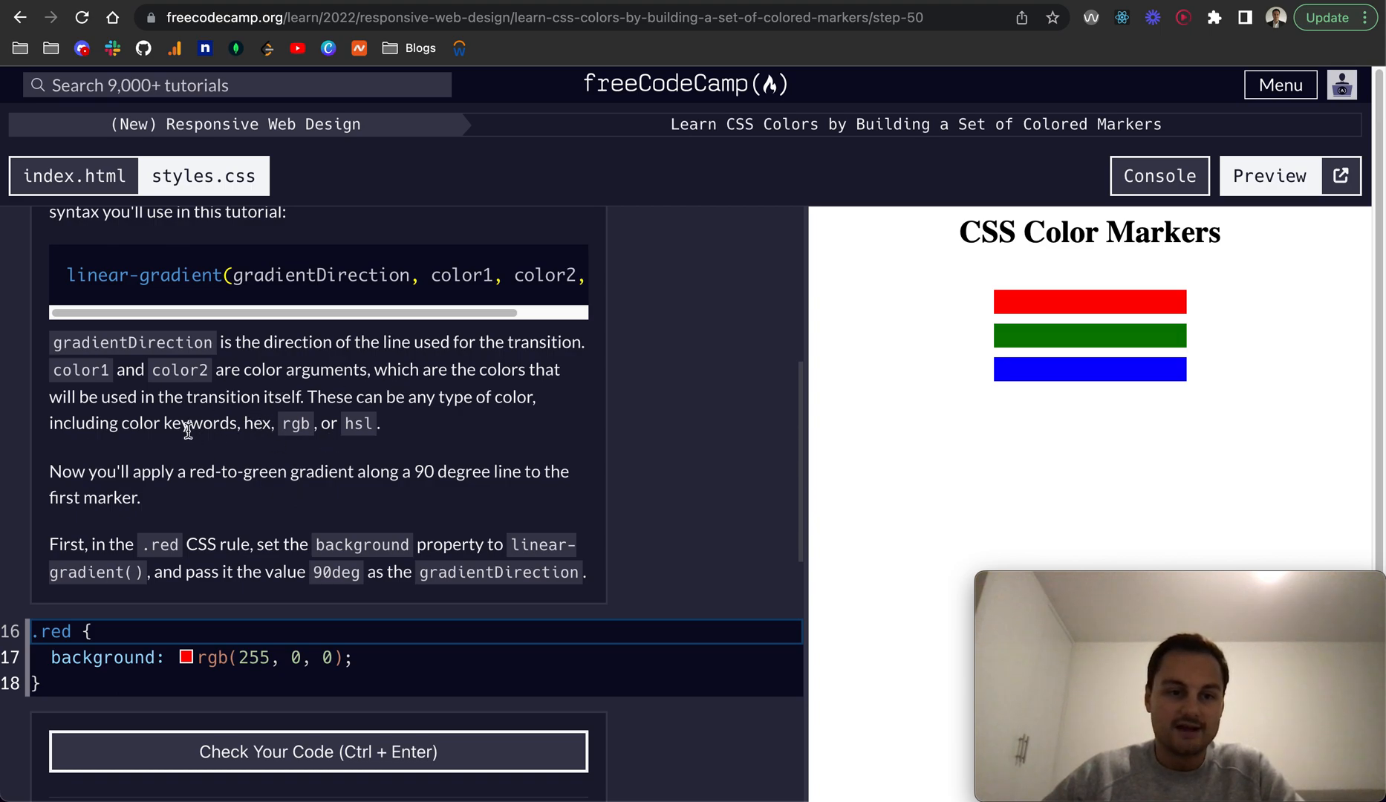
pyautogui.doubleClick(197, 423)
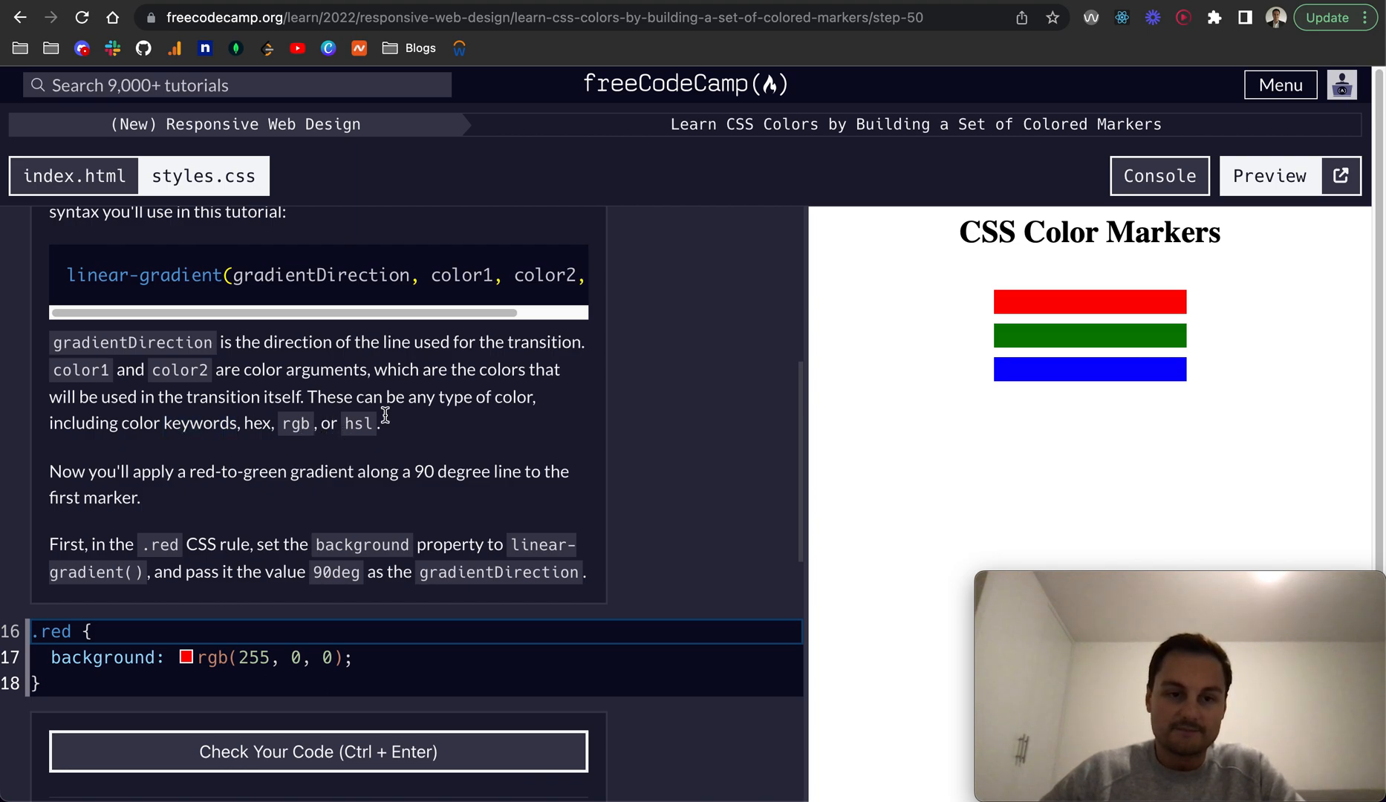
pyautogui.scroll(-3)
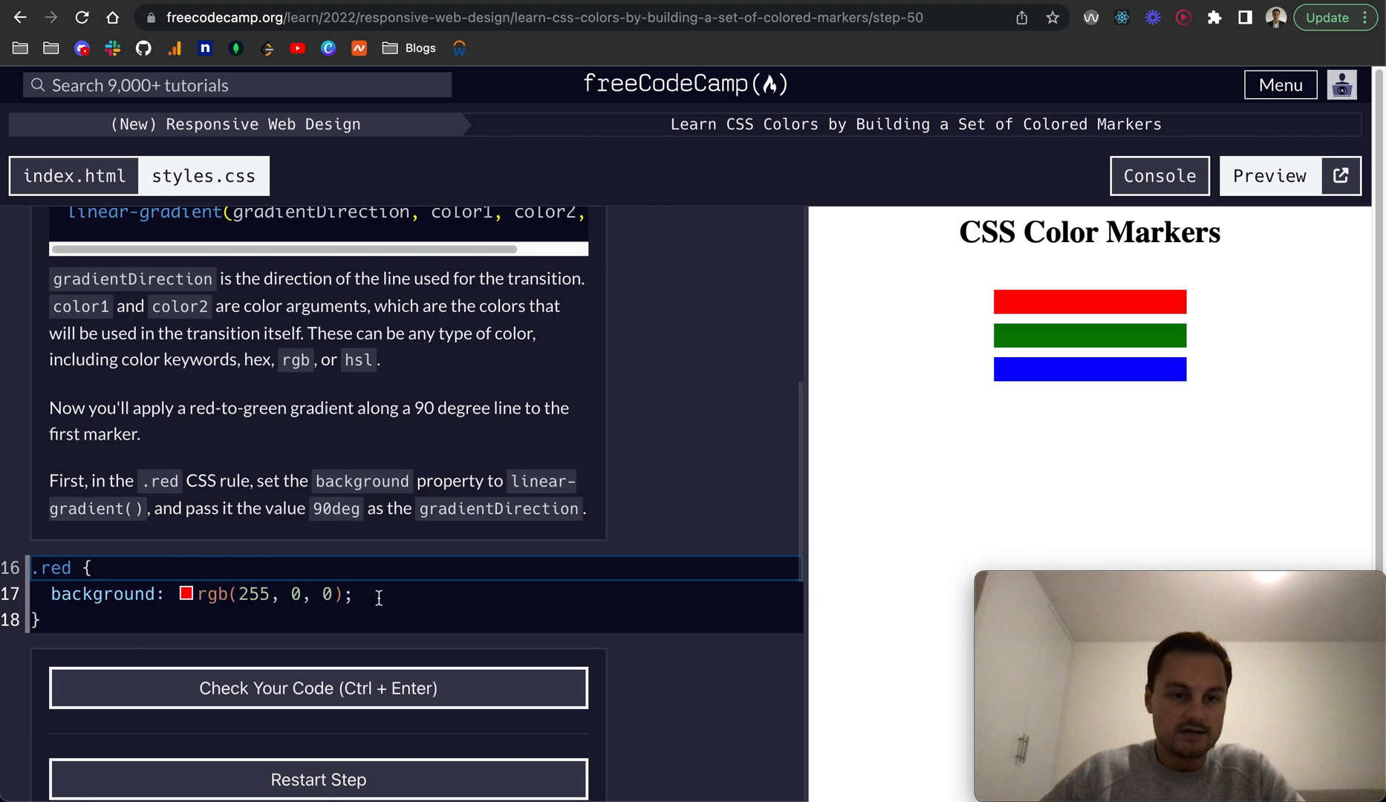
# Set the .red rule's background to linear-gradient(90deg).
pyautogui.click(123, 595)
pyautogui.write('linear-gradie')
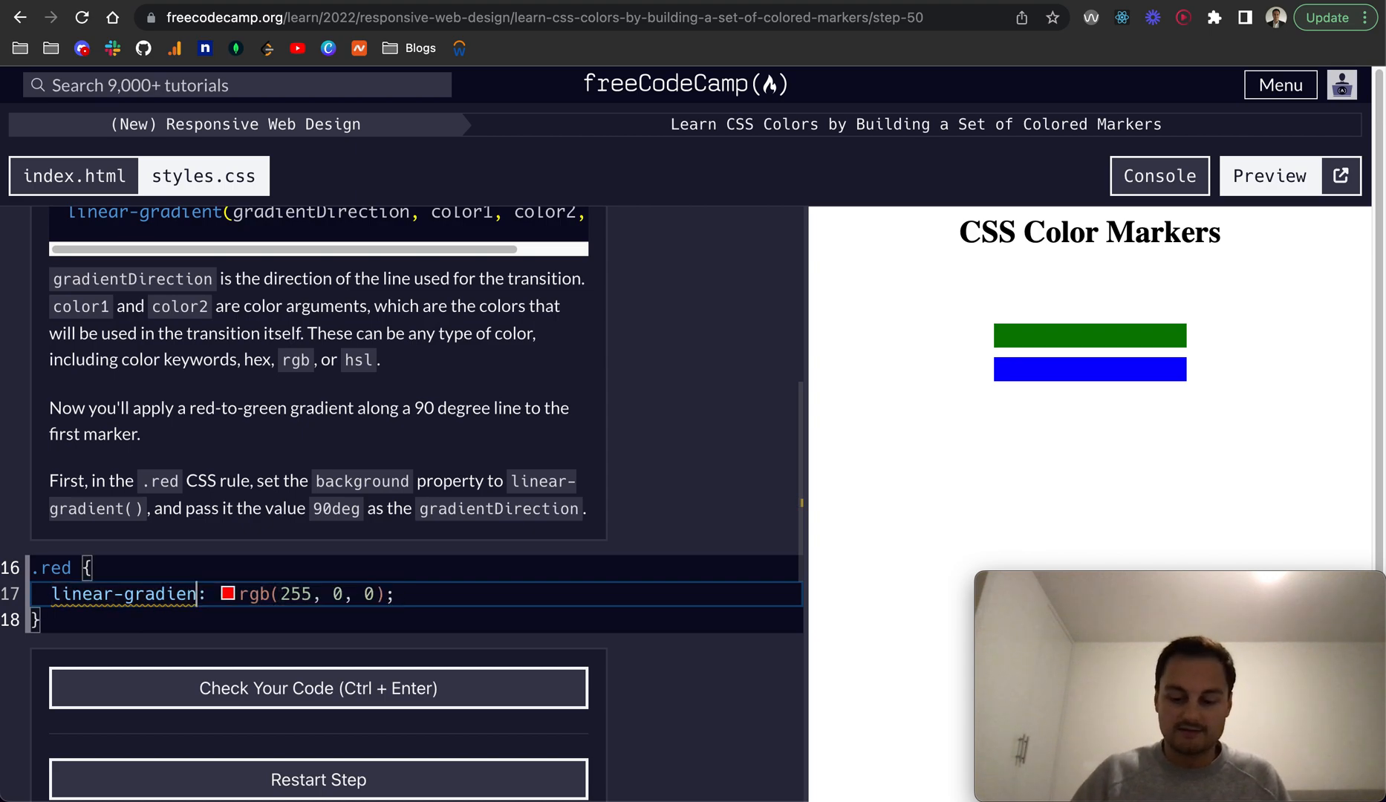
pyautogui.press('Backspace')
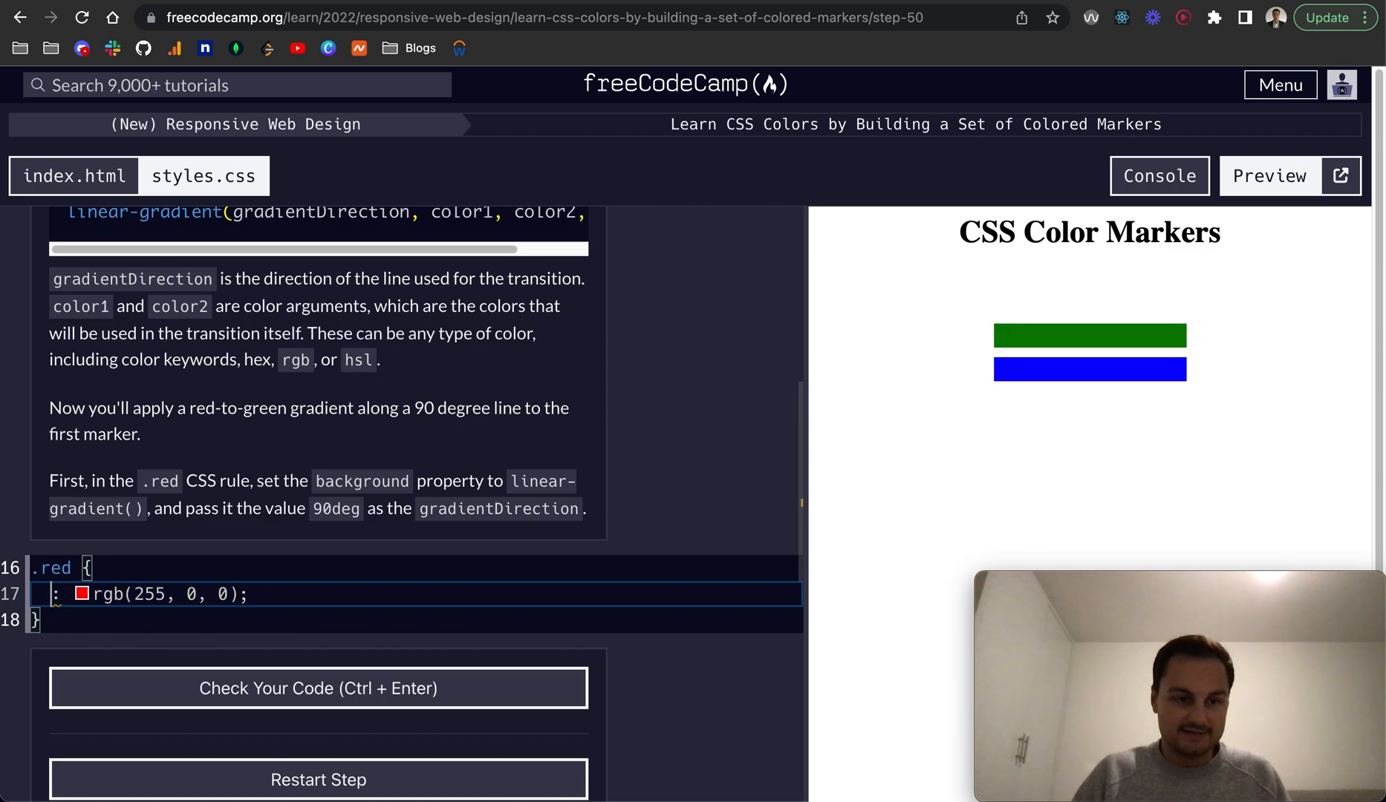
pyautogui.write('background')
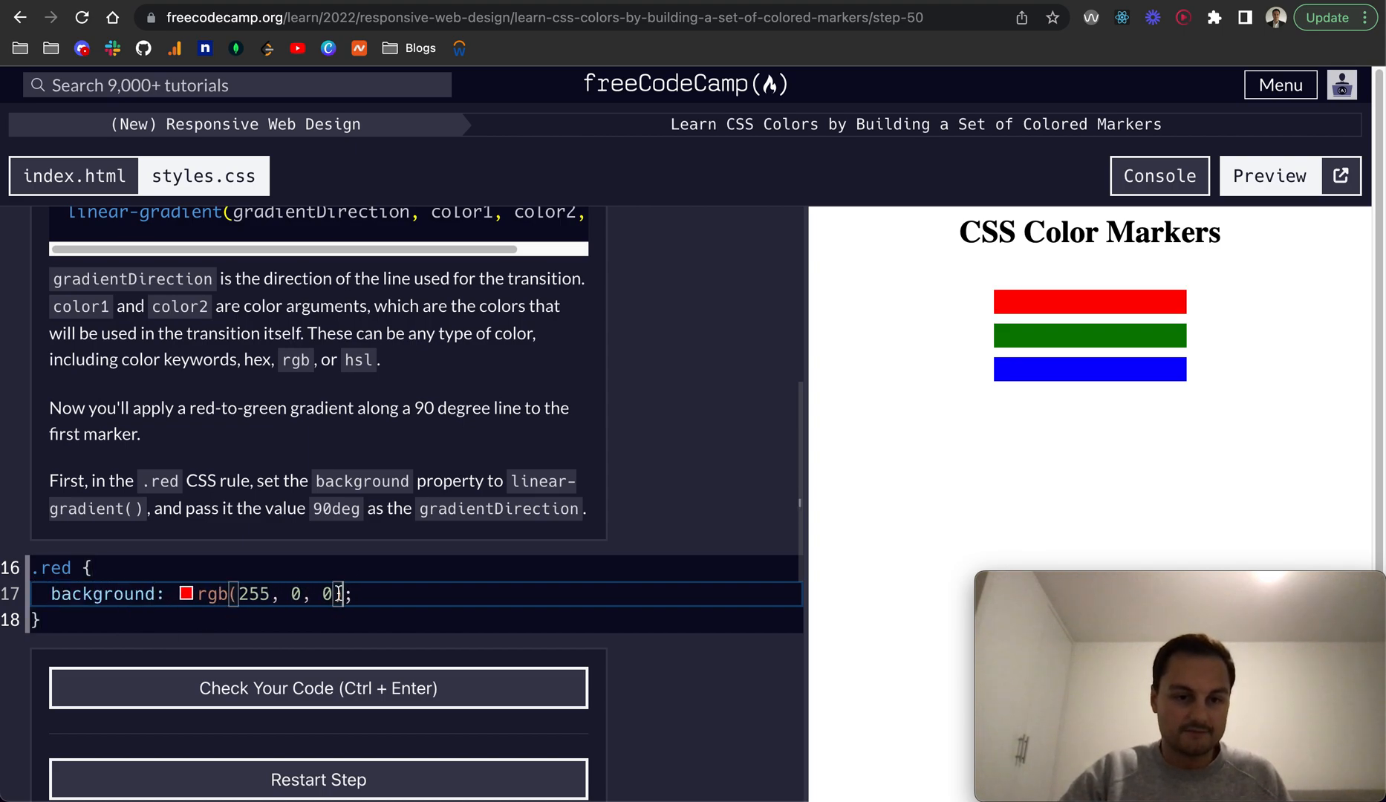
pyautogui.write('linear-gradient')
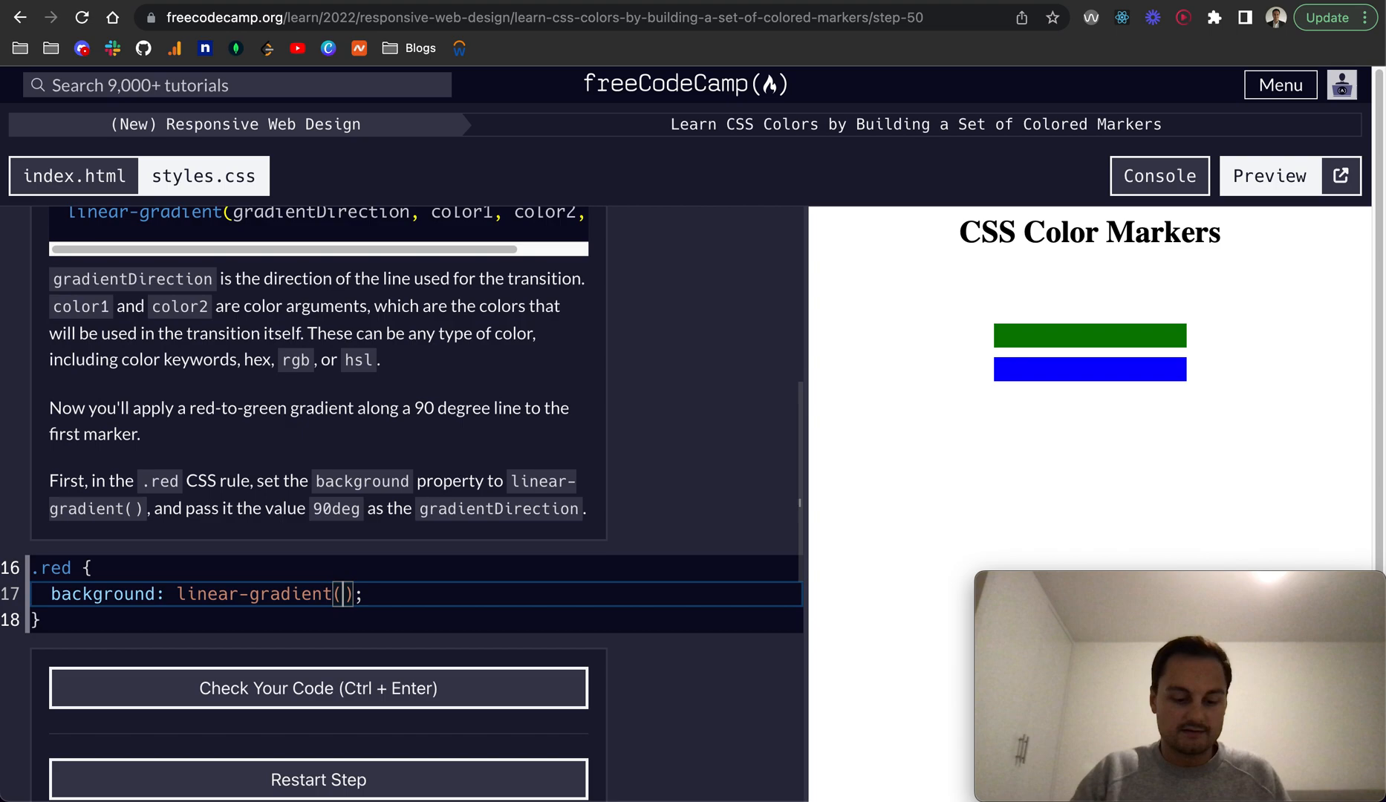
pyautogui.write('90deg')
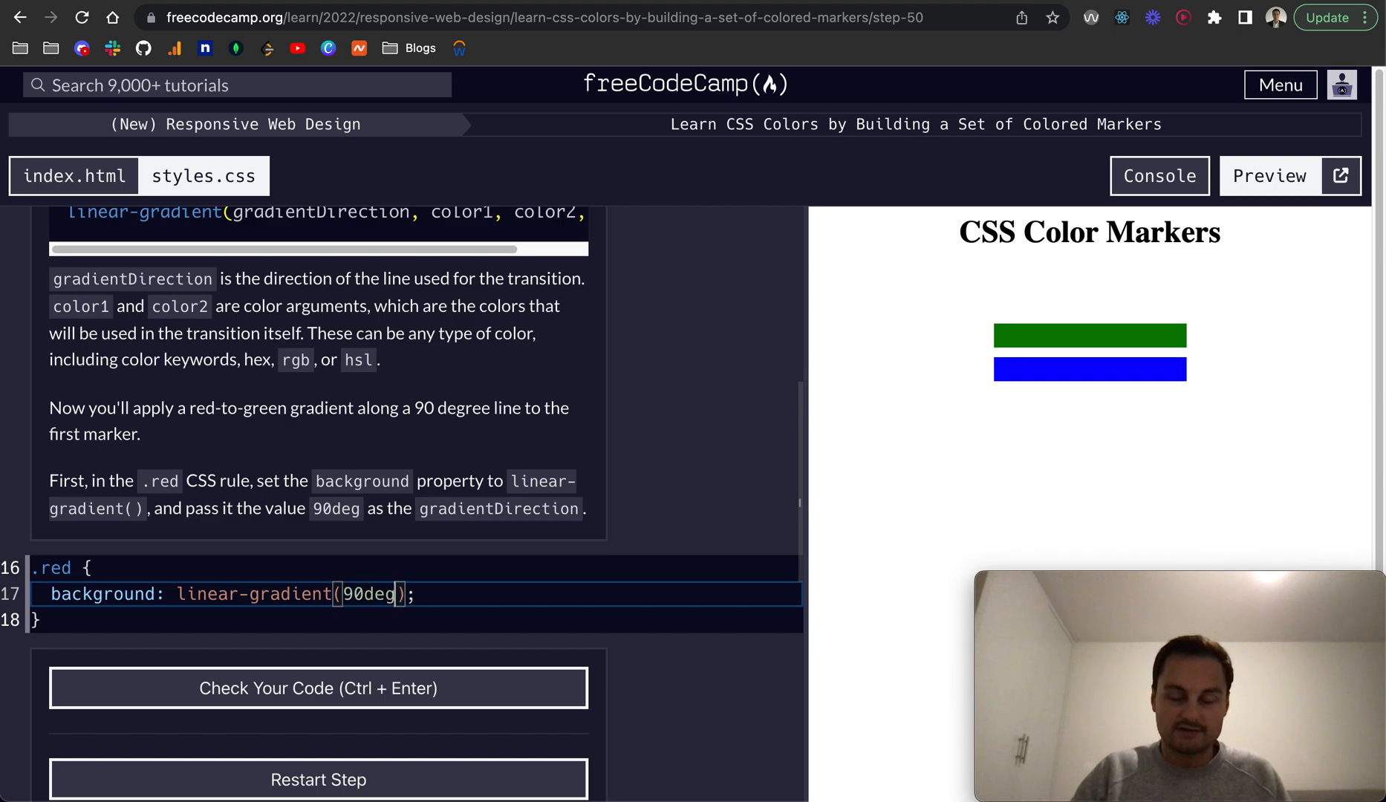
# Check the gradient code and submit to advance to Step 51.
pyautogui.scroll(-3)
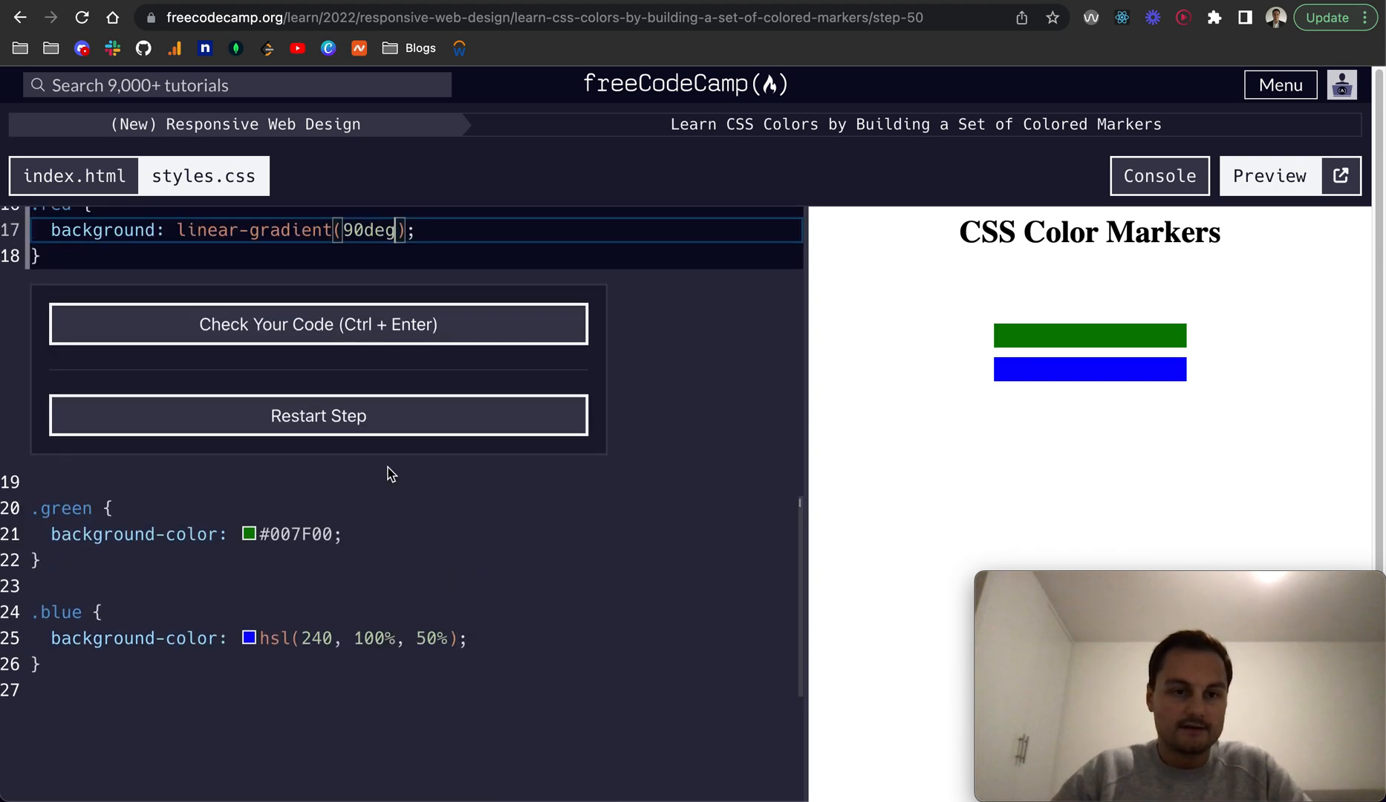
pyautogui.click(318, 324)
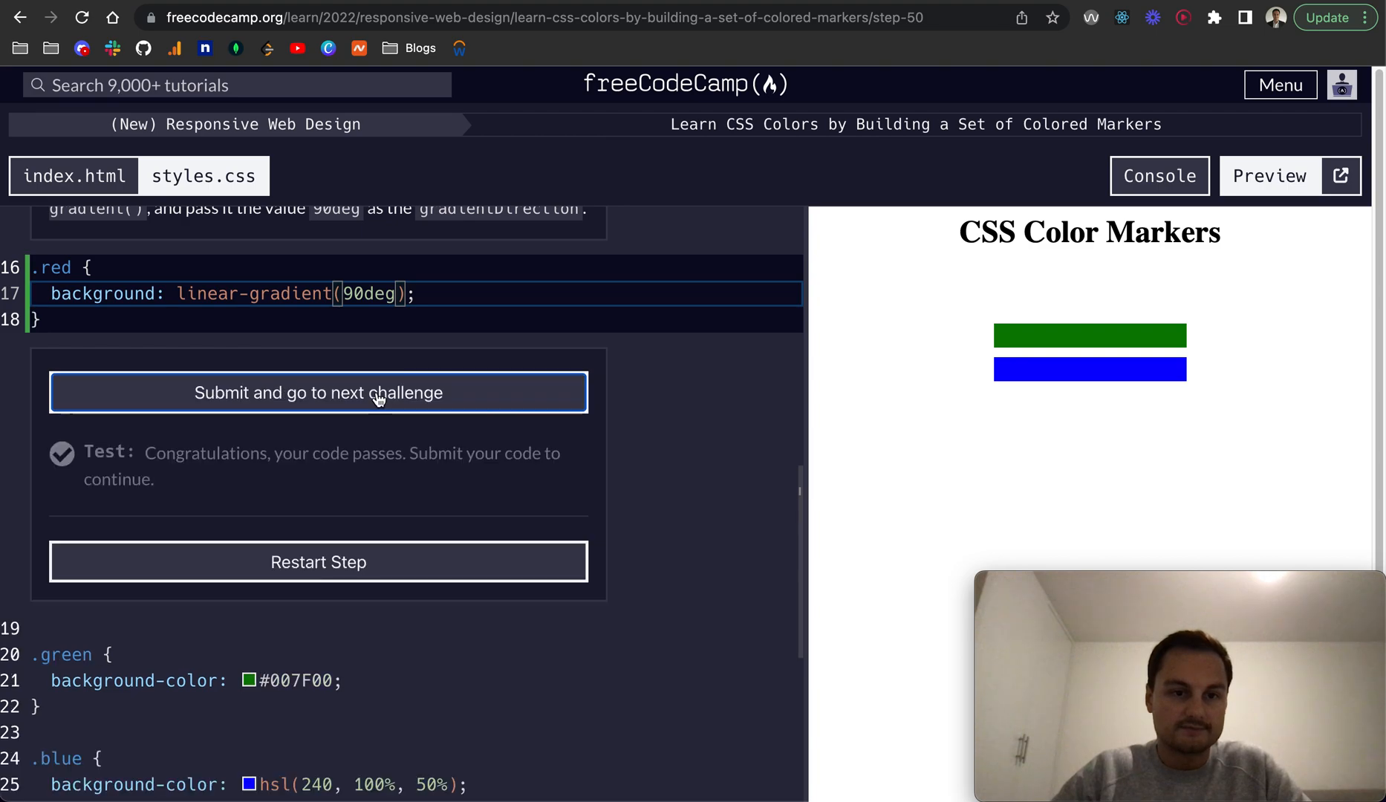
pyautogui.click(318, 392)
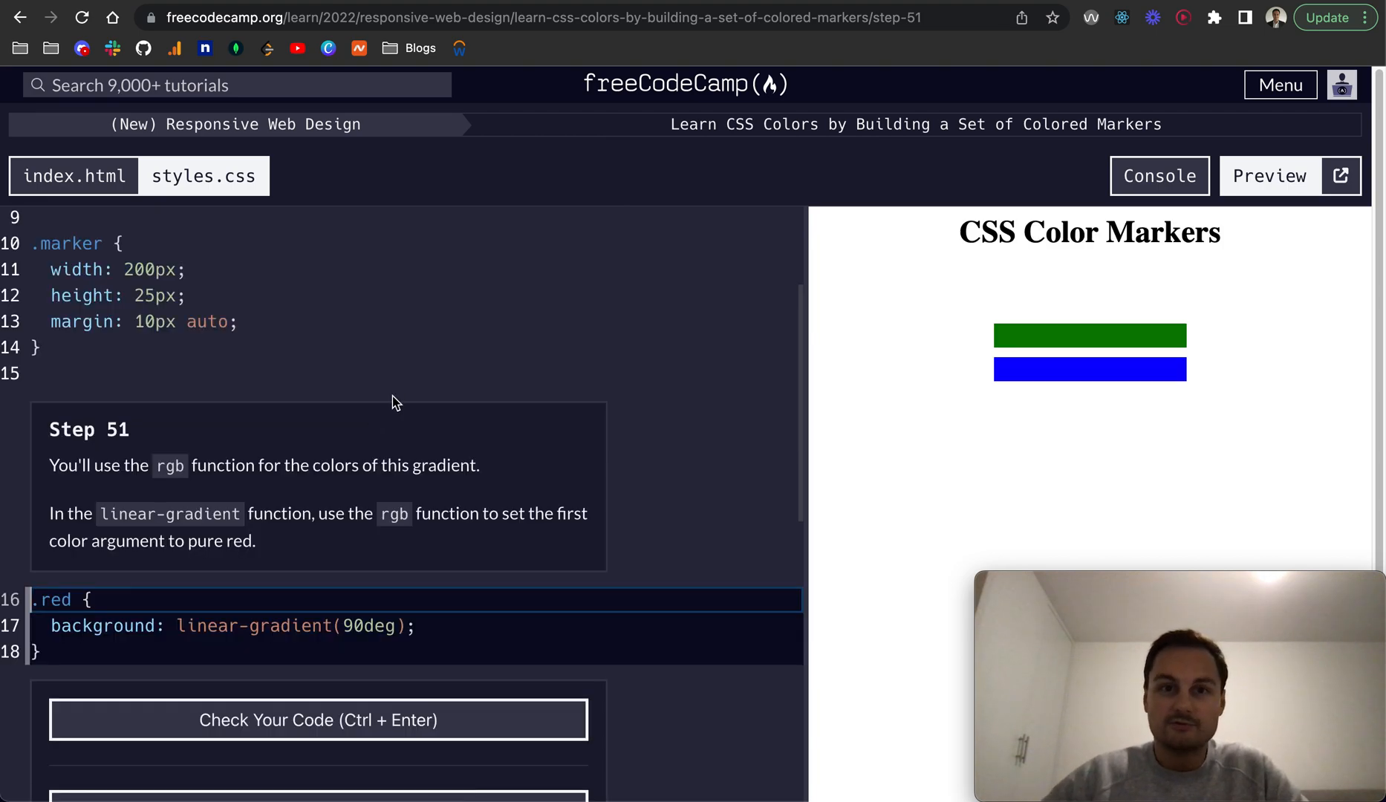
pyautogui.moveTo(293, 409)
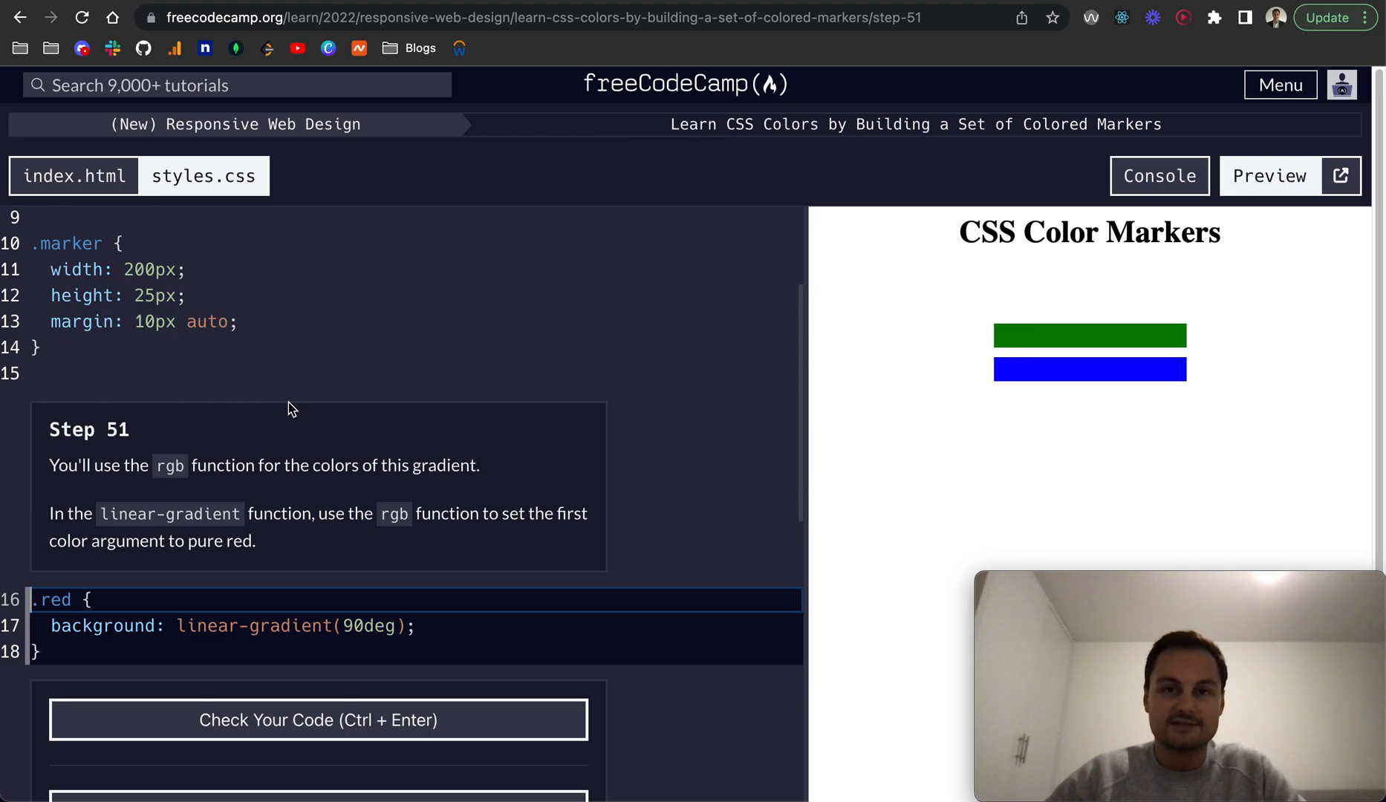